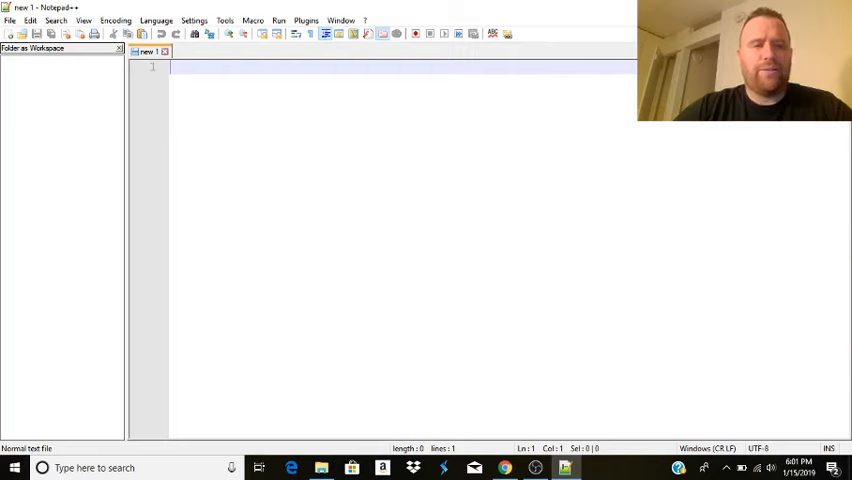
mouse_move(520, 32)
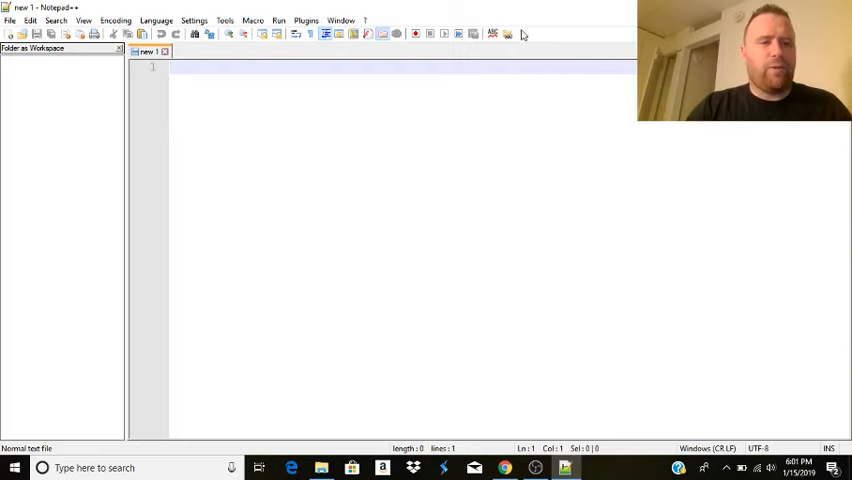
mouse_move(446, 168)
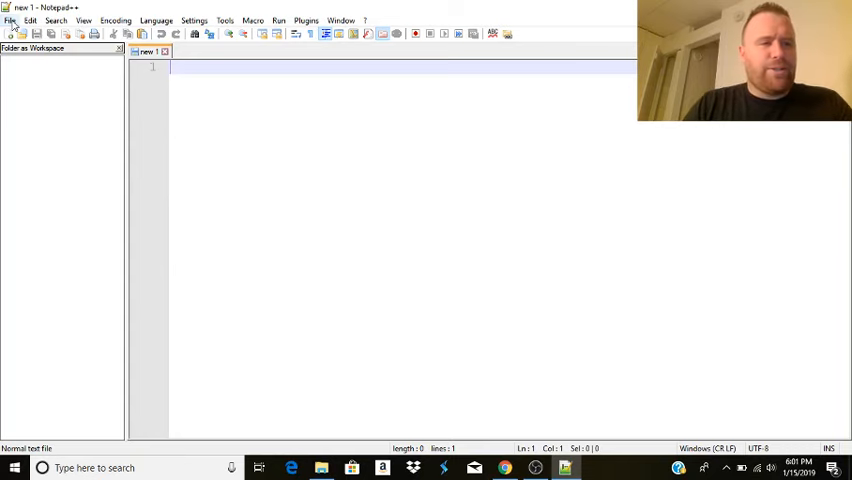
Start Save As and browse into the project folder on the Desktop.
click(8, 20)
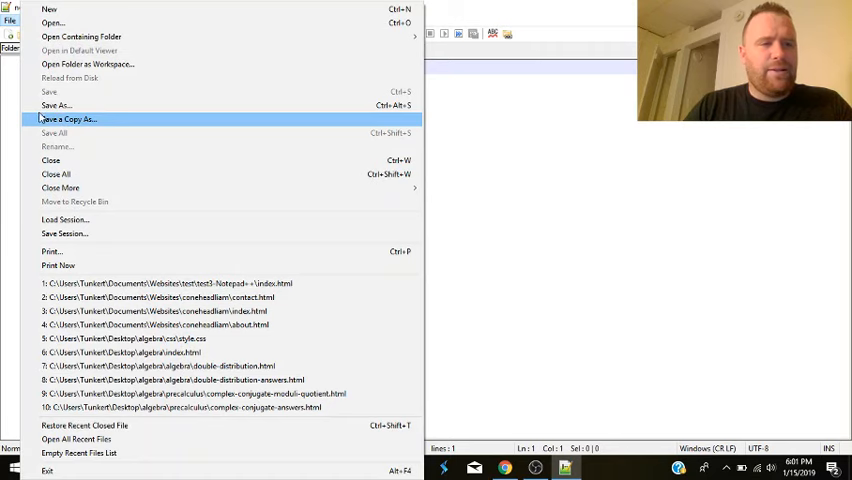
click(56, 104)
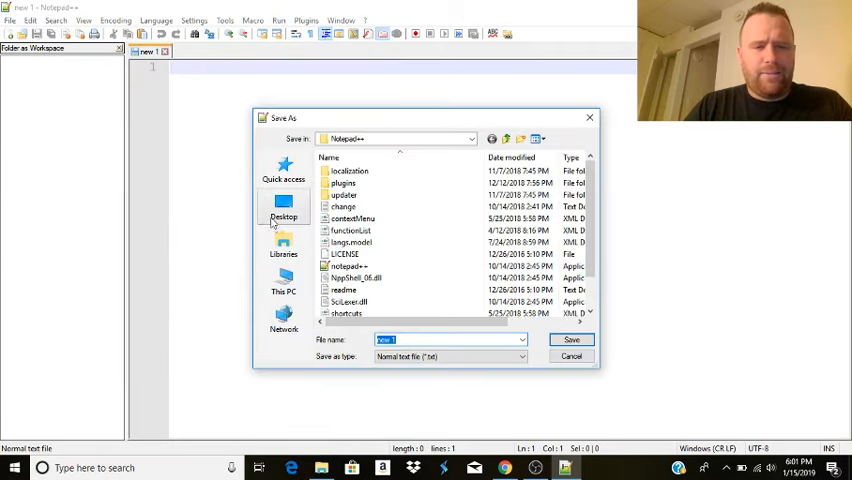
click(284, 210)
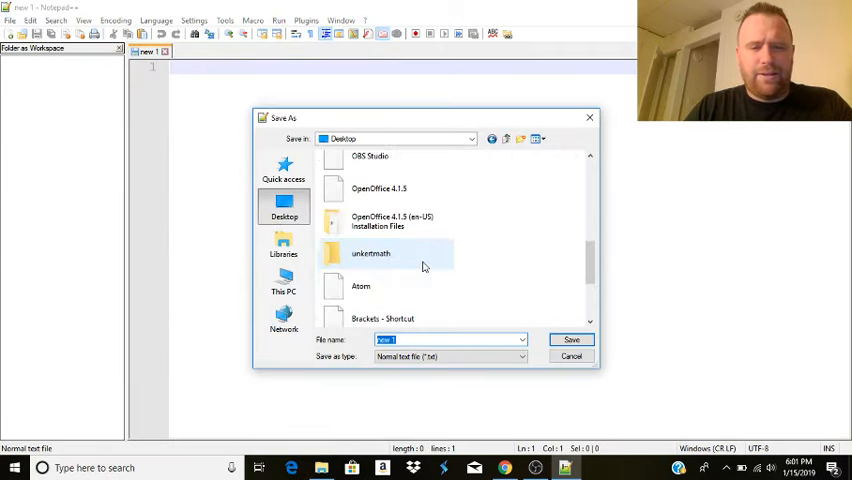
scroll(down, 3)
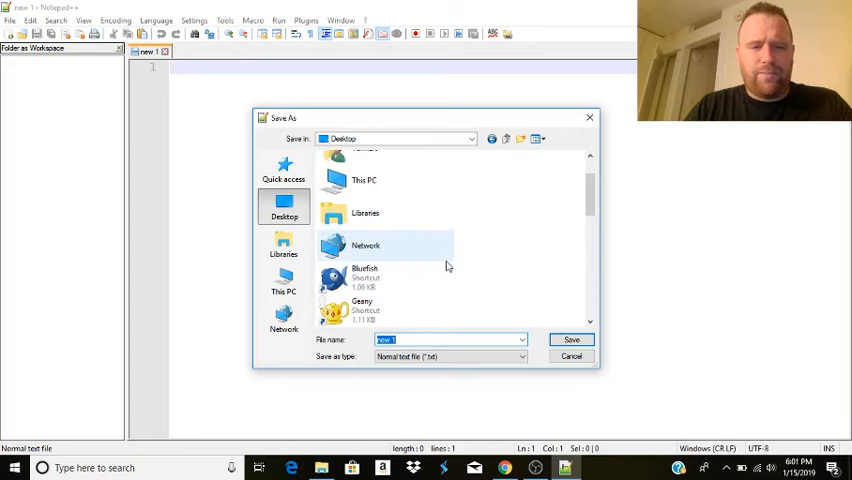
scroll(down, 3)
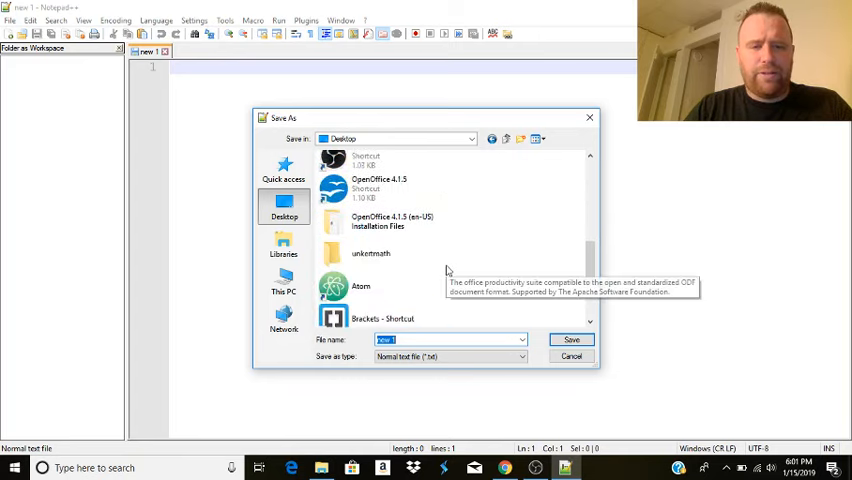
scroll(down, 3)
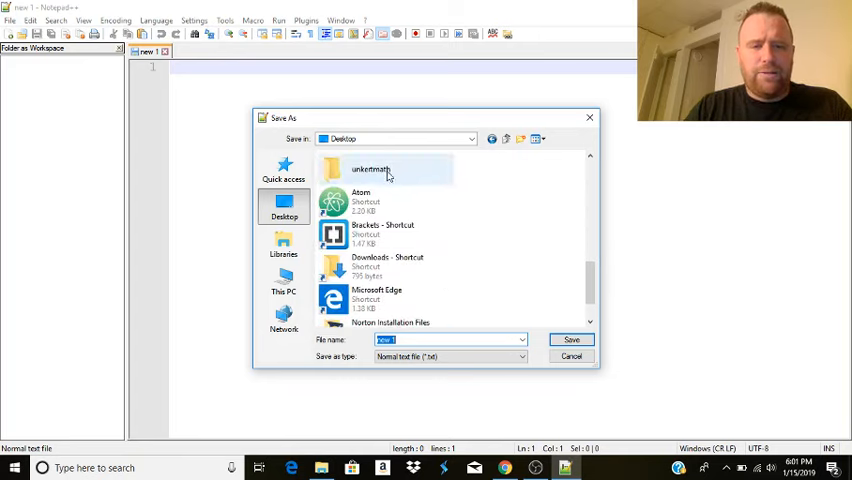
double_click(372, 168)
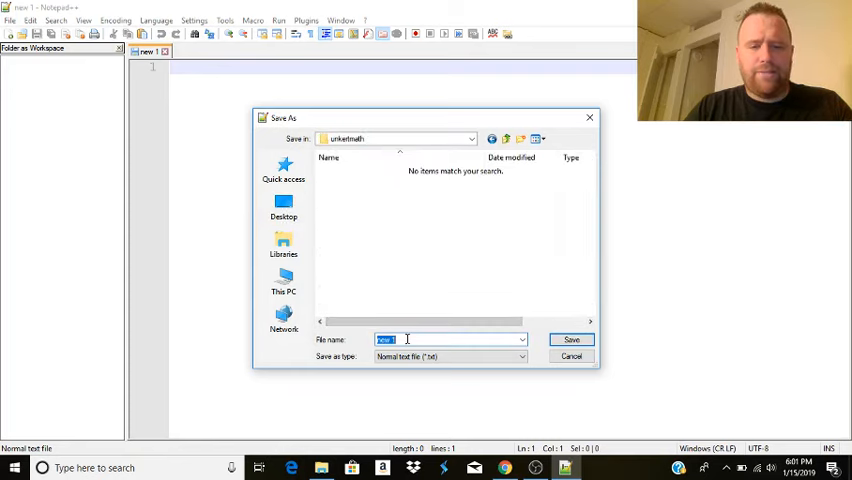
Name the file index.html and save it.
text(ind)
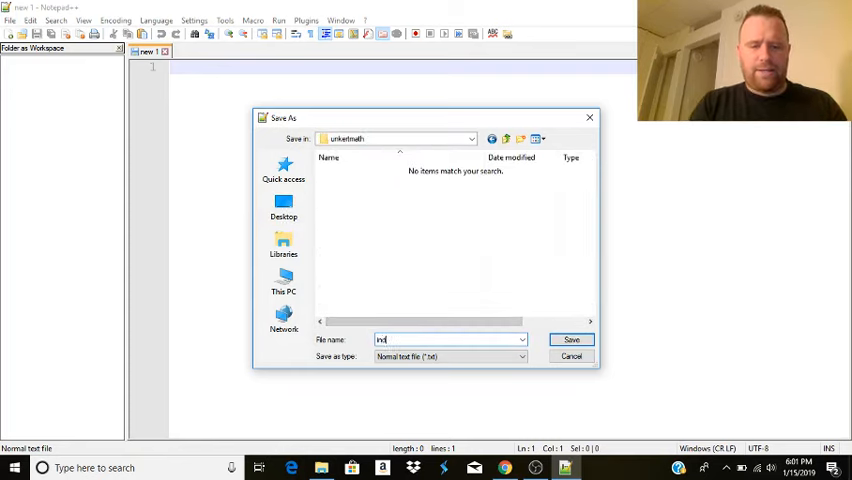
text(ex.html)
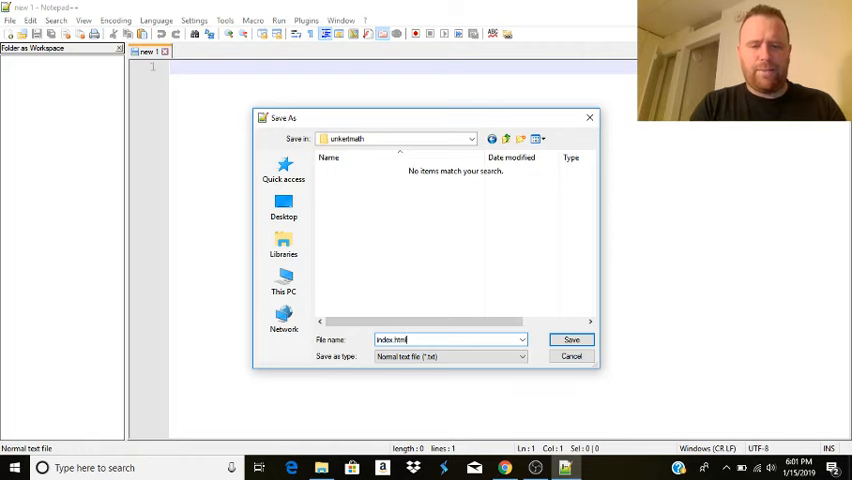
click(572, 340)
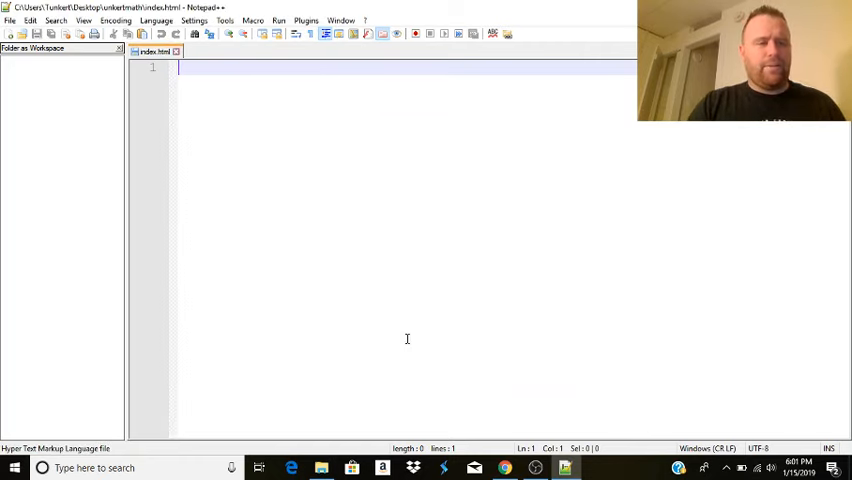
Write the doctype, html and head tags followed by a <!-- Metas --> comment.
text(<)
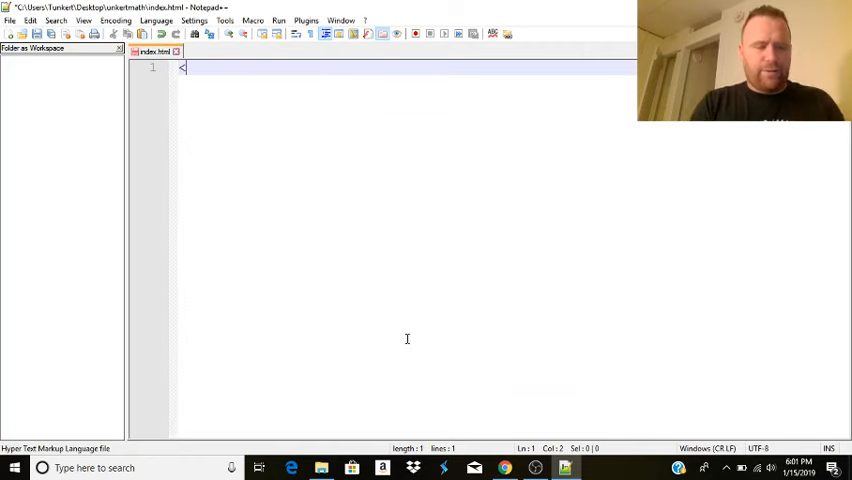
text(!DO)
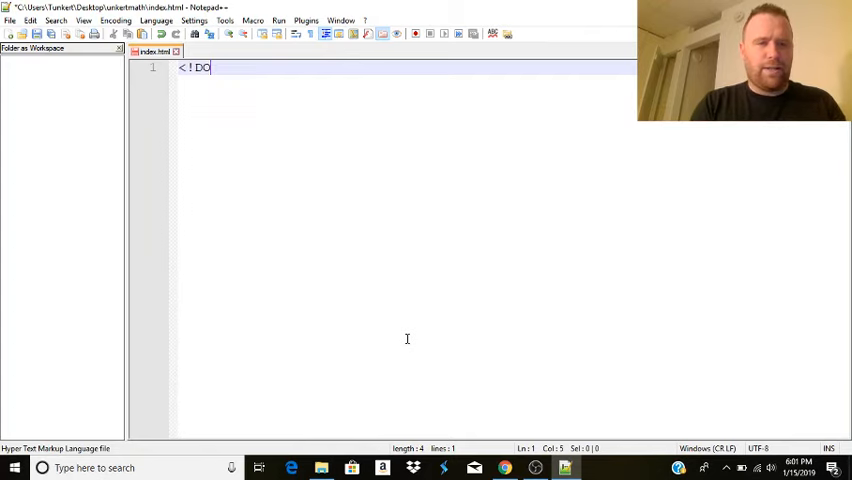
text(CTYPE)
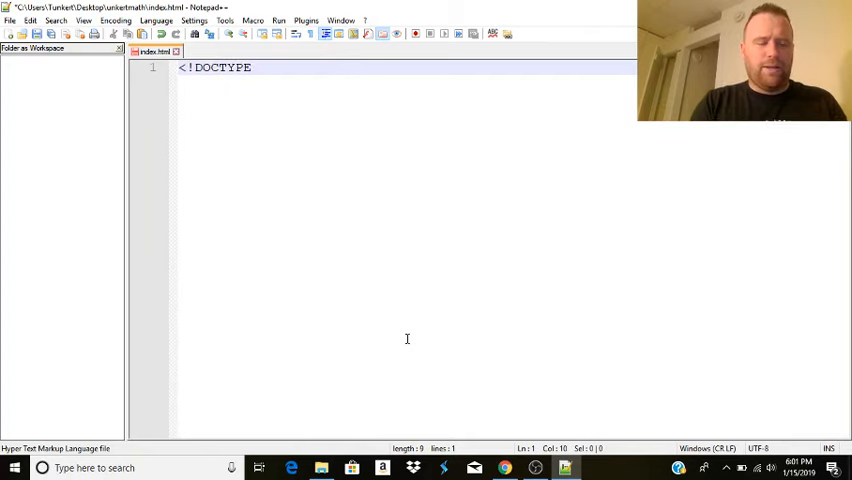
text(html>)
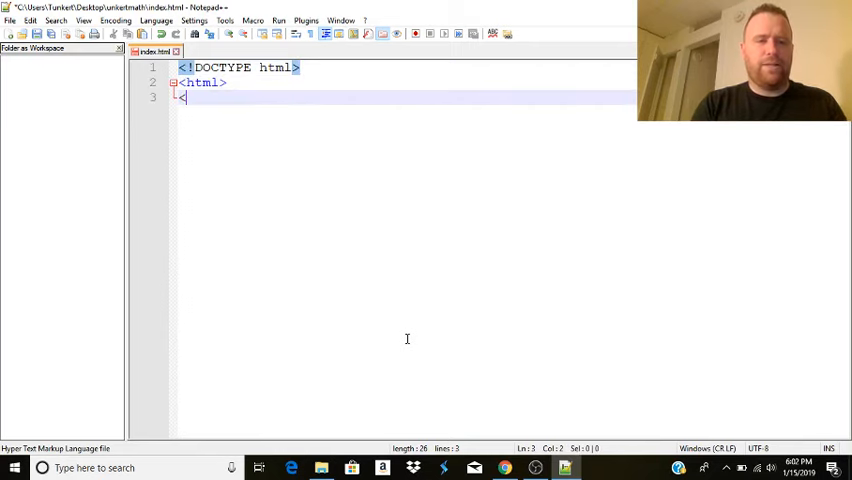
text(<head>)
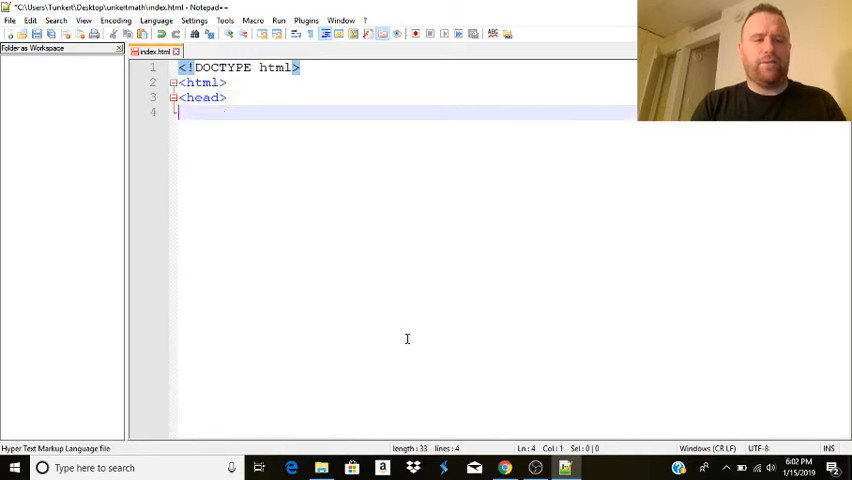
text(<)
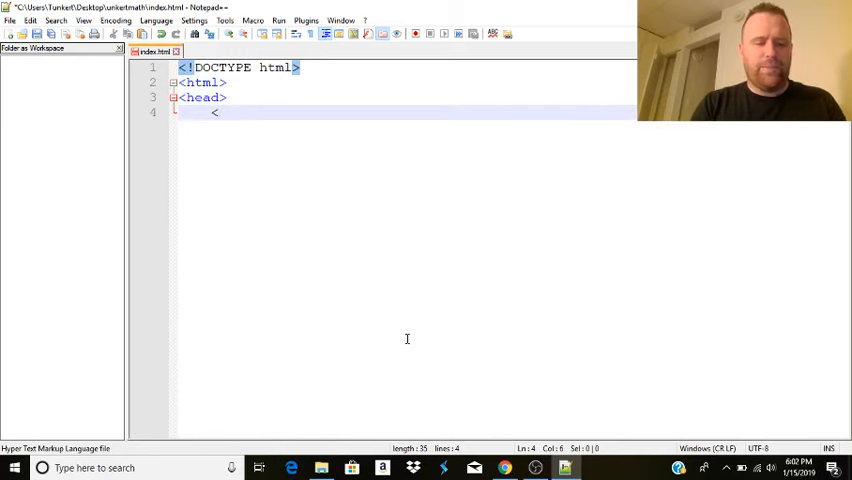
text(!-- Metas -->)
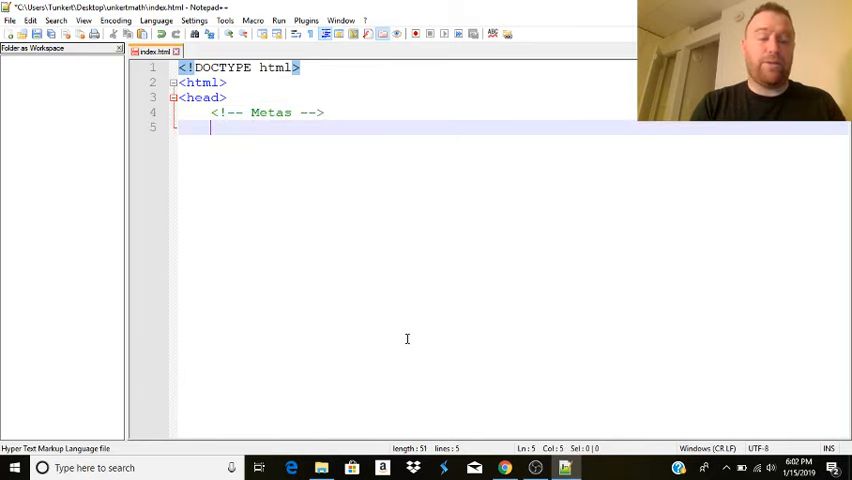
Add the viewport meta tag with width=device-width and initial-scale=1.0.
text(<meta name=)
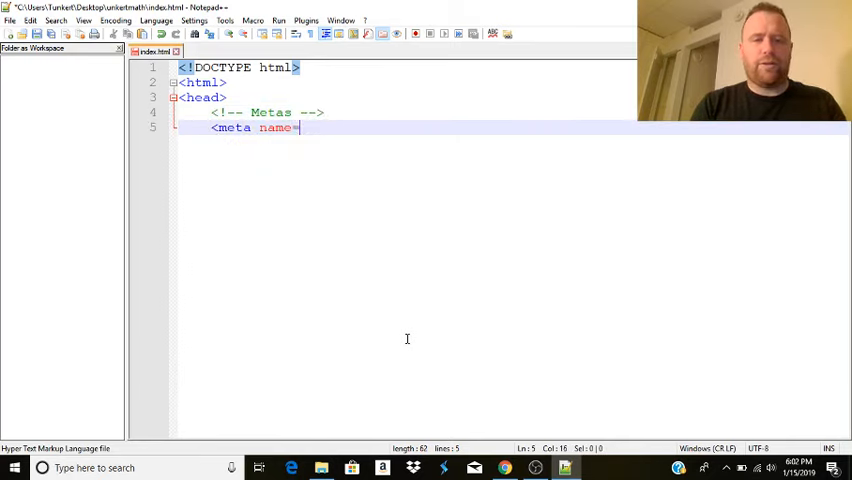
text("viewpo)
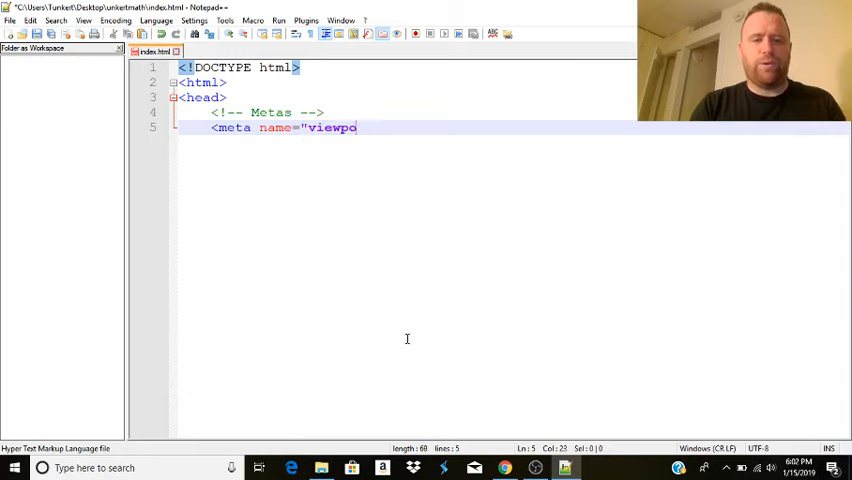
text(rt")
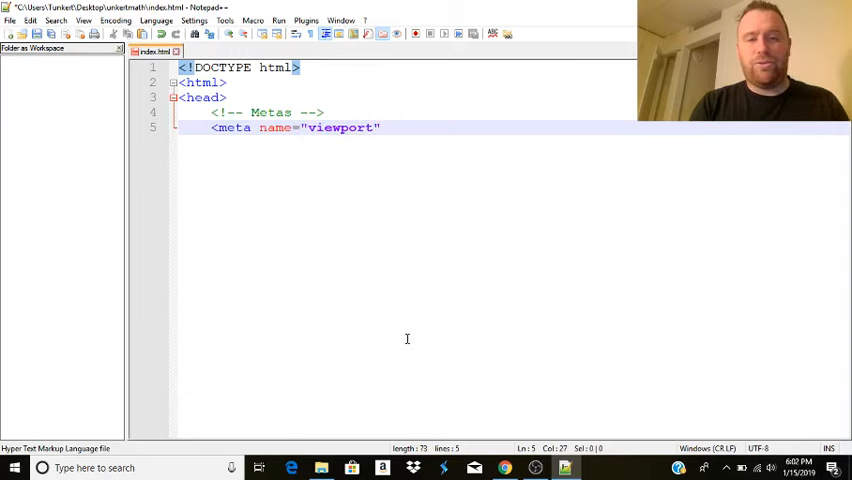
text(content=")
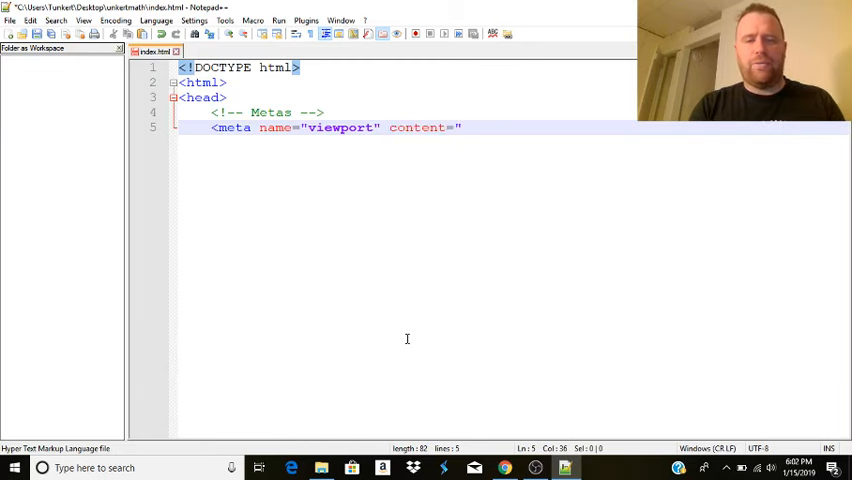
text(width=device)
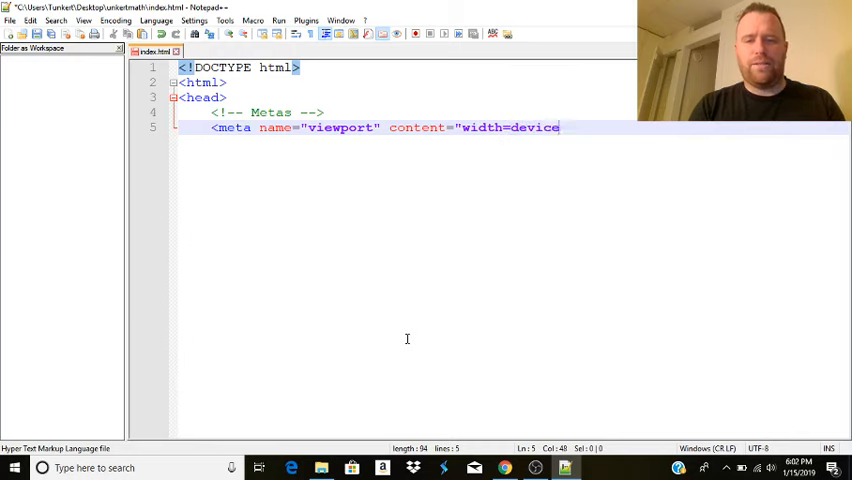
text(-width,)
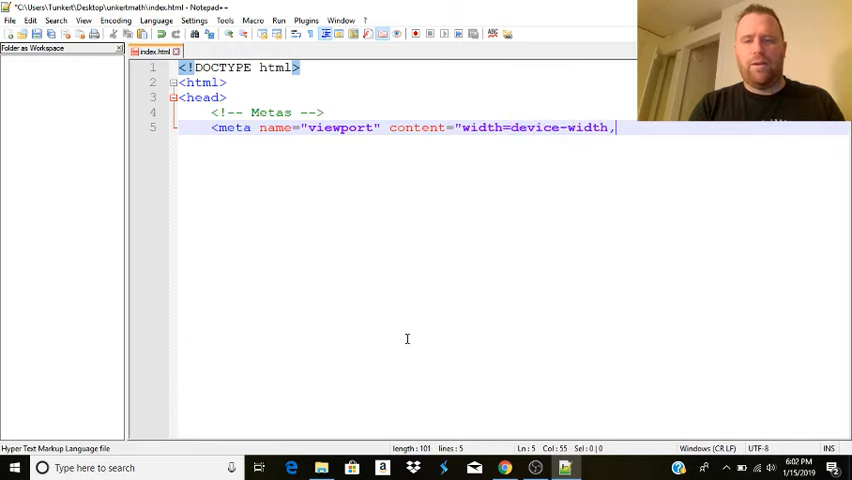
text(initial)
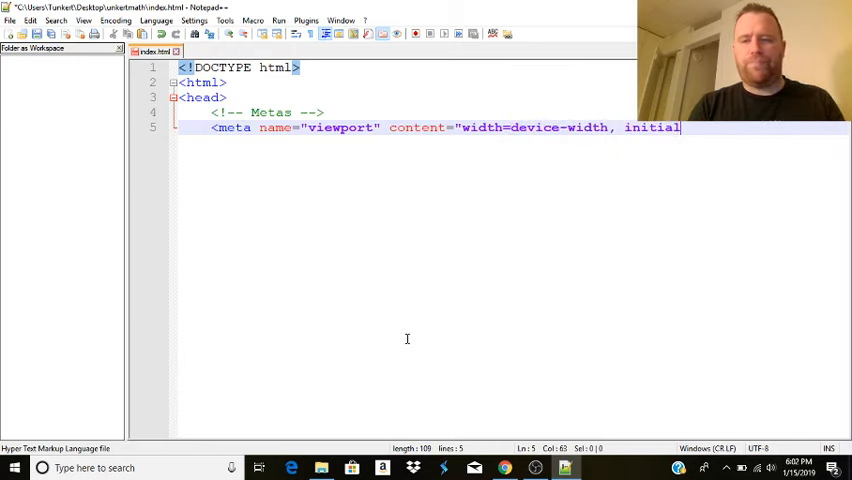
text(-scale=)
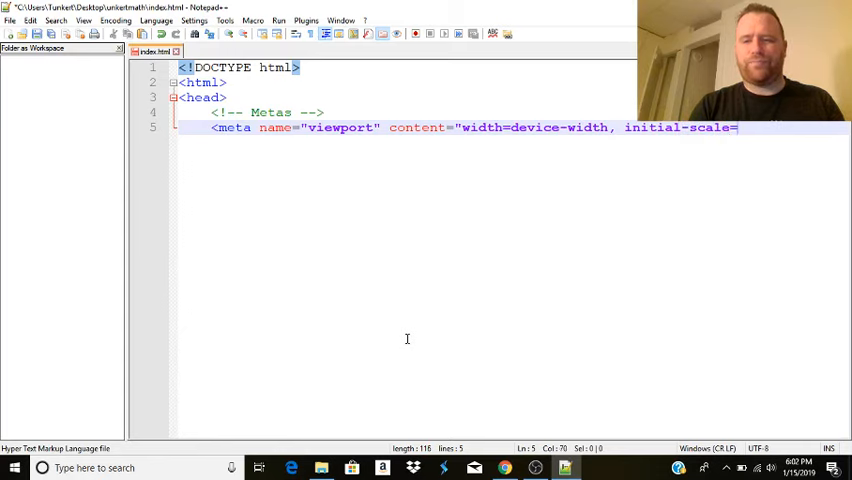
text(1.0">)
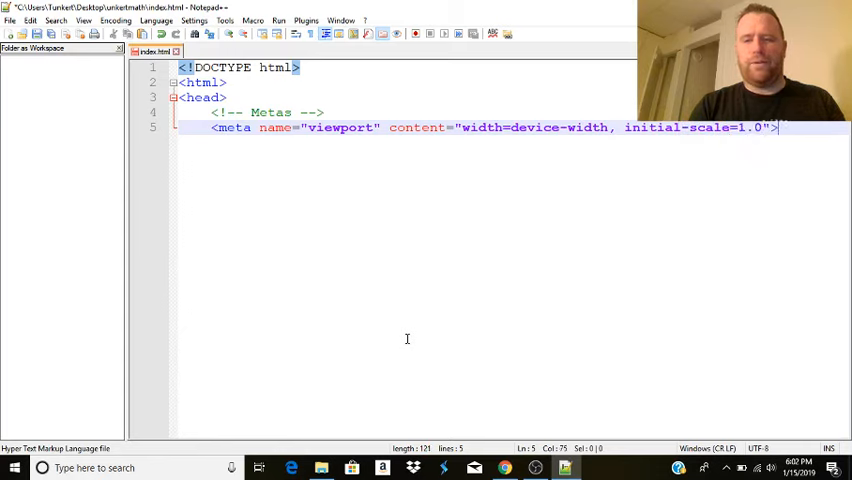
key(Return)
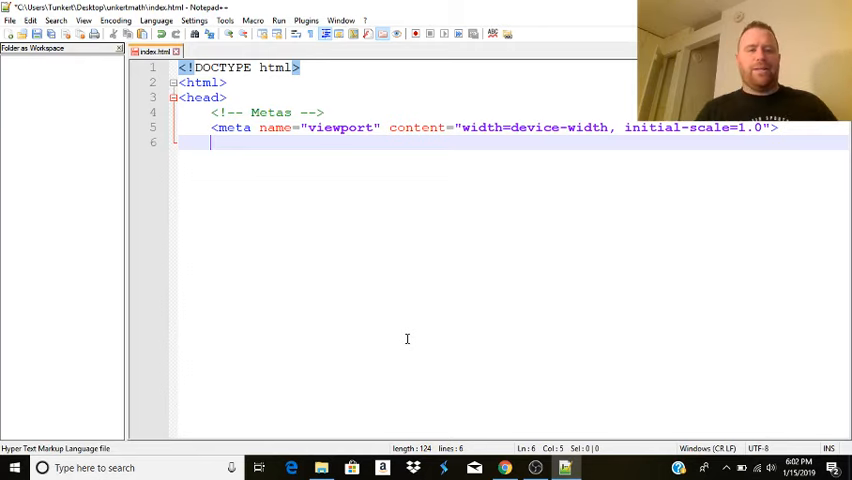
Write a description meta tag about a math website helping students travel into the future, then begin a new comment.
text(<)
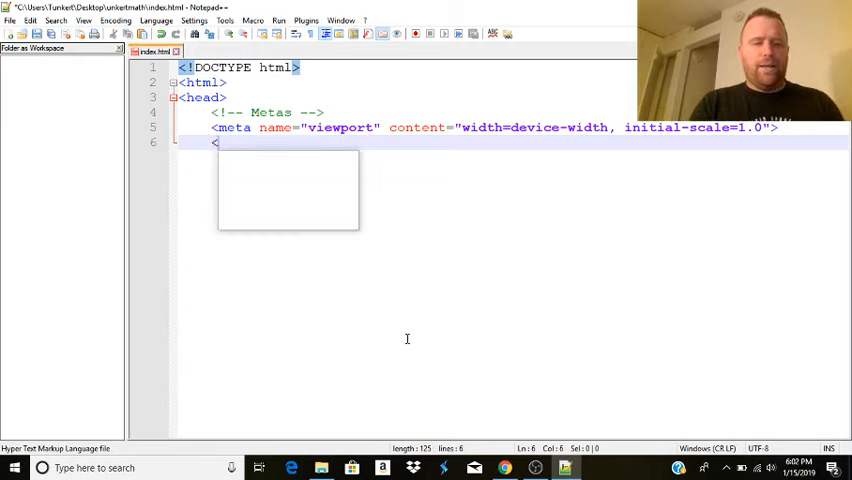
text(meta name=)
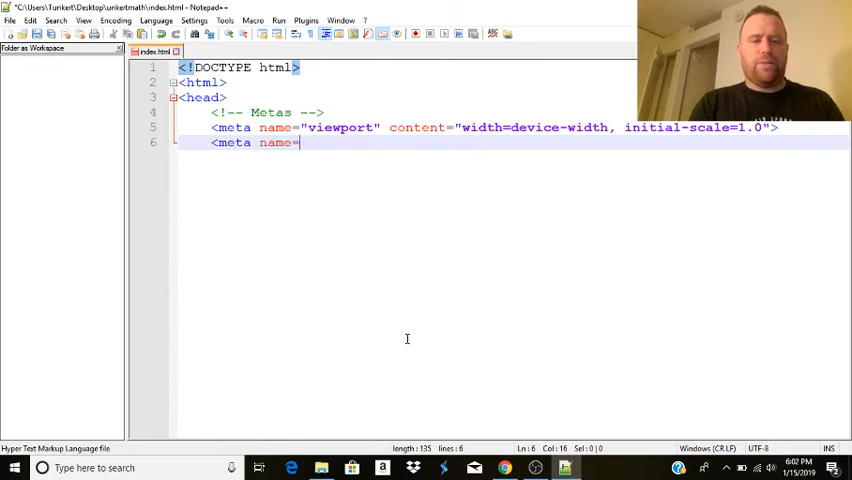
text("description)
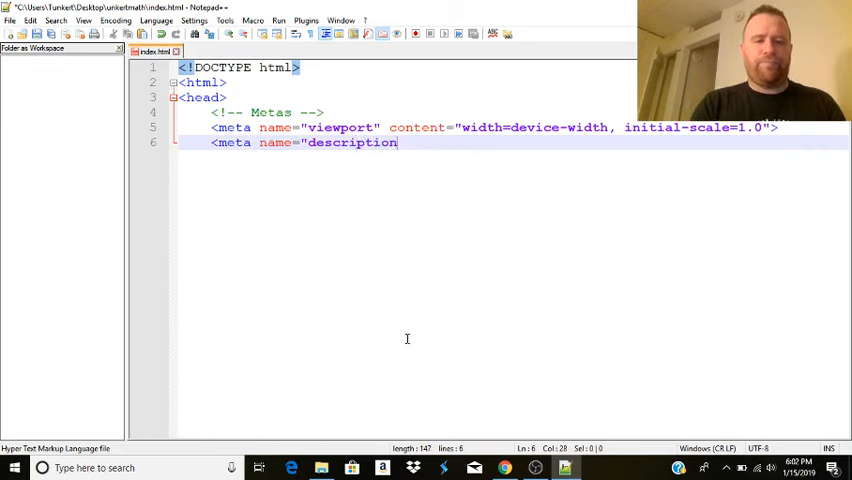
text(content=)
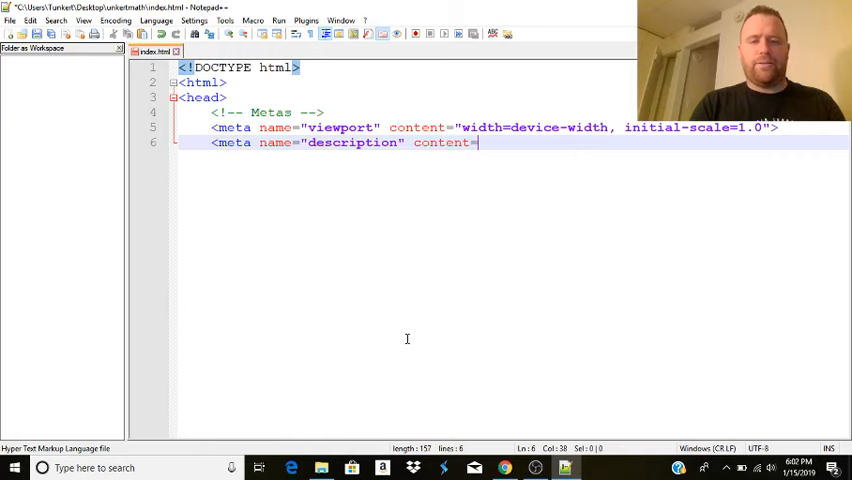
text("A math website d)
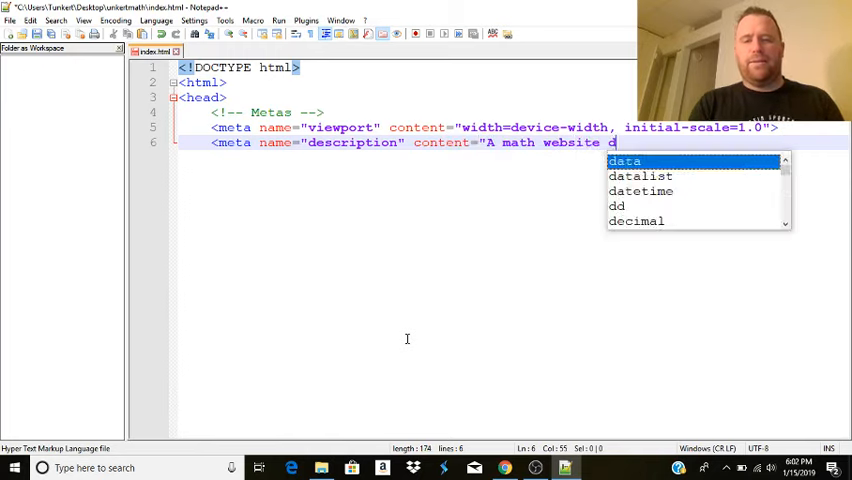
text(esigned to help math)
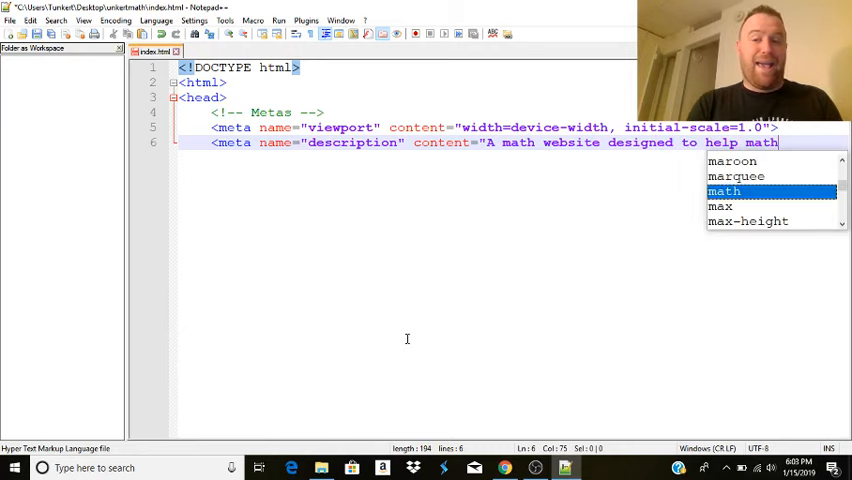
text(students travel into)
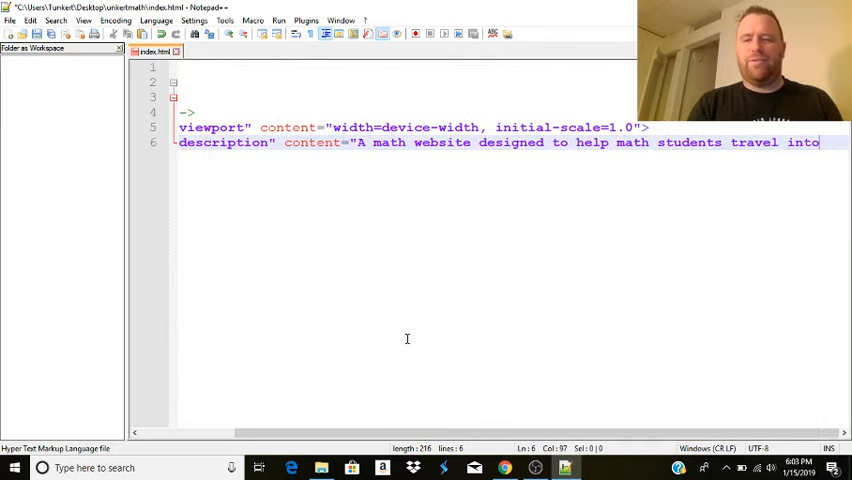
text(the future)
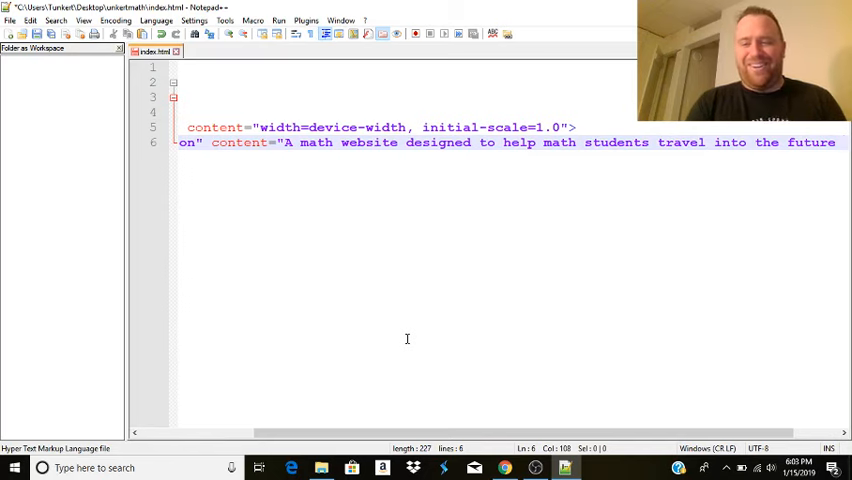
text(of the math.")
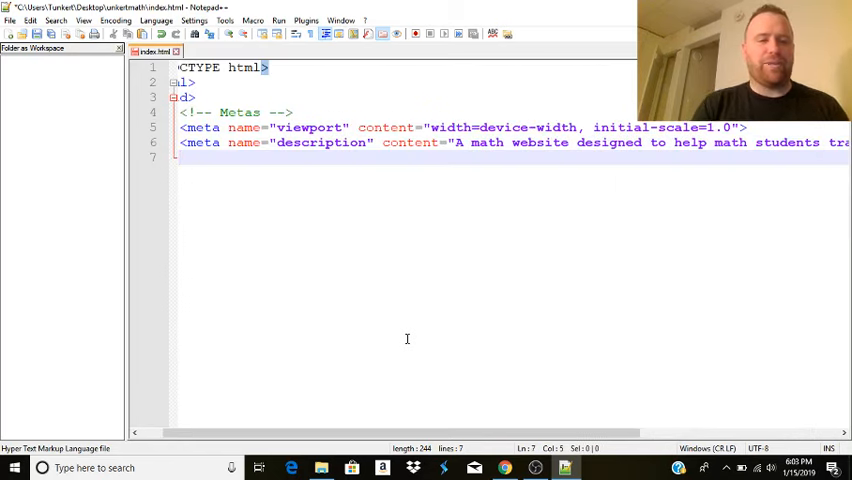
text(<)
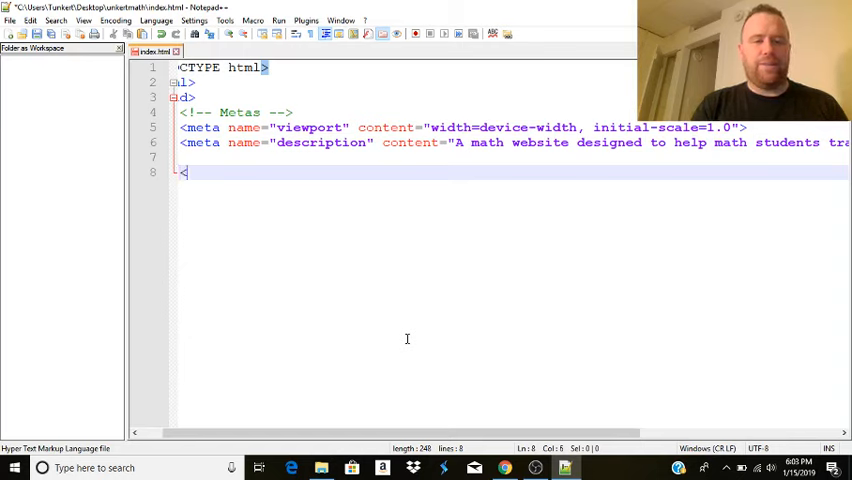
text(!--)
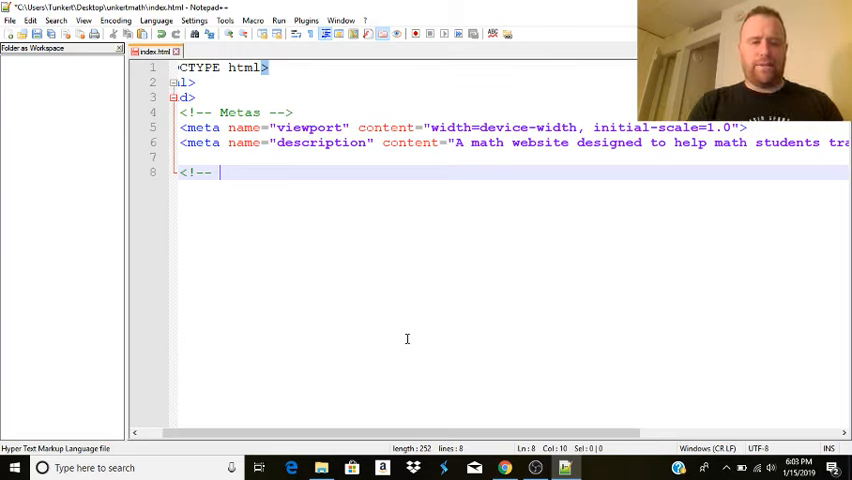
Write the Stylesheets comment and a link tag with rel stylesheet, type text/css, href css/style.css.
text(Stylesheets -->)
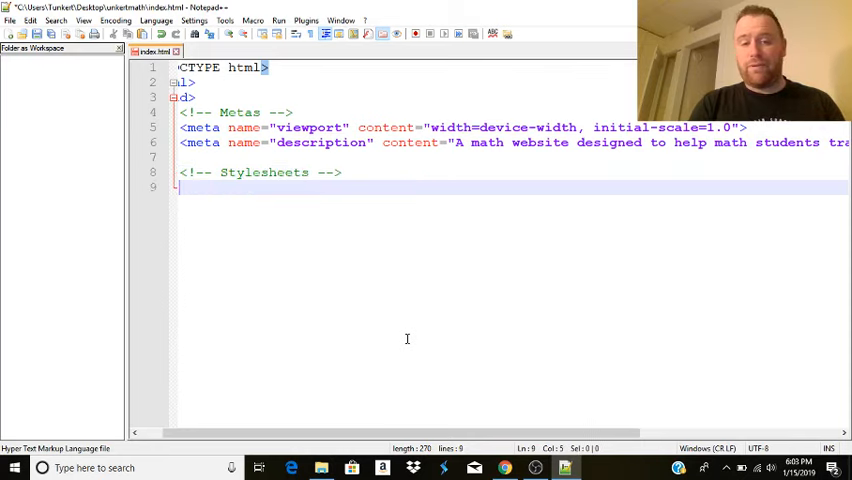
text(<link rel)
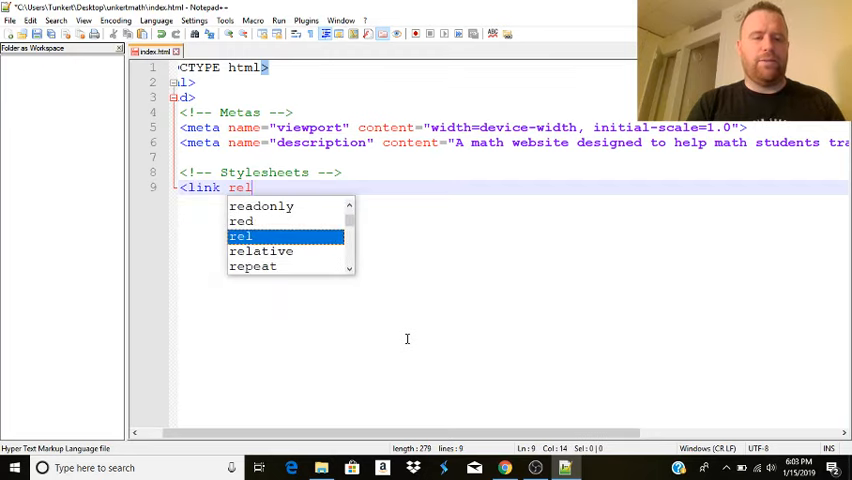
text(="stylesheet")
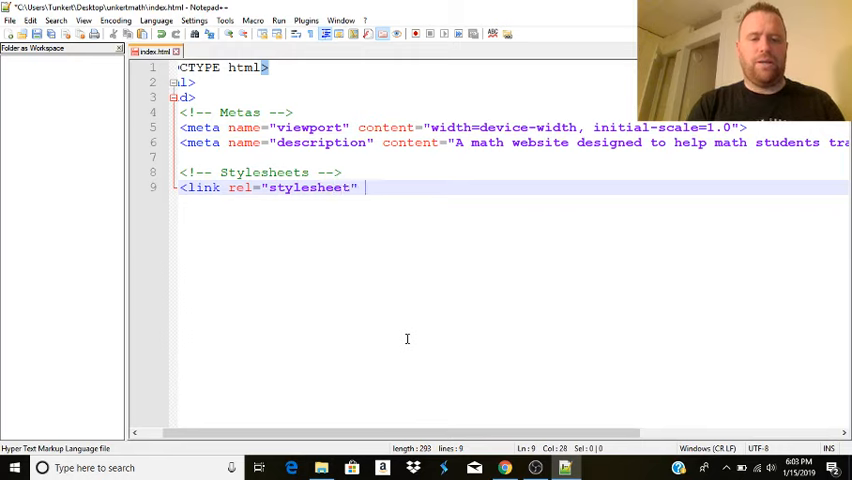
text(type=)
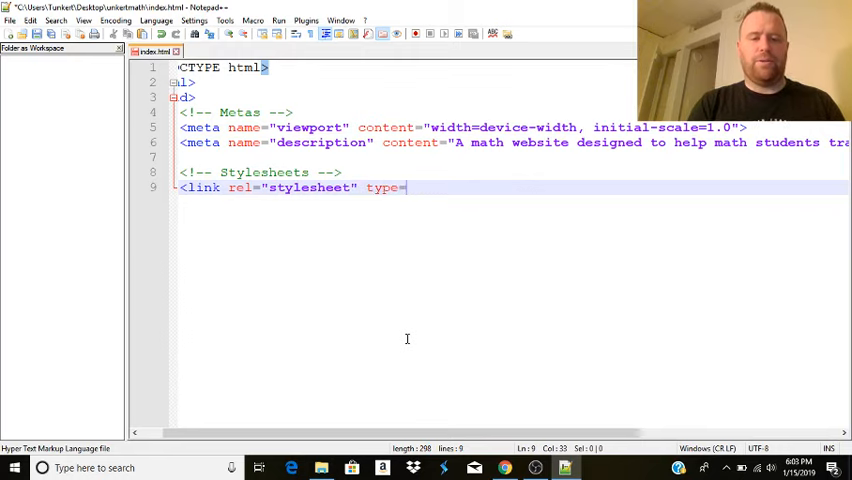
text(text /)
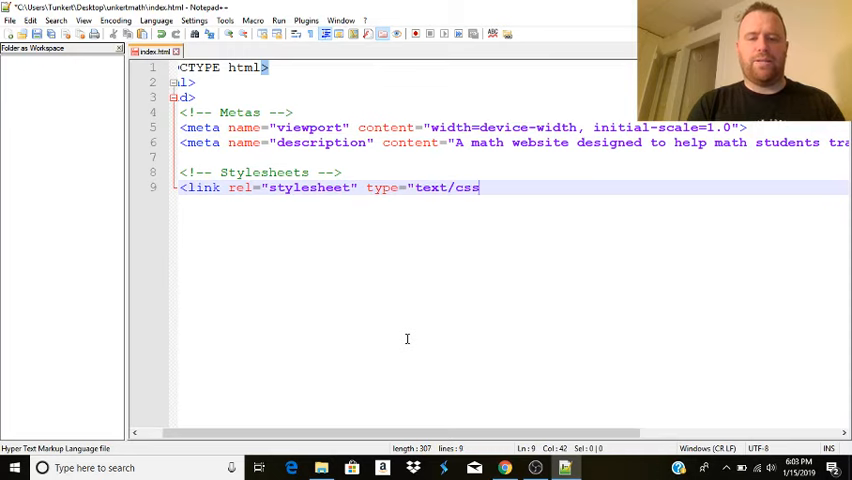
text(")
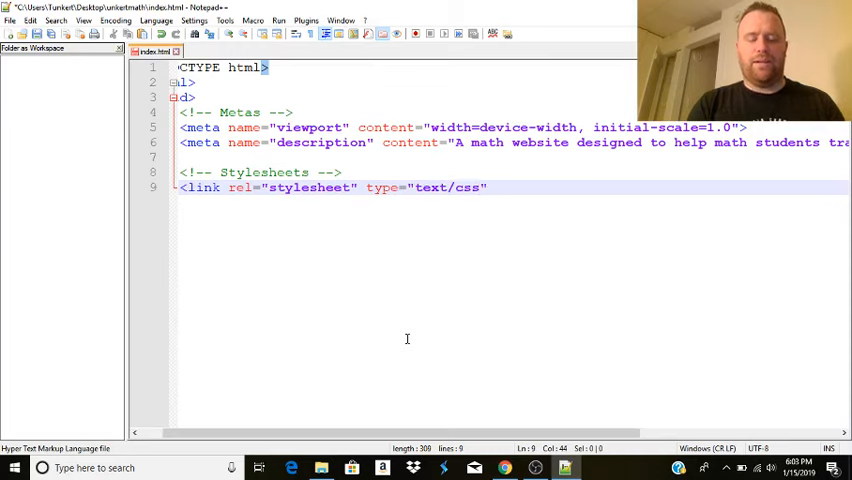
text(href=")
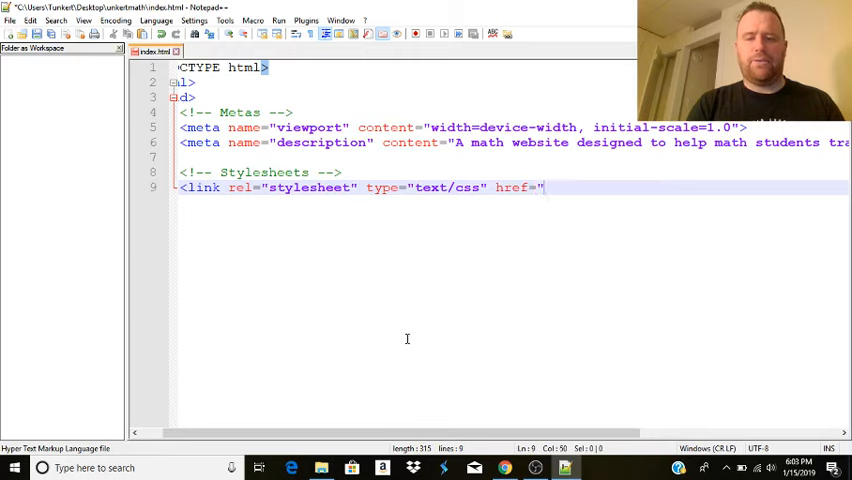
text(css/)
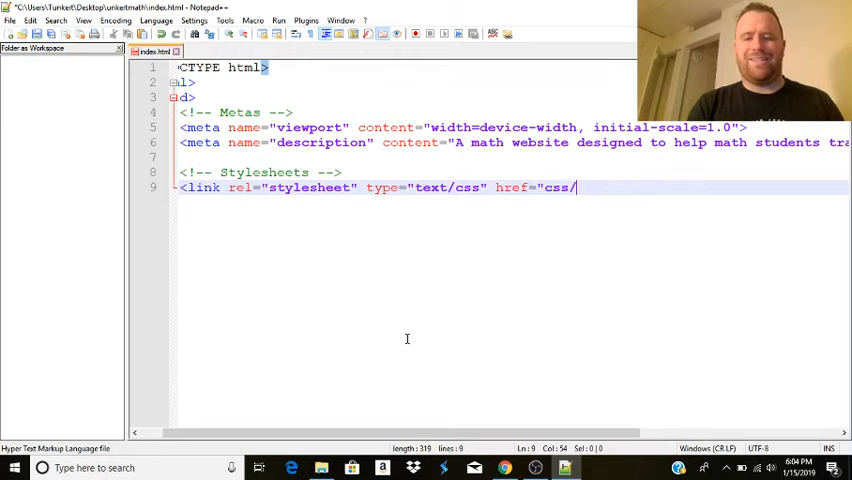
text(style.css">)
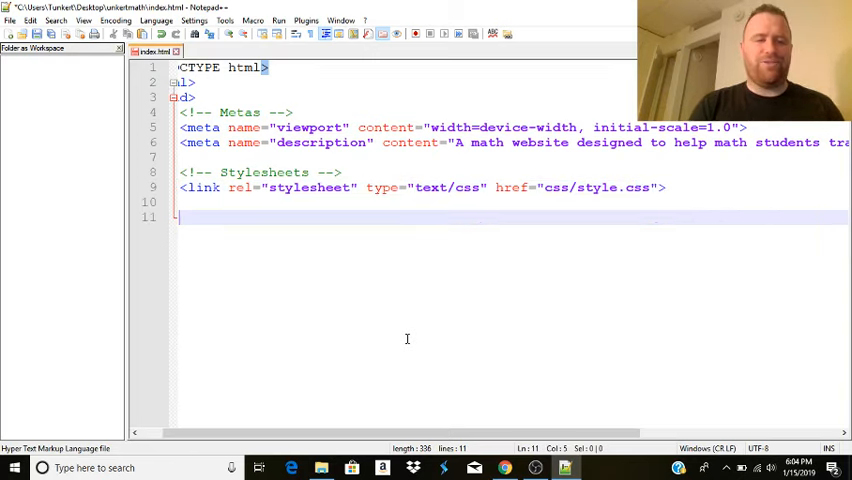
Add the title HOME | UnkertMath.com and close the head with </head>.
text(<)
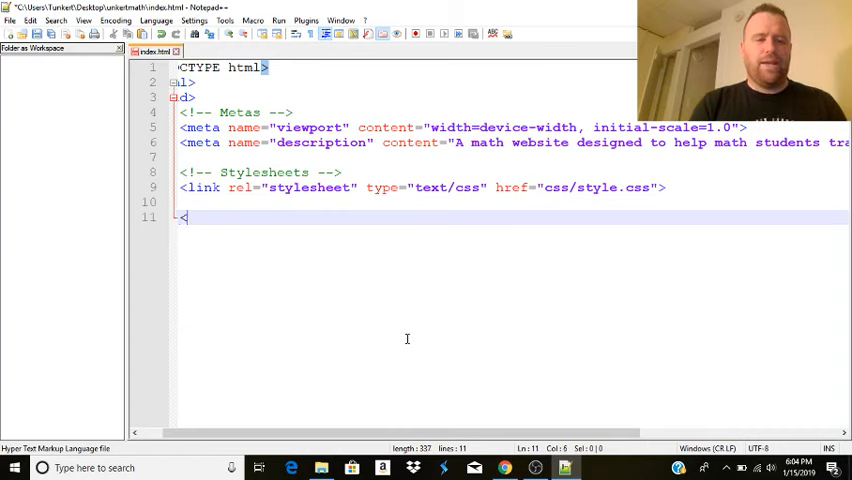
text(title>)
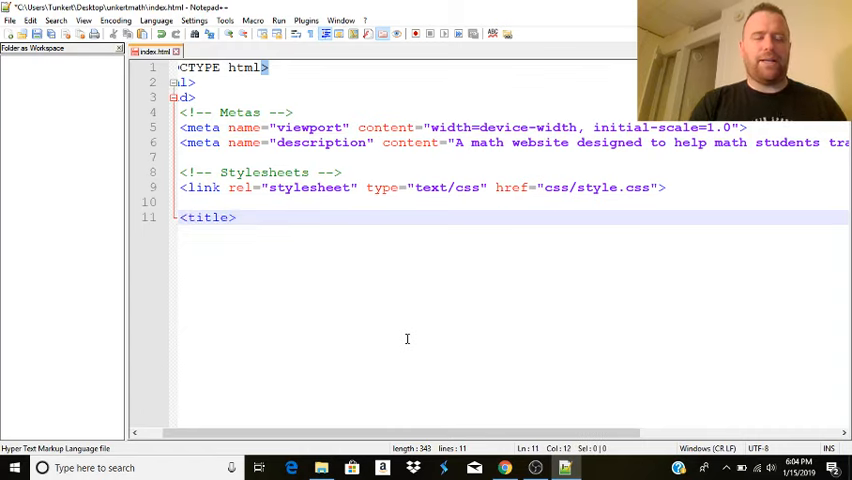
text(HOME |)
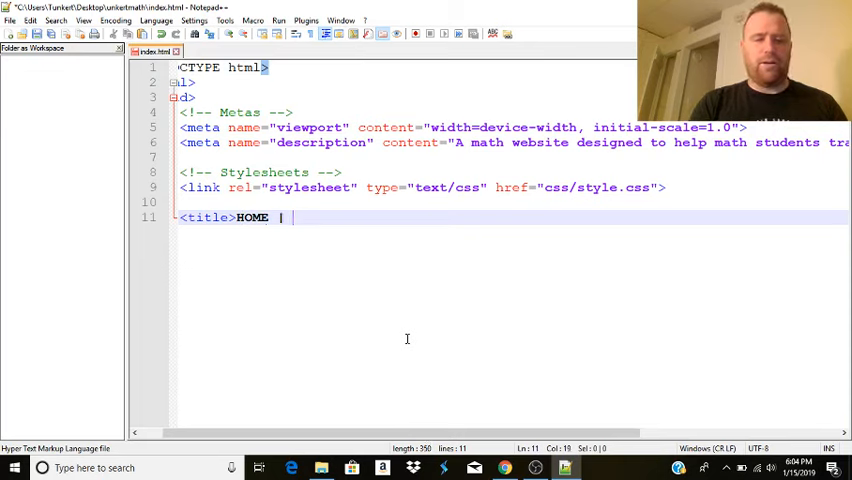
text(UnkertMath.d)
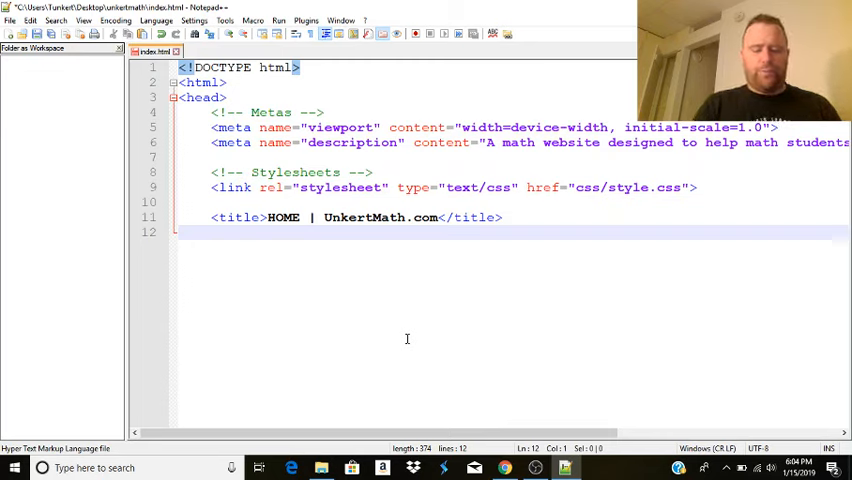
text(</head>)
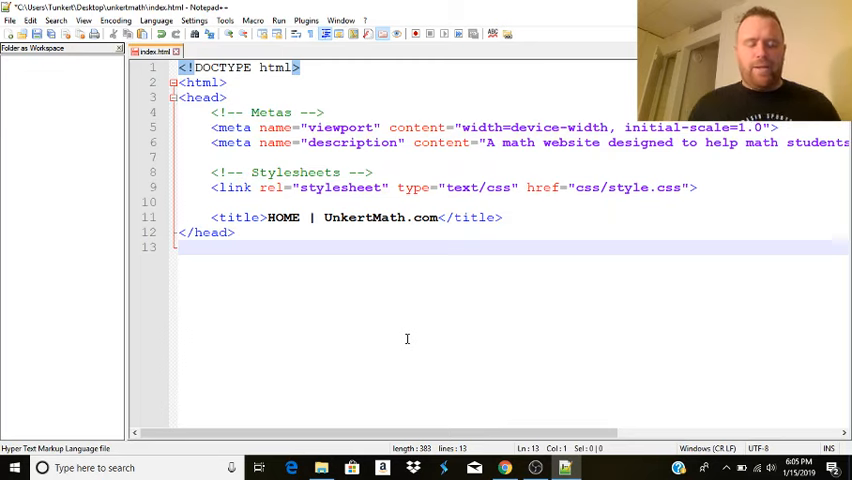
Open the body and add an empty header element with opening and closing tags.
text(<body>)
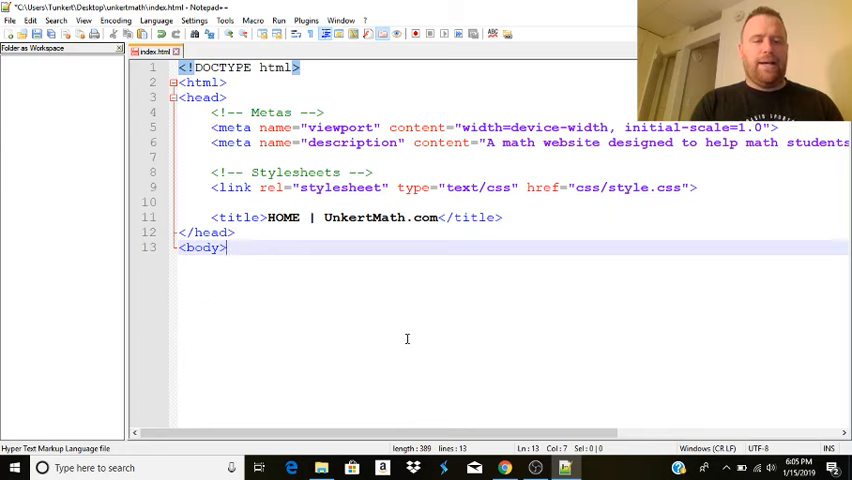
text(<)
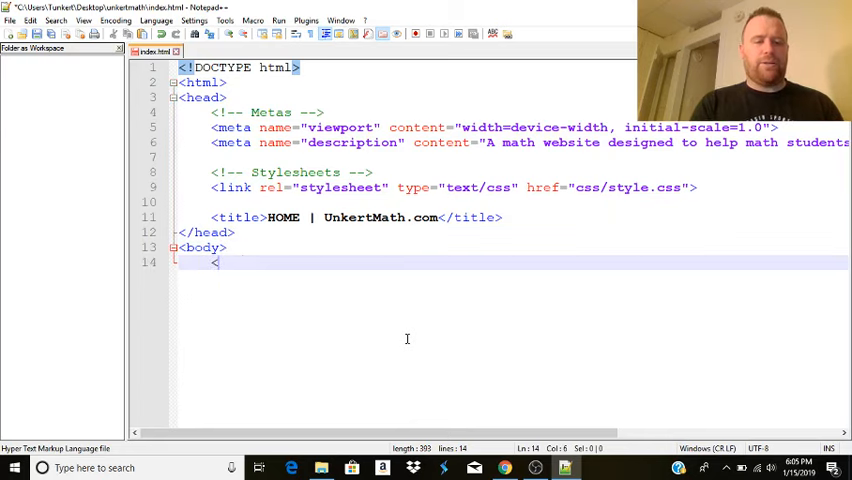
text(header>)
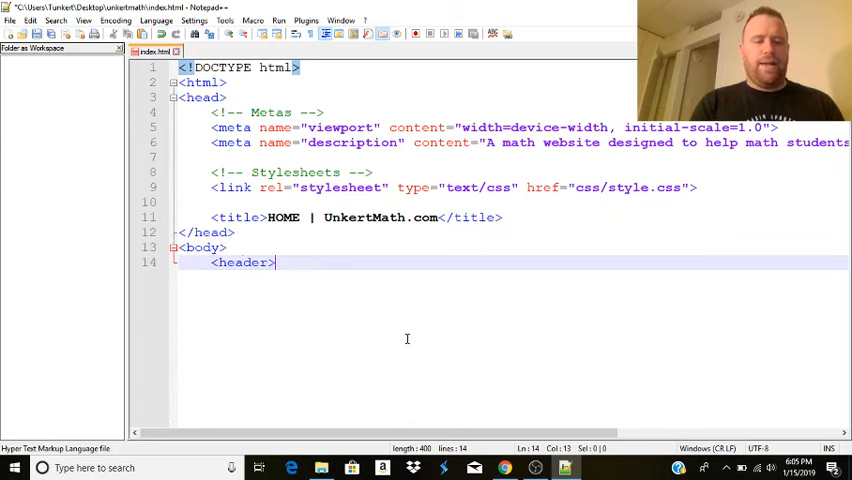
text(</header>)
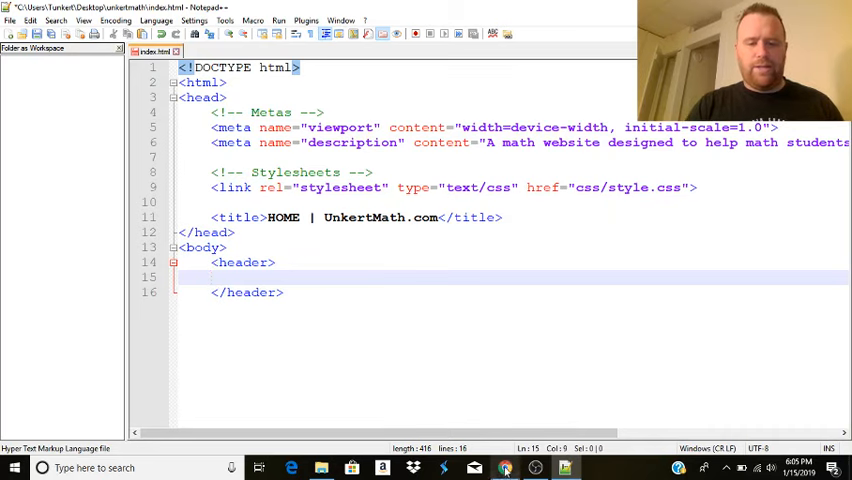
Run a Google search for 'mobile menu code'.
click(504, 468)
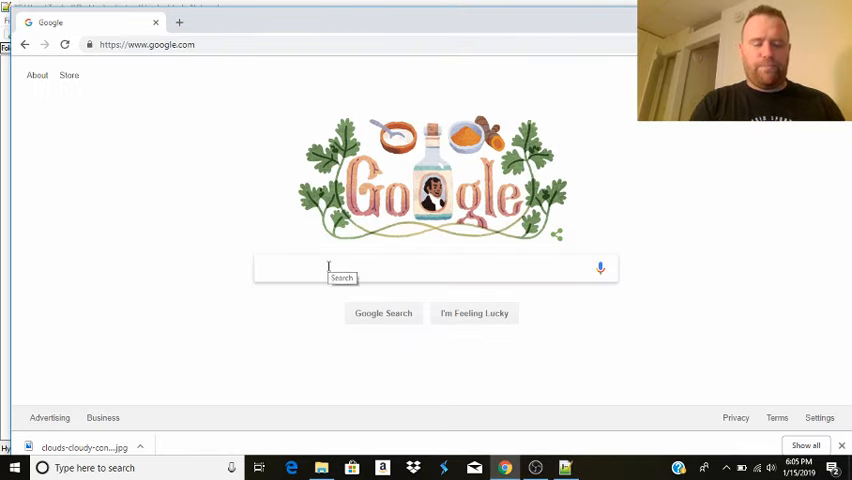
text(mobile)
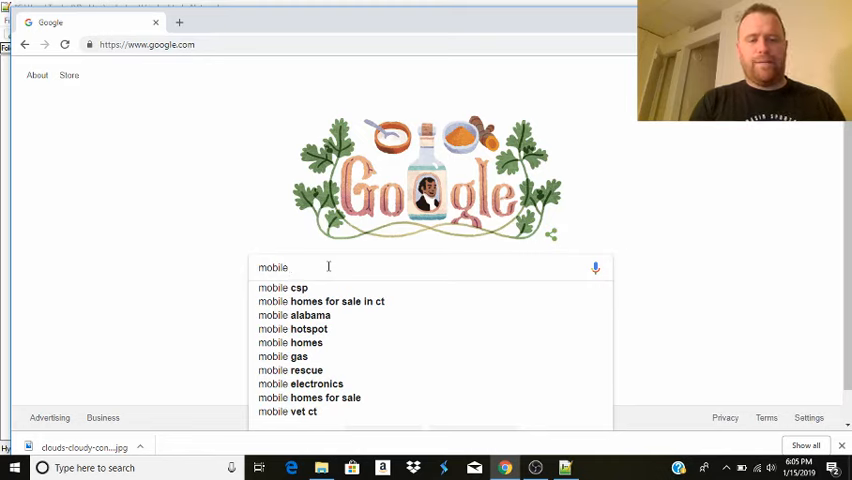
text(menu)
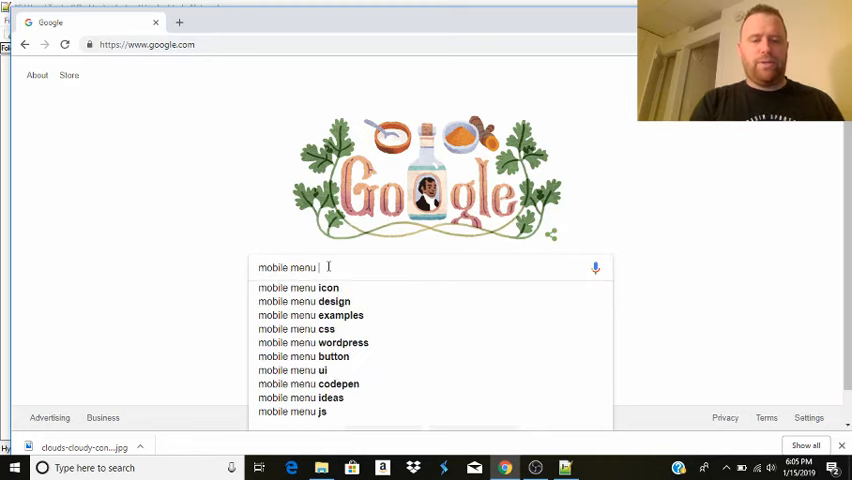
key(Return)
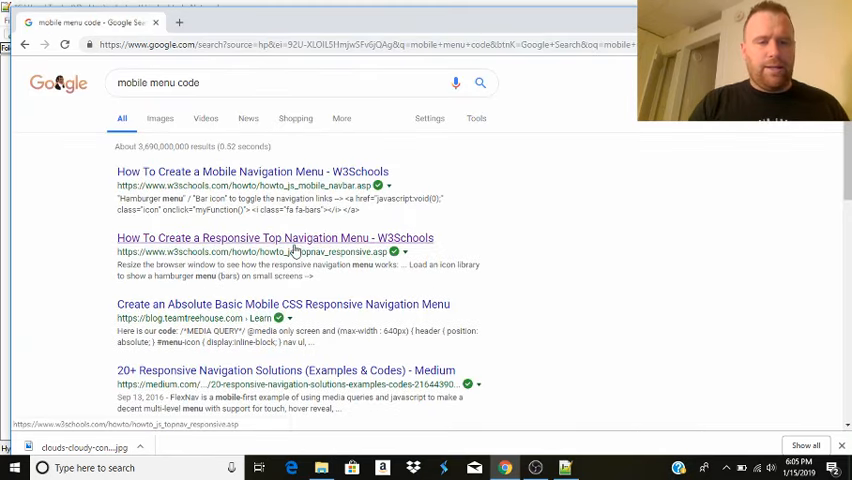
Open the W3Schools responsive top navigation tutorial and scroll to its example HTML.
click(276, 236)
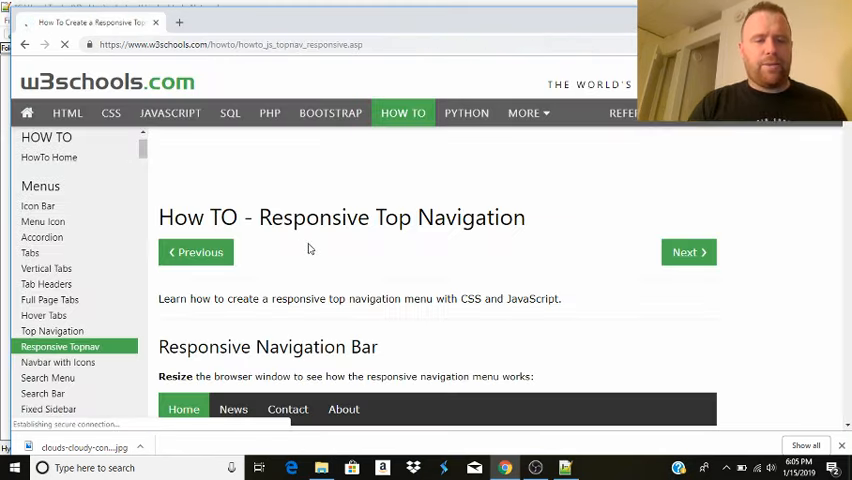
scroll(down, 3)
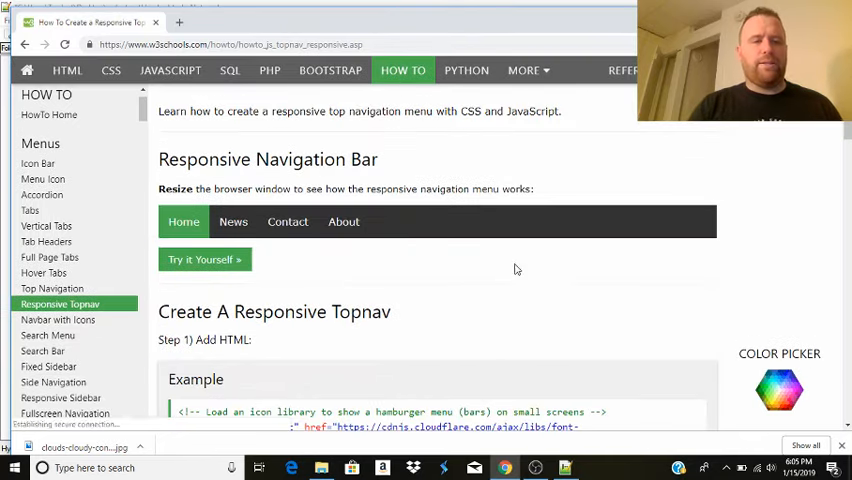
scroll(down, 3)
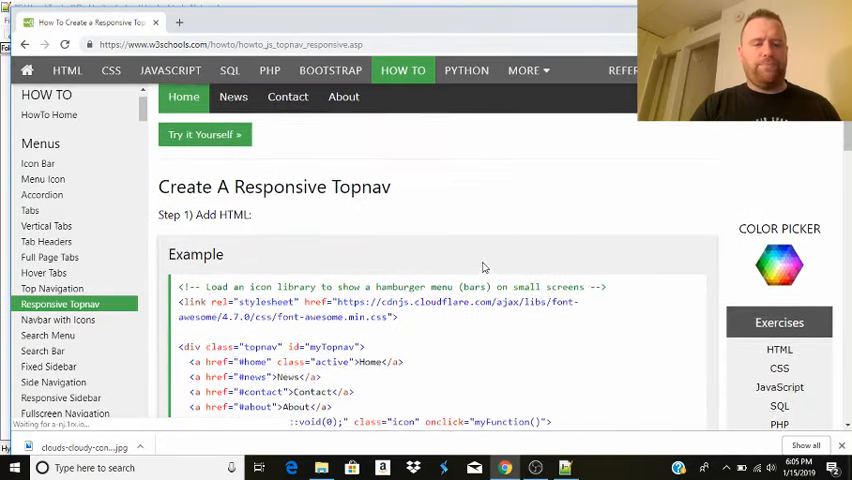
scroll(down, 3)
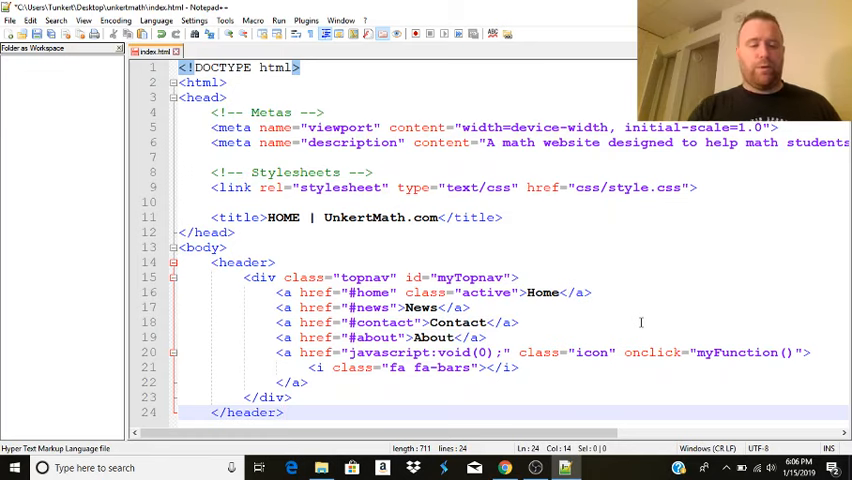
Start a new line below the closed header holding the pasted topnav block.
key(enter)
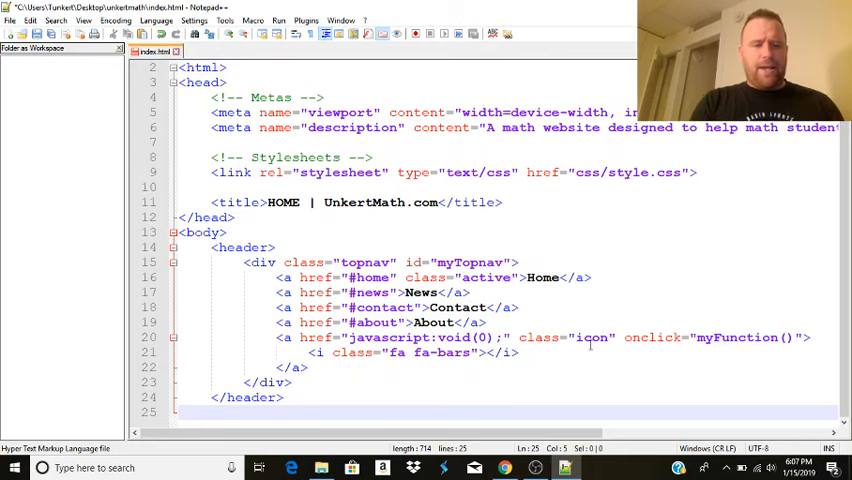
Add a div with class aside-left containing a Most Recent Articles heading, then close it.
text(<)
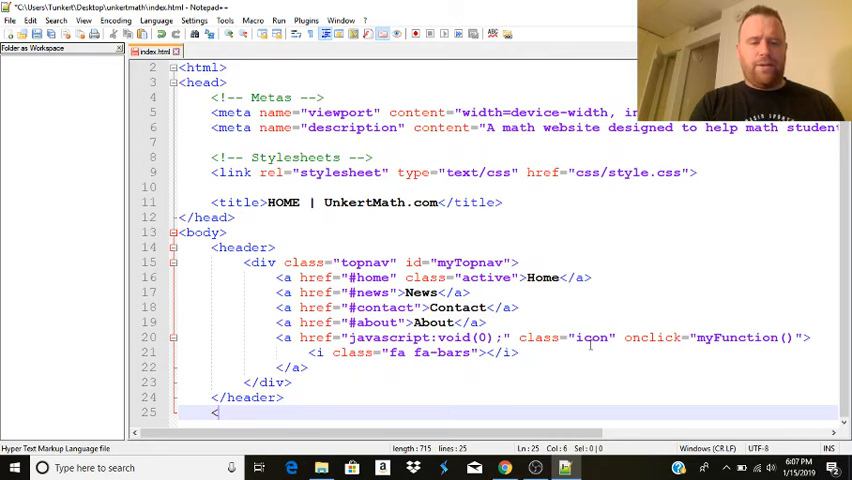
text(div>)
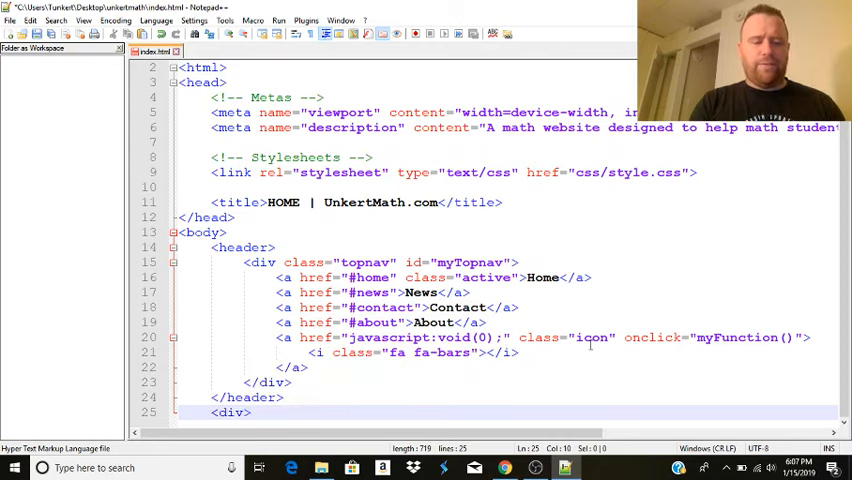
text(class=)
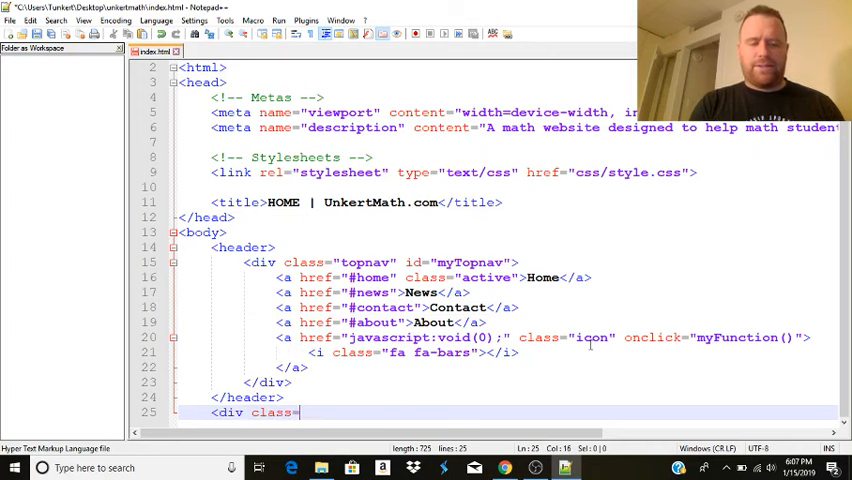
text(aside-left">)
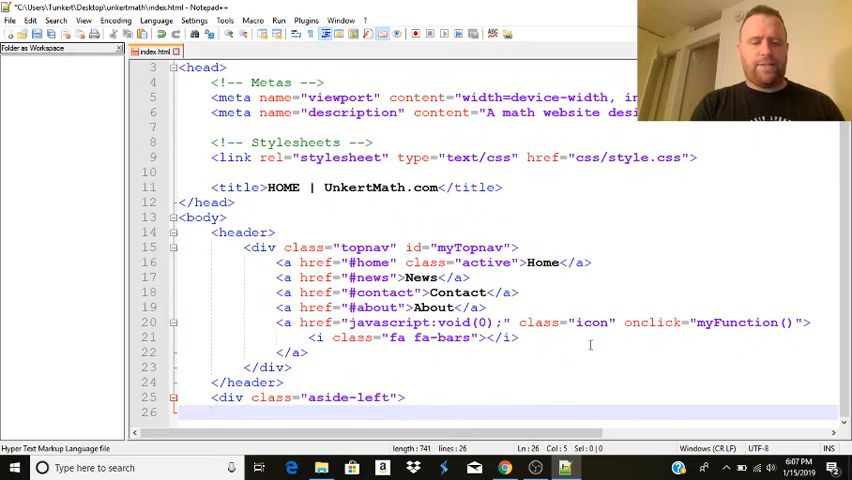
text(<)
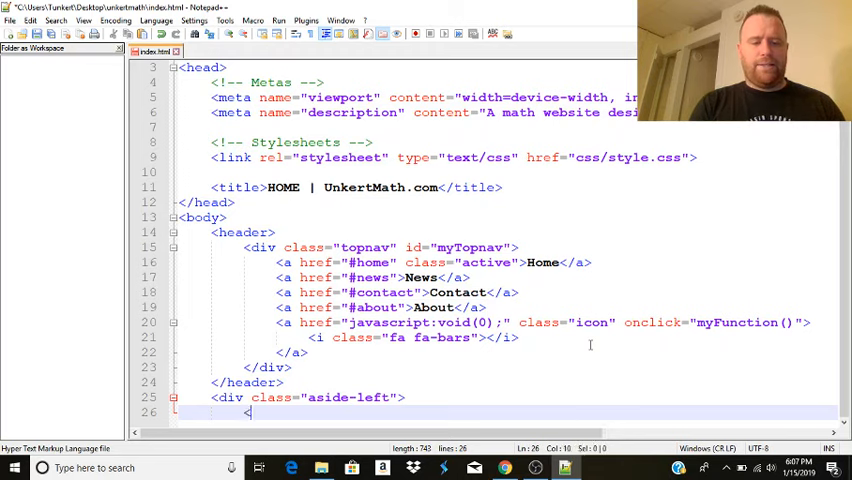
text(h2)
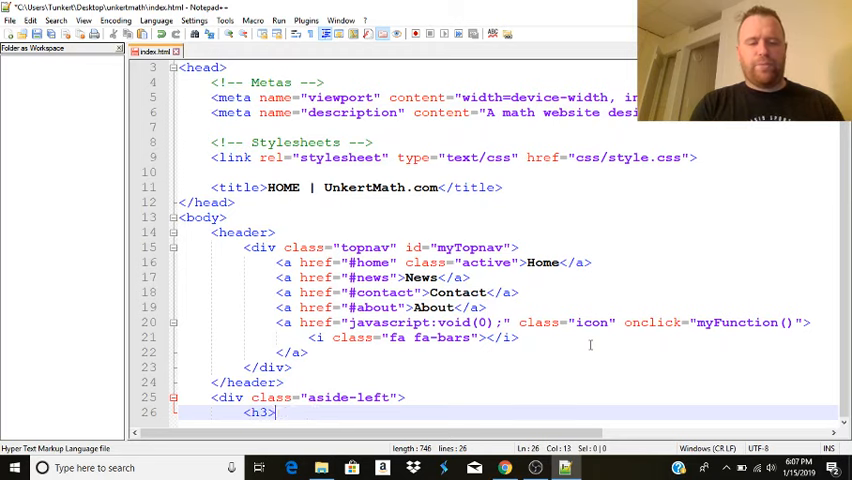
text(Most Recent)
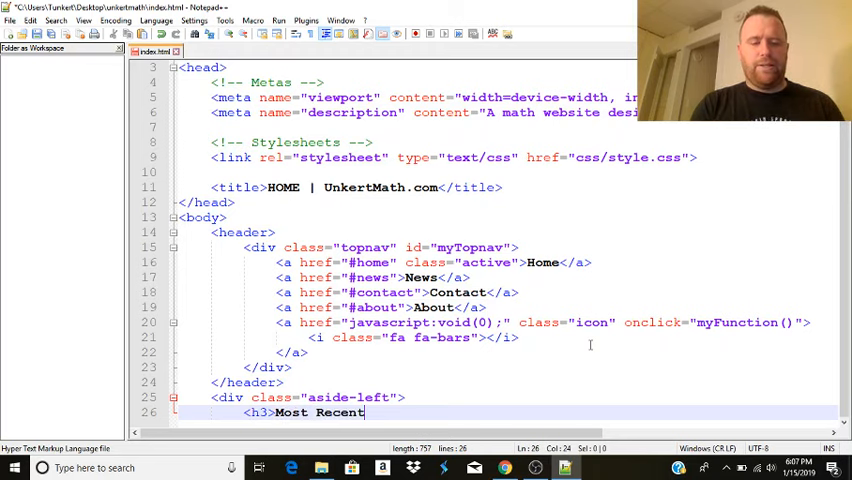
text(Articles</h3>)
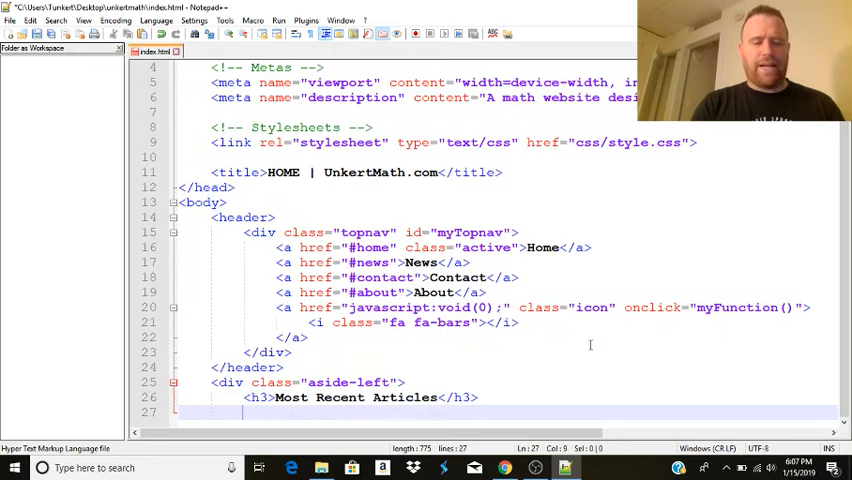
text(</div>)
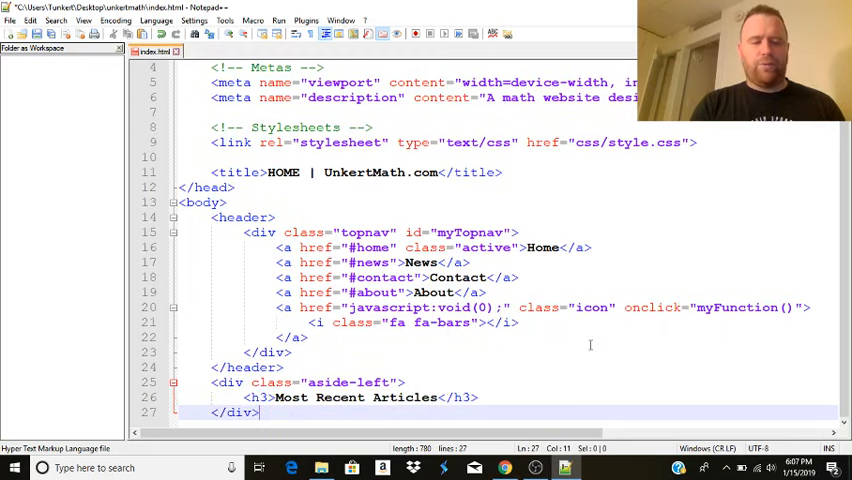
key(enter)
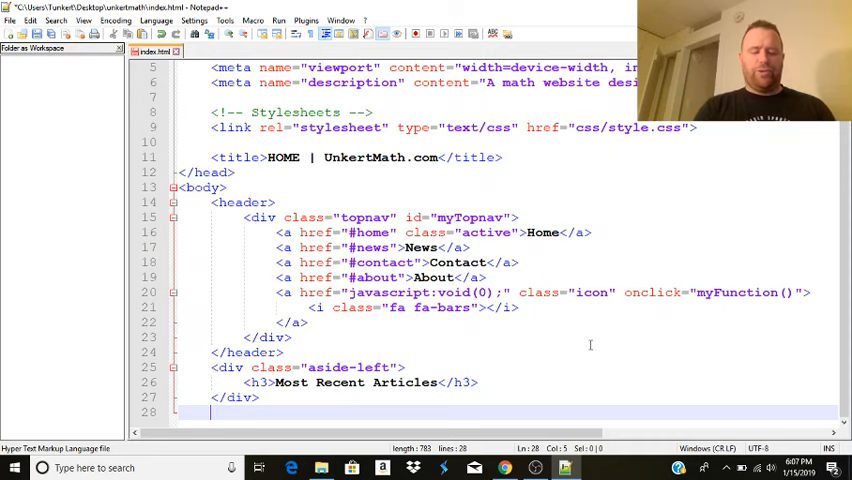
Add a main section with an h1 Summarizing Semester 1 and a 'This is a…' paragraph, then close it.
text(<main>)
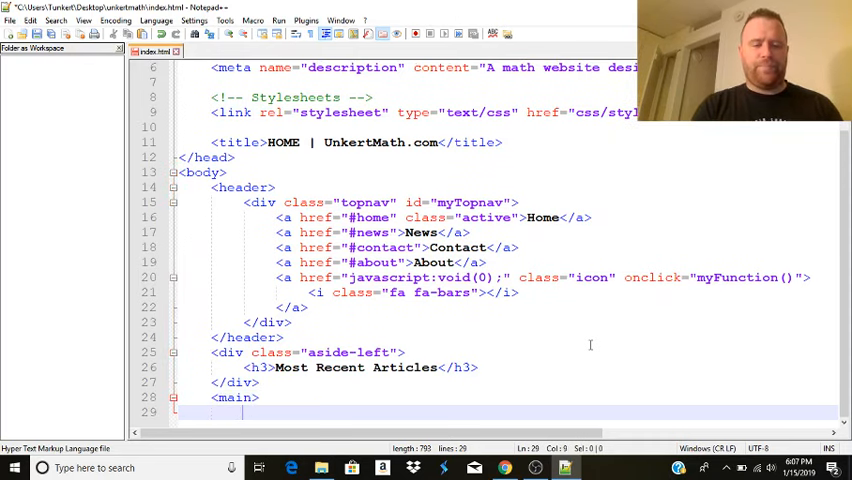
text(<h1>)
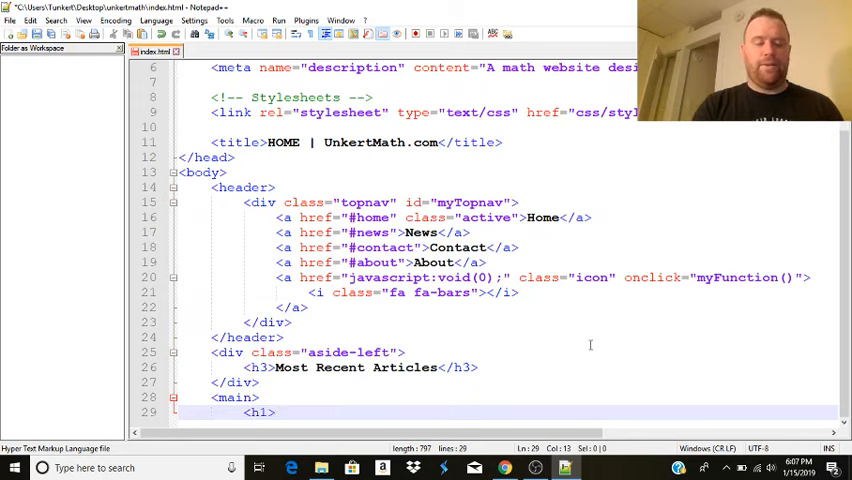
text(Summar)
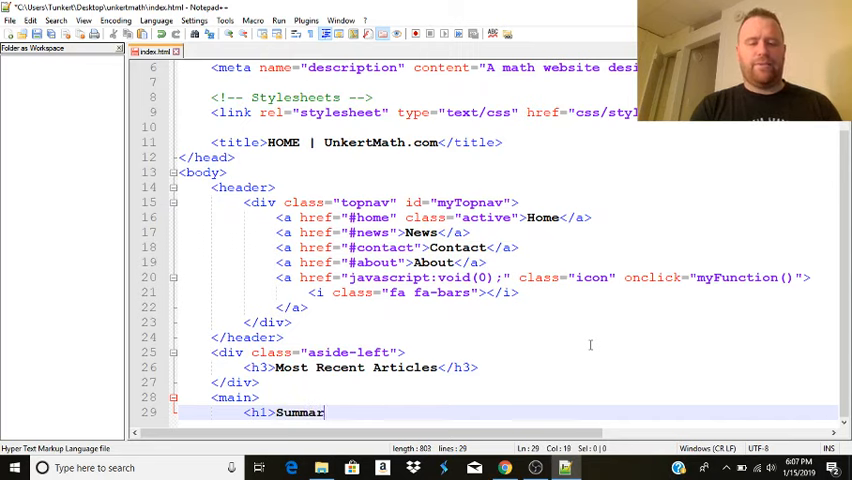
text(izes)
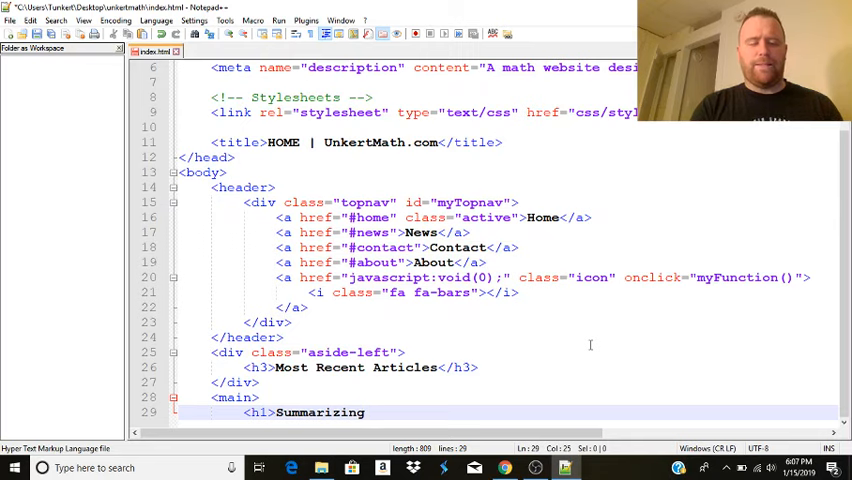
text(Semester 1</h1>)
text(<p>)
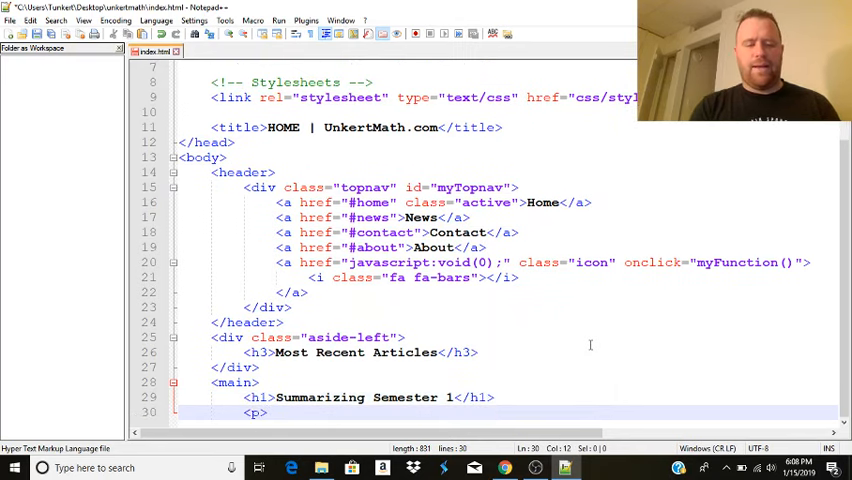
text(This is a short description of semester 1.</p>)
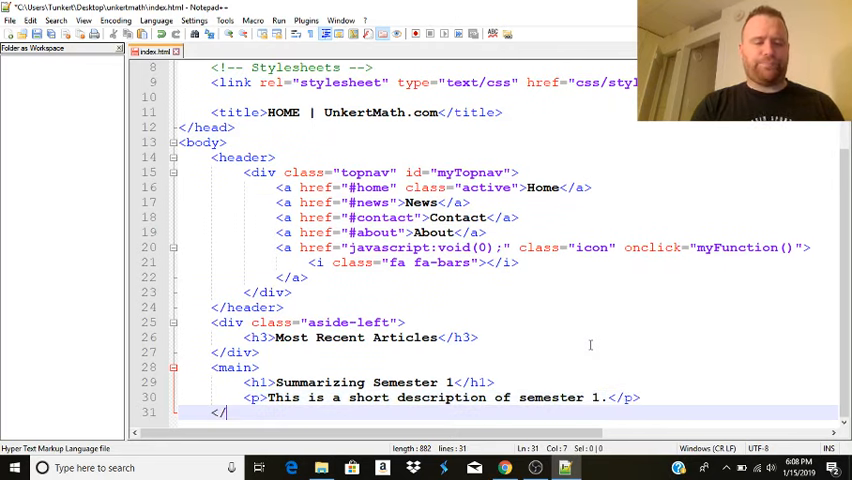
text(main>)
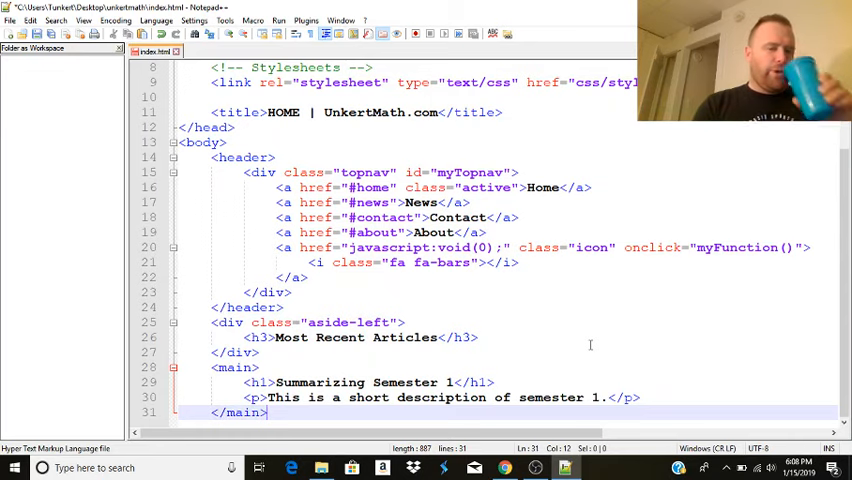
Add an <aside> after </main> with an <h2>Place an ad here</h2> heading and its closing tag.
key(Enter)
text(<aside>)
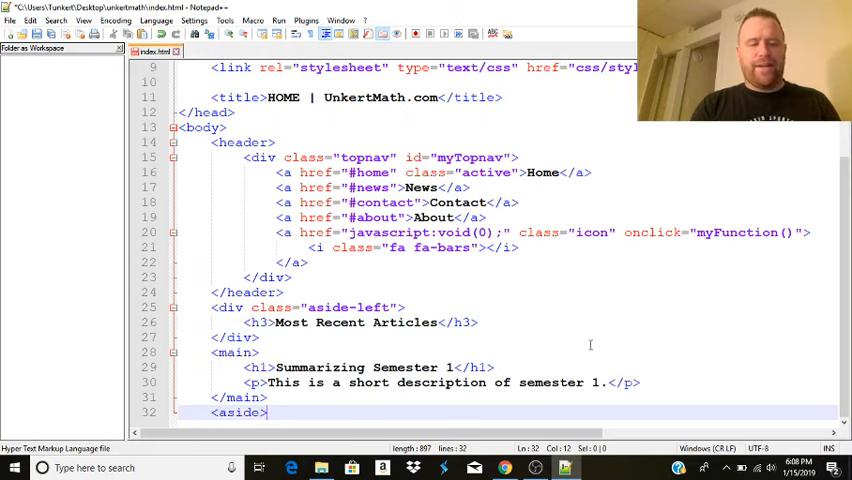
key(enter)
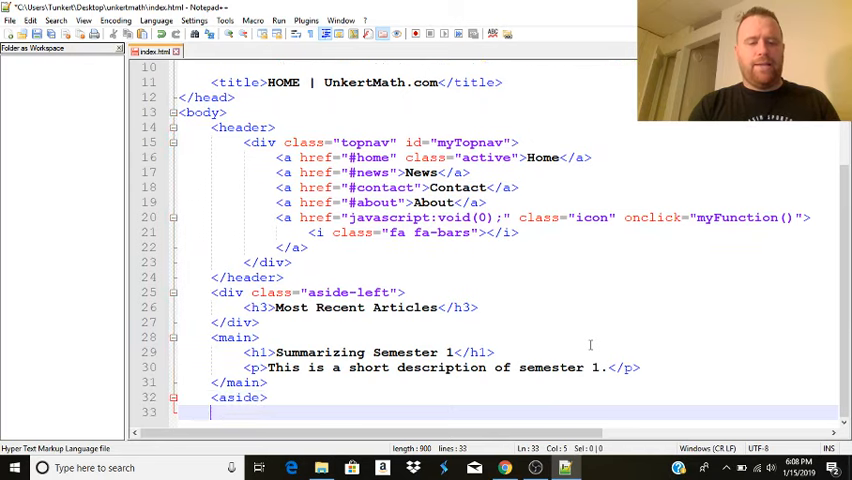
text(<)
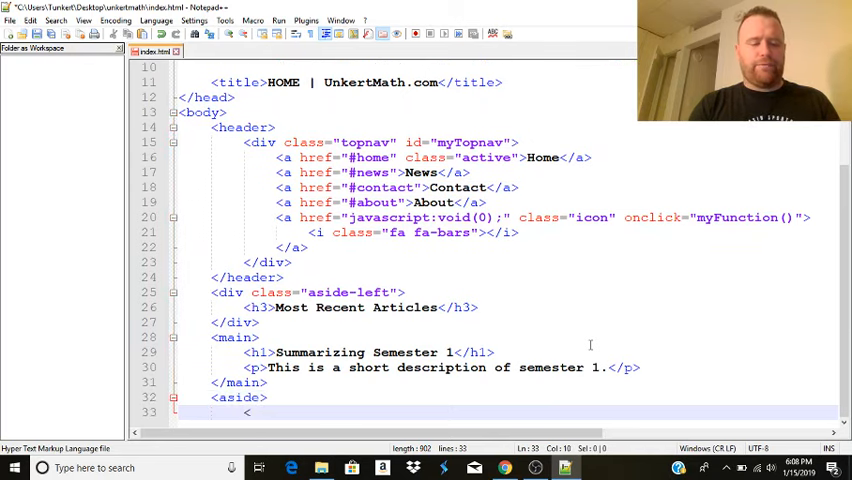
text(<h2>)
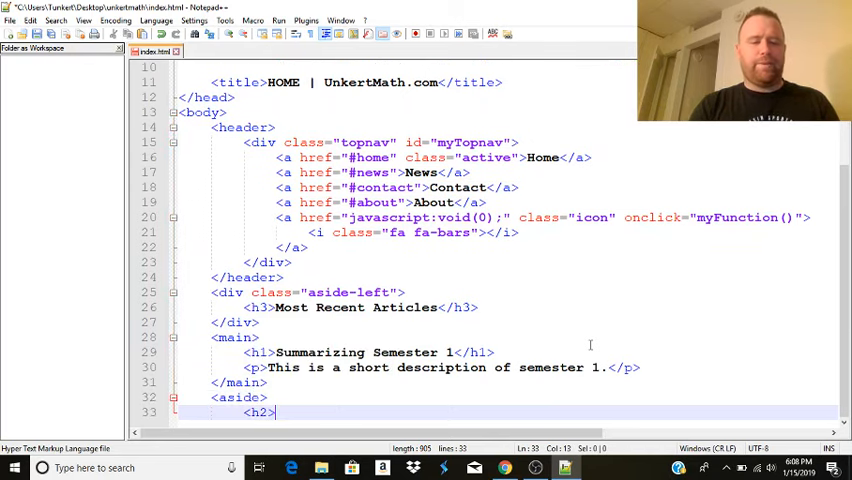
text(Pla)
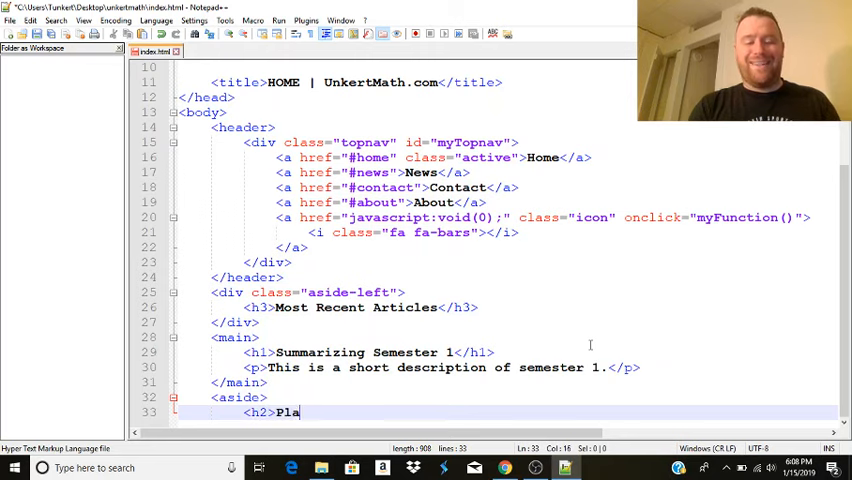
text(ce an ad here</h2>)
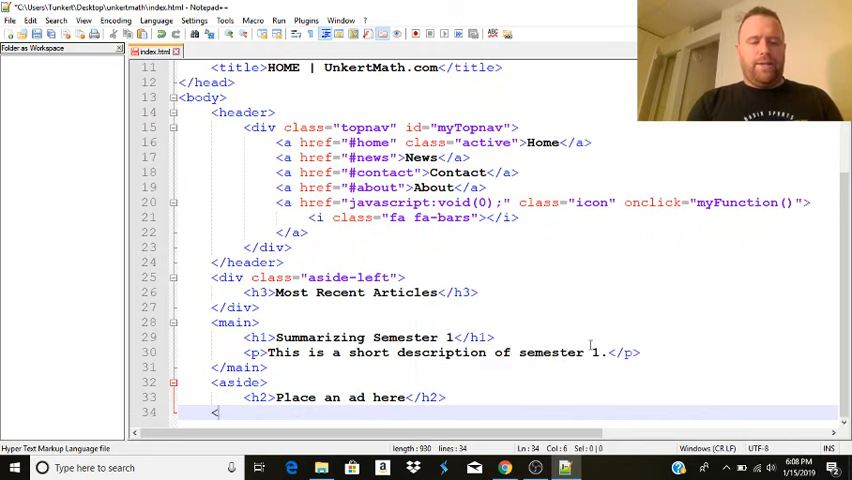
text(/aside>)
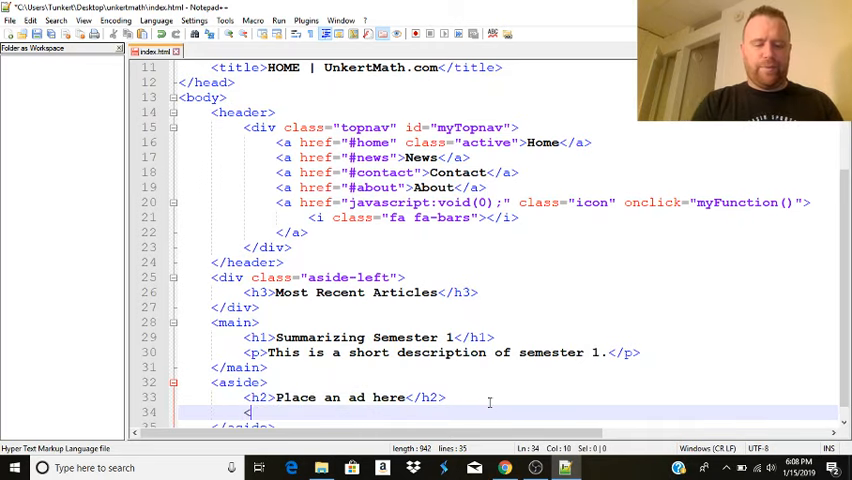
Add the <h4>Maybe some archives here.</h4> line inside the aside.
text(m)
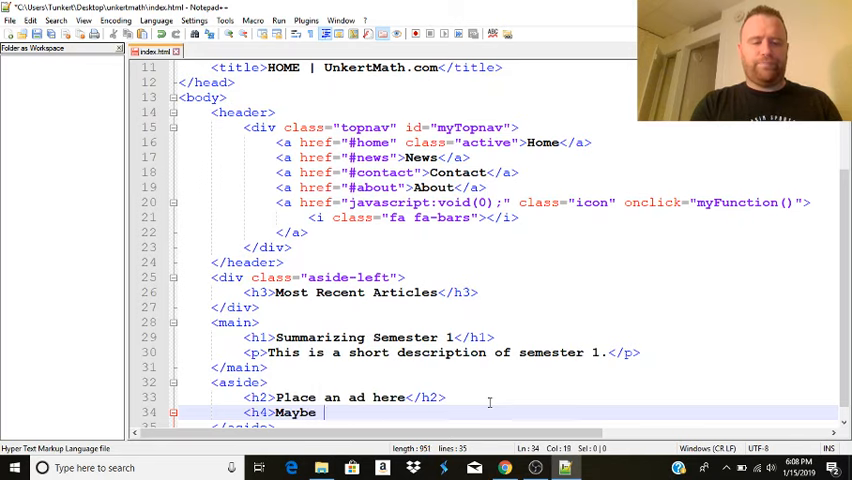
text(some archives)
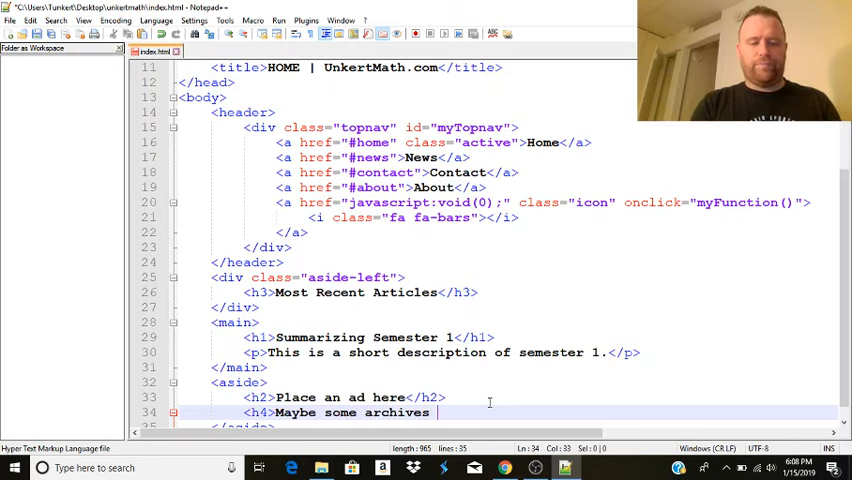
text(here.</h4>)
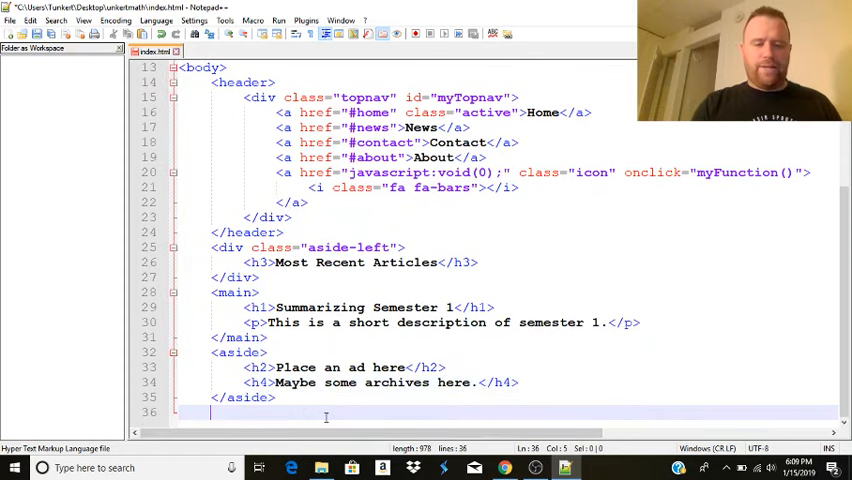
Add a <footer> with <p align="center">Copyright &copy; 2018 - 2019 UnkertMath.com</p>.
text(<footer>)
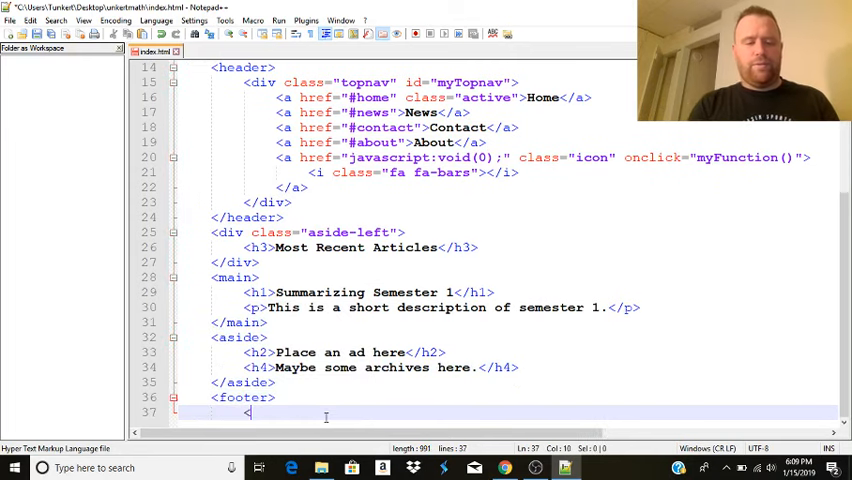
text(p ali)
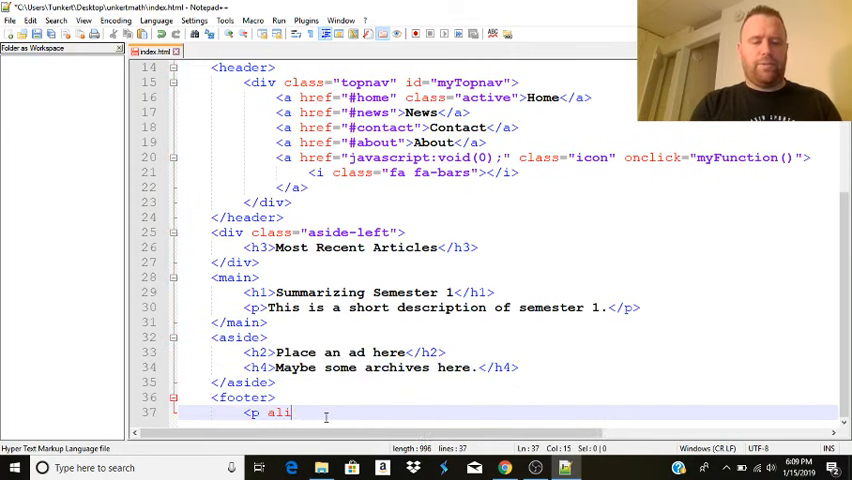
text(gn="center")
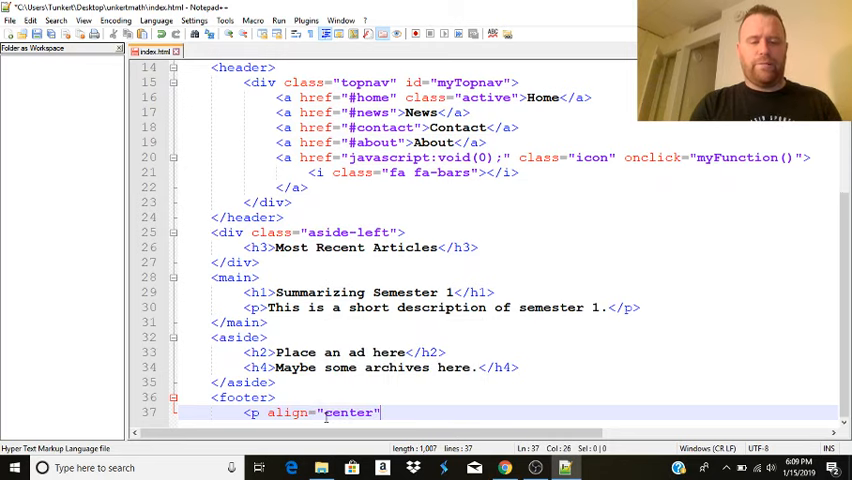
text(Copyright)
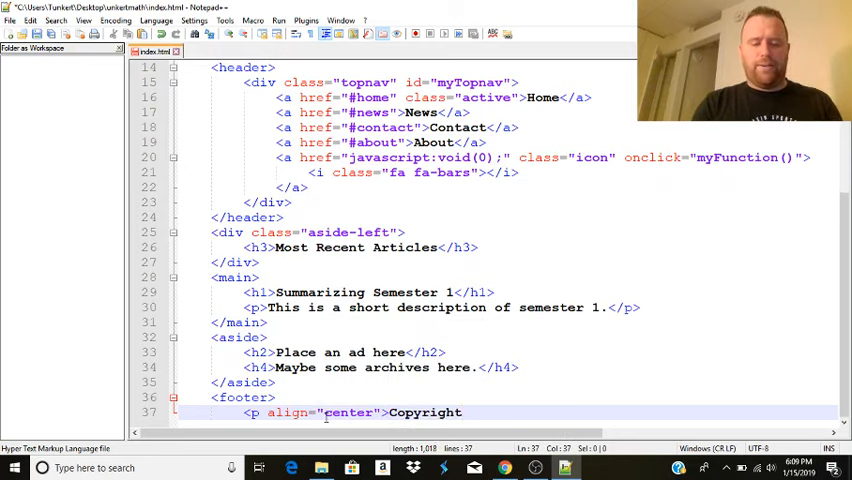
text(&copy)
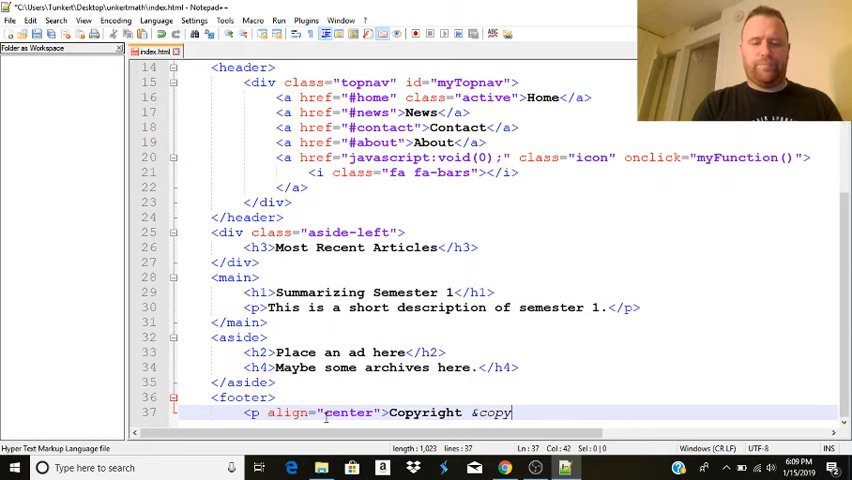
text(;)
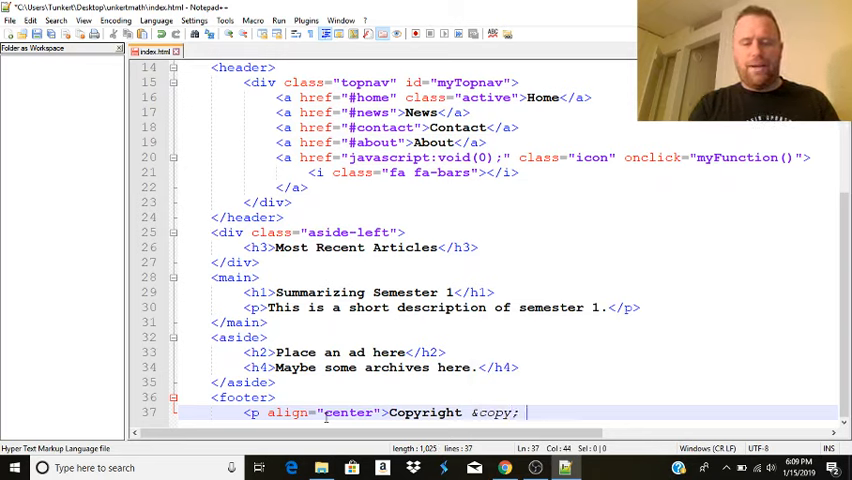
text(2018 - 2019 UnkertMath.com</p>)
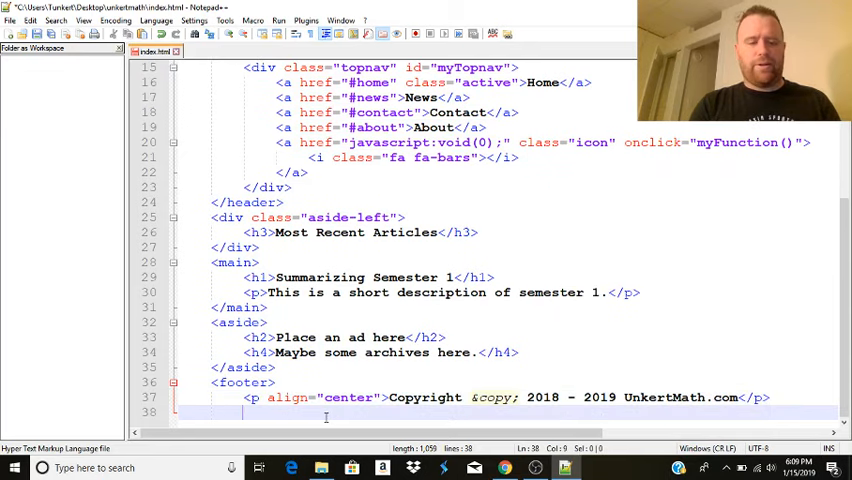
text(oo)
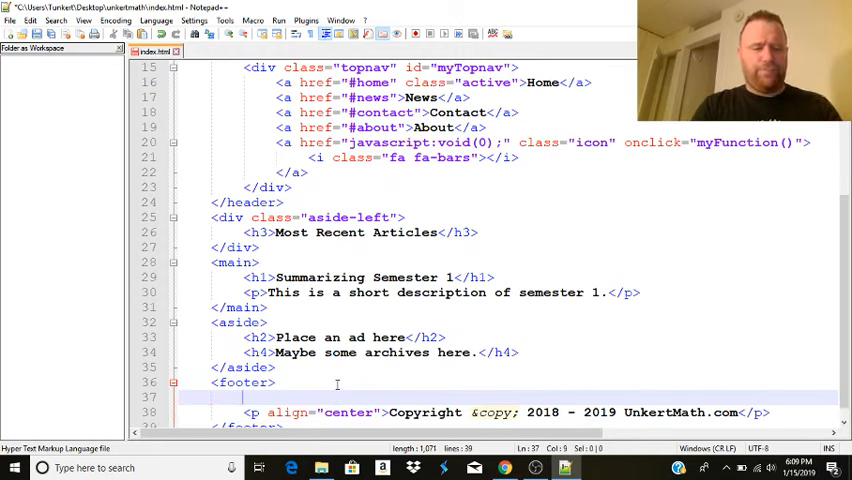
Add left-footer and center-footer divs with placeholder <p> text, and start a right-footer div.
text(div class="left)
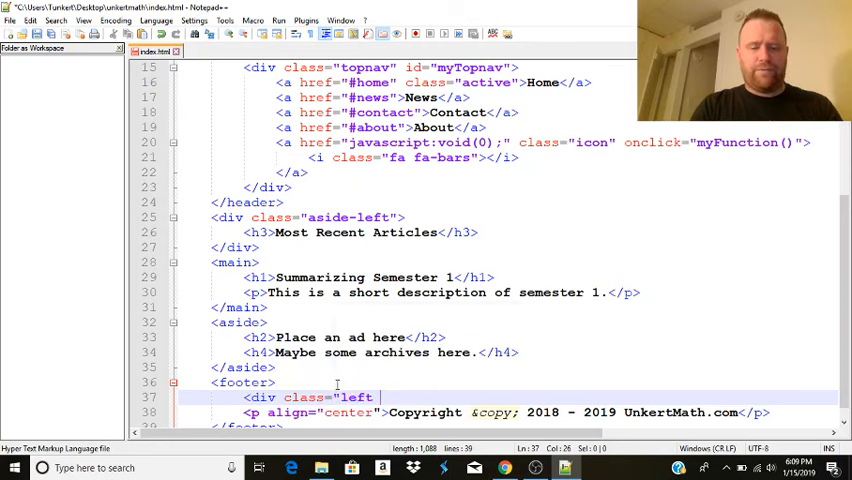
text(-footer">)
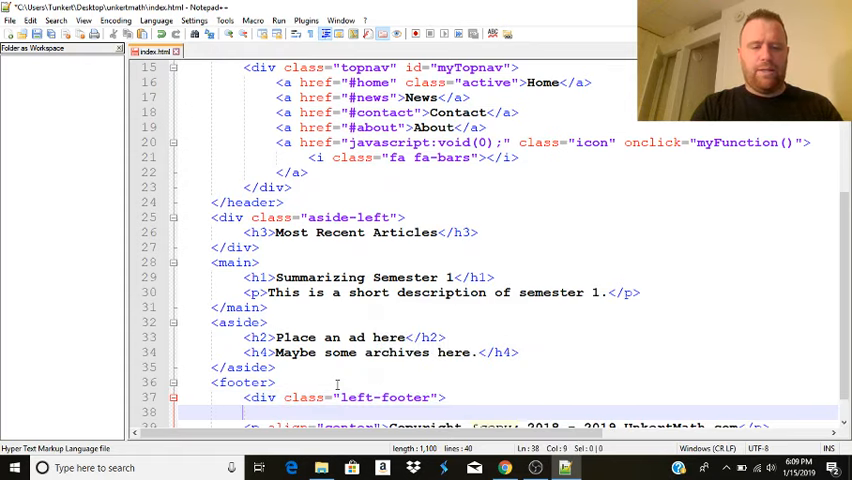
text(<p>)
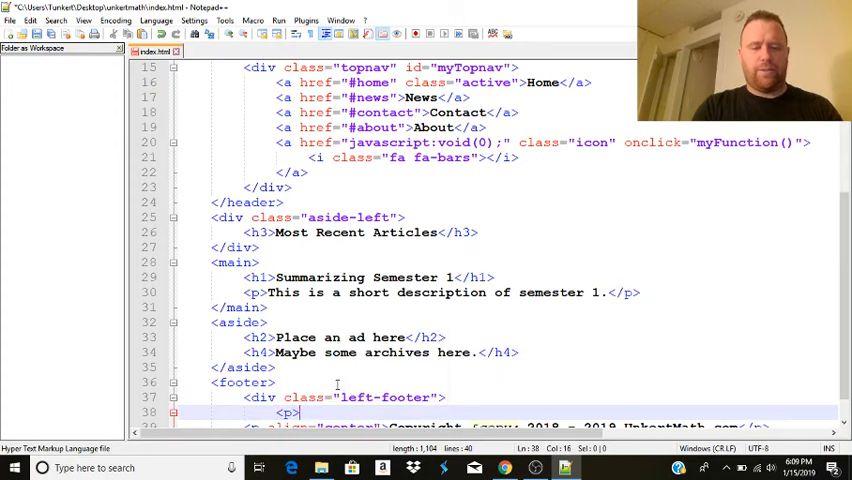
text(Something will go here.</p>)
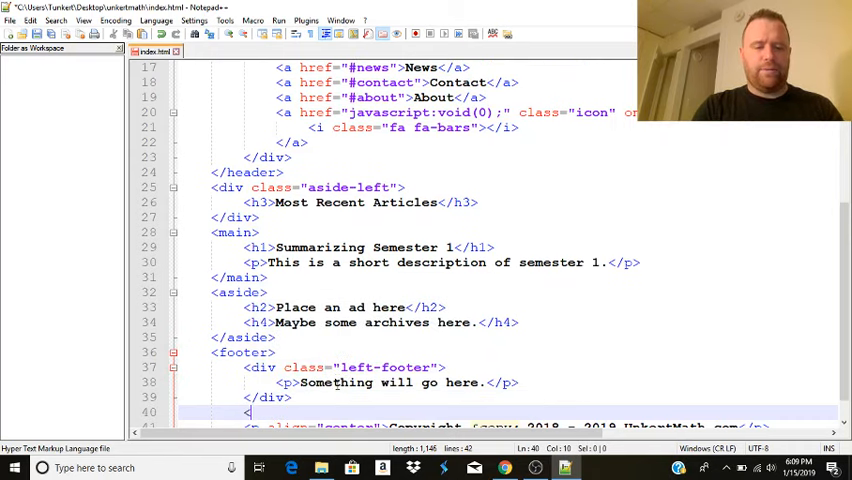
text(div clas=)
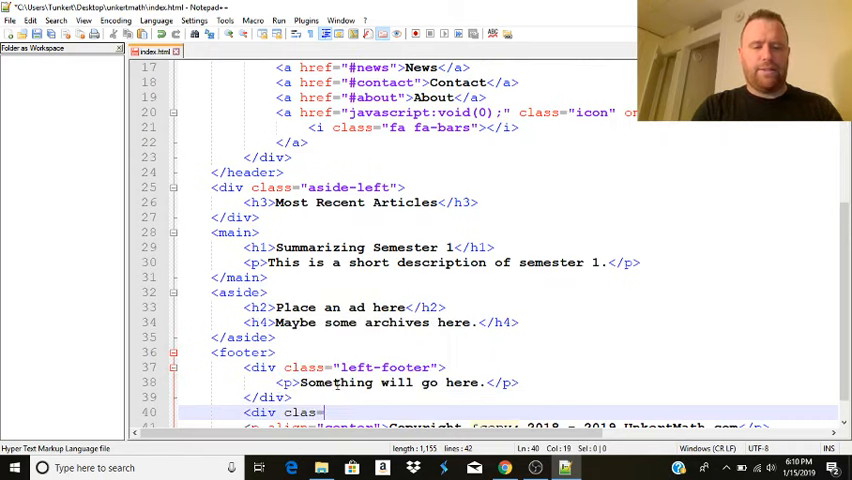
text(enter-footer">)
text(<div class="right-footer")
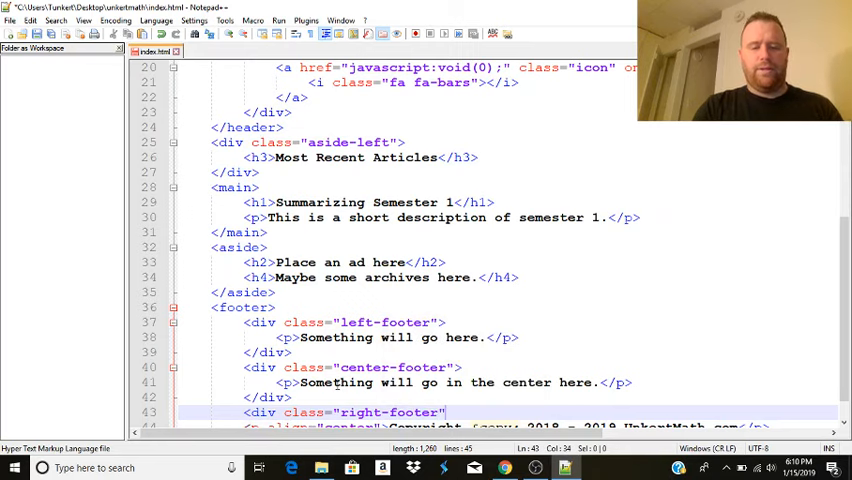
Finish the right-footer placeholder text and wrap the copyright line in <div class="copyright">.
key(Return)
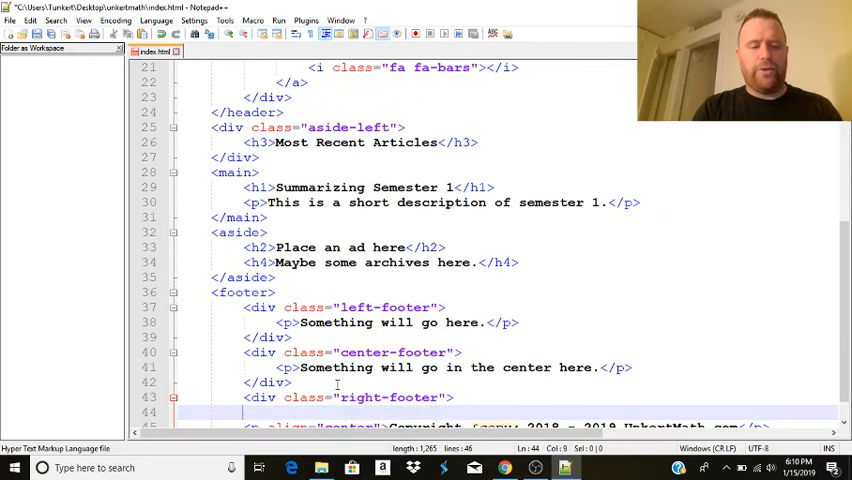
text(Something on the right.</p>)
text(</div>)
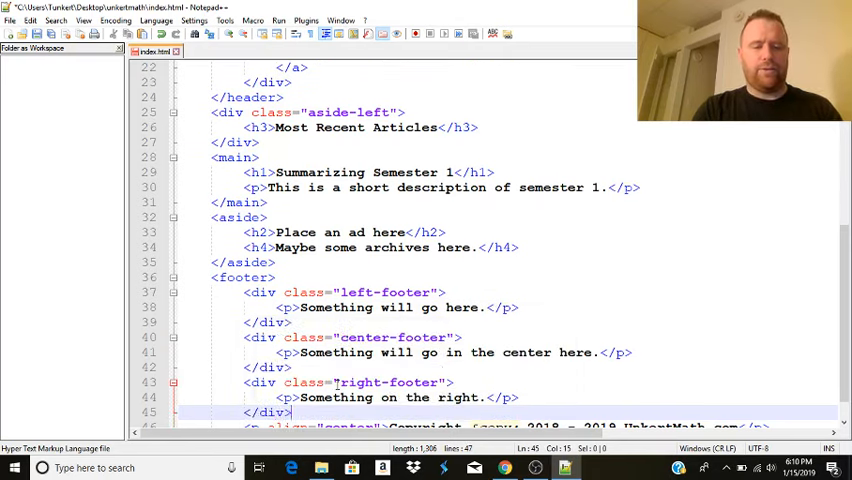
text(<div class=)
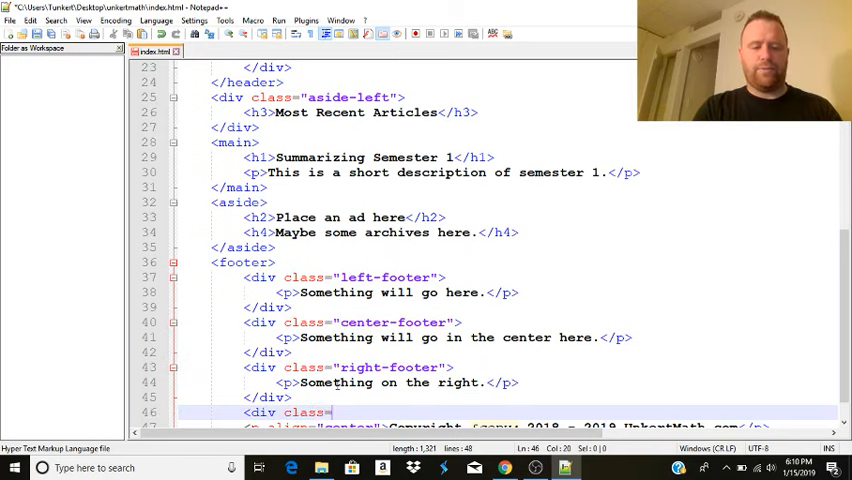
text(boto)
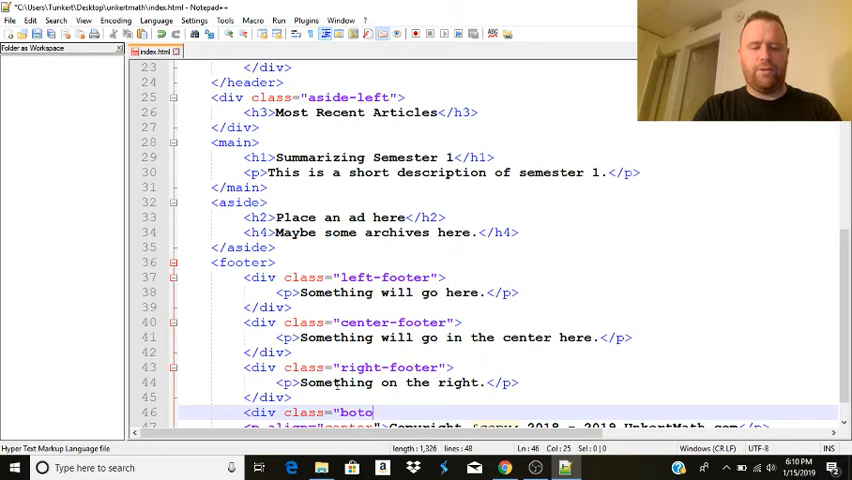
text(copyright">)
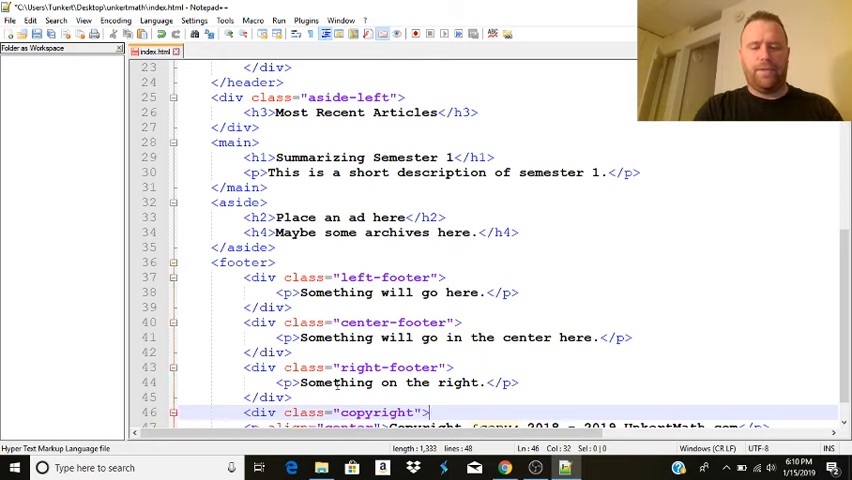
scroll(down, 3)
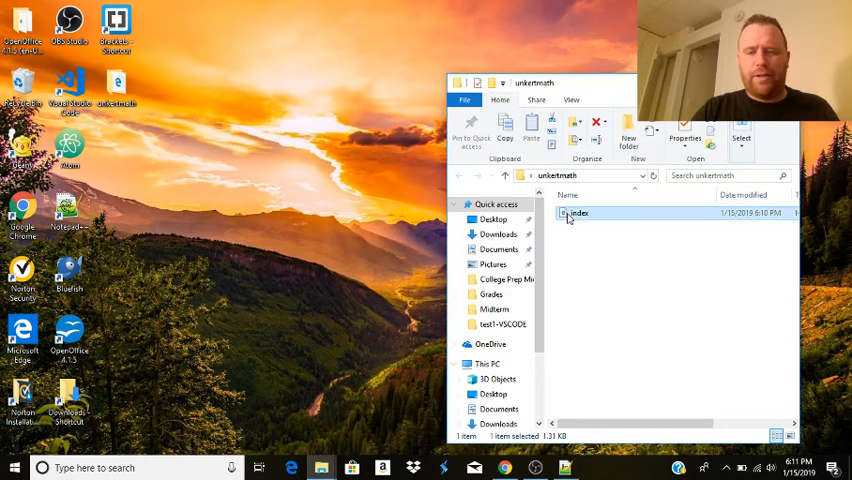
Open index.html from the unkertmath folder with Google Chrome.
right_click(578, 212)
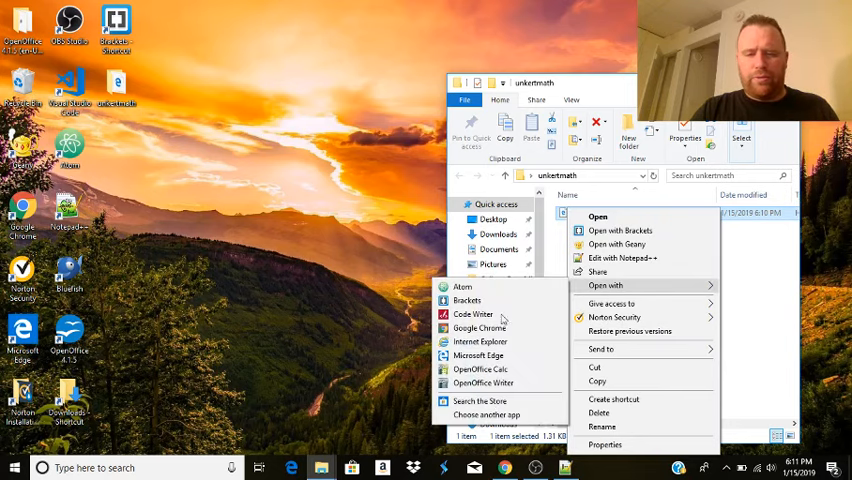
click(478, 328)
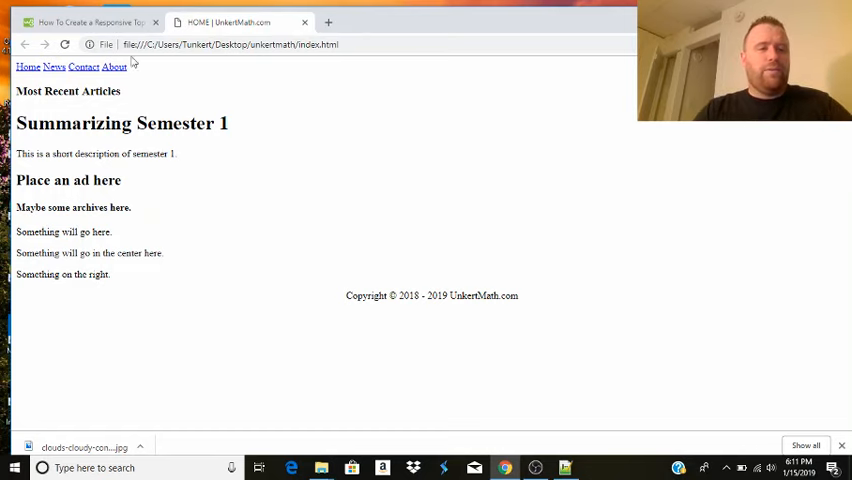
mouse_move(630, 214)
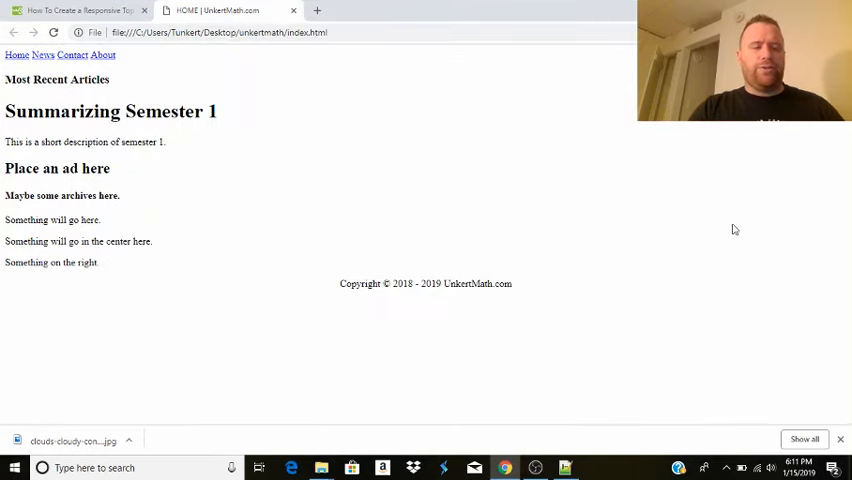
mouse_move(564, 468)
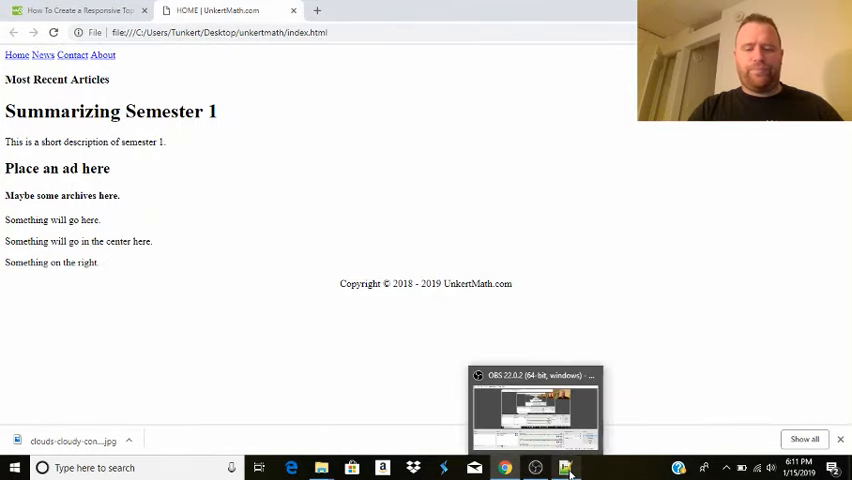
Return from the Chrome preview to the project folder in File Explorer.
click(564, 468)
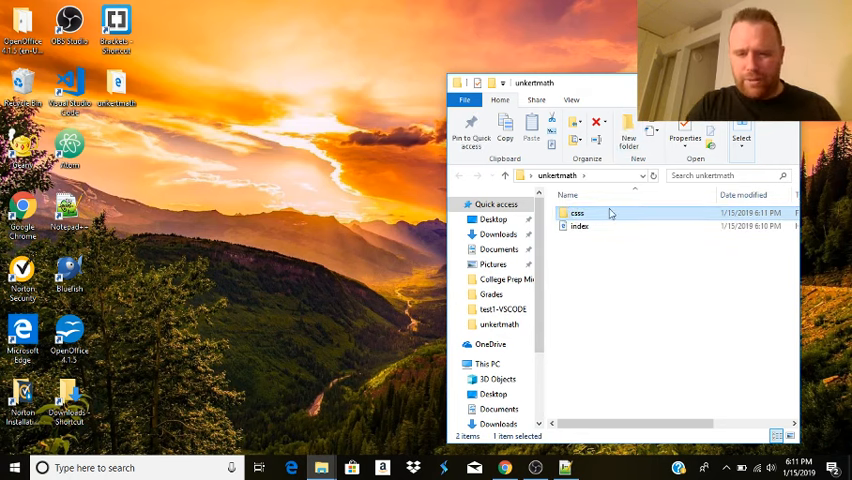
Create the css folder beside index.html and bring Notepad++ back to the front.
double_click(576, 212)
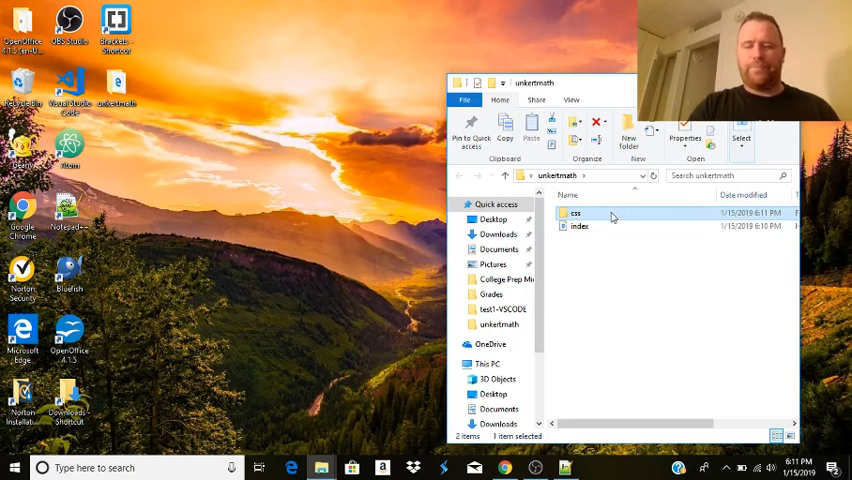
double_click(576, 226)
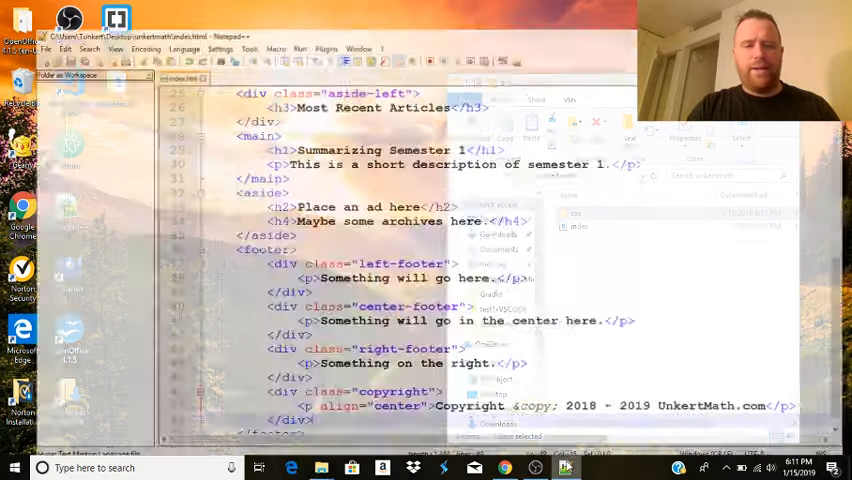
Save a new file into the css folder as style.css.
click(12, 20)
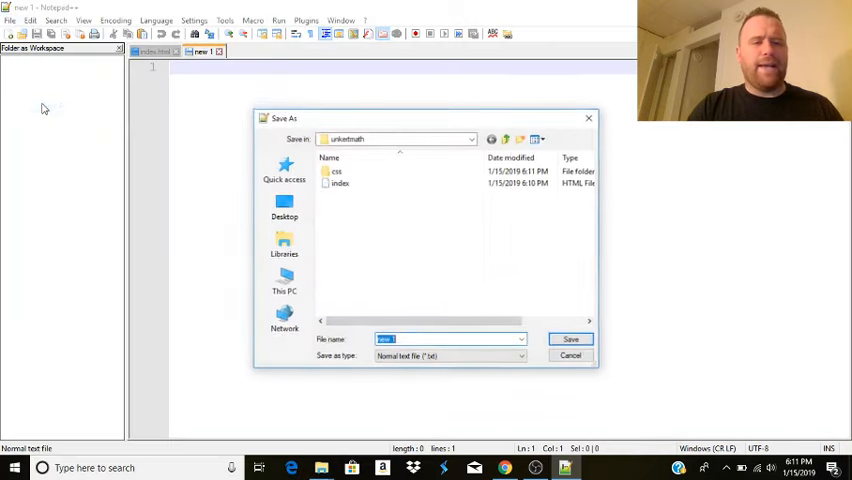
double_click(336, 172)
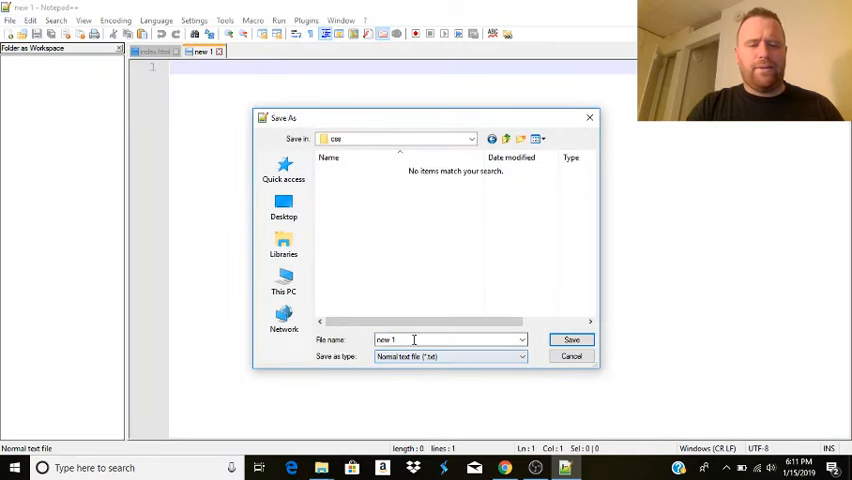
text(style.)
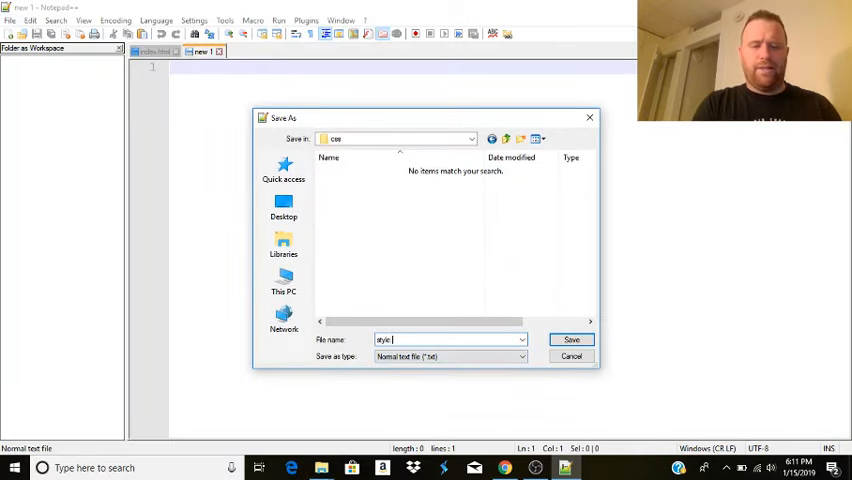
click(572, 340)
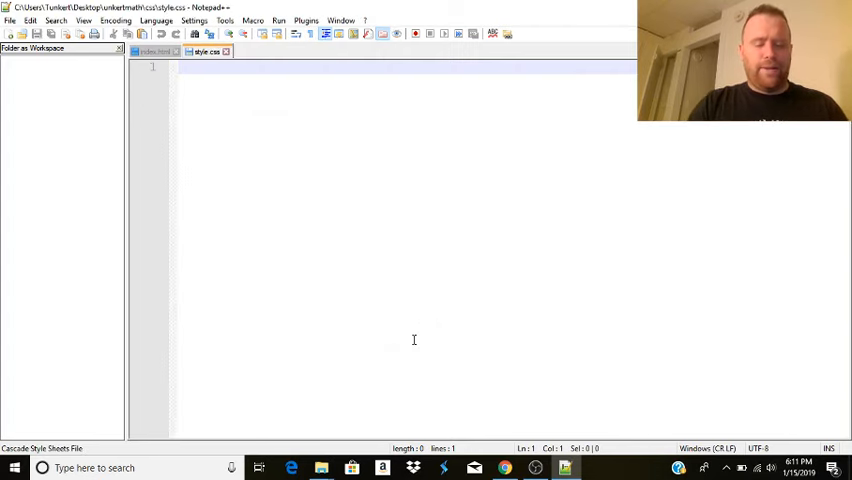
Write a body rule with max-width: 1000px, float: none and margin: auto.
text(body {)
text(max-width:)
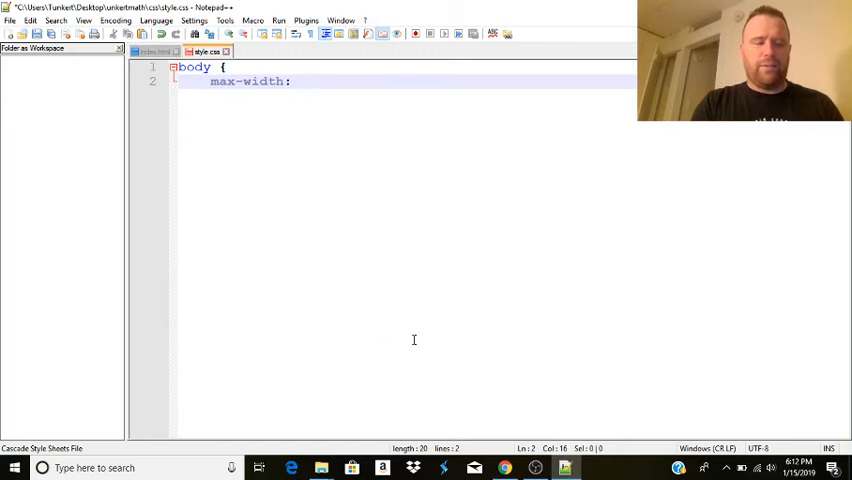
text(1000px;)
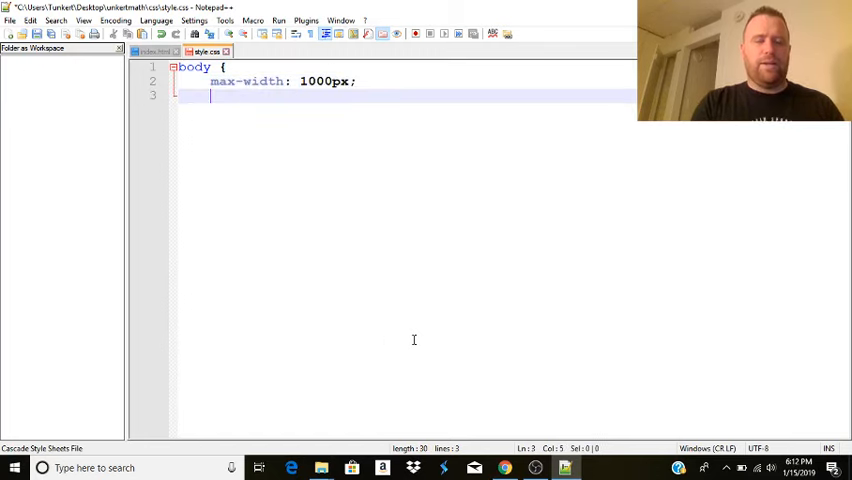
text(mar)
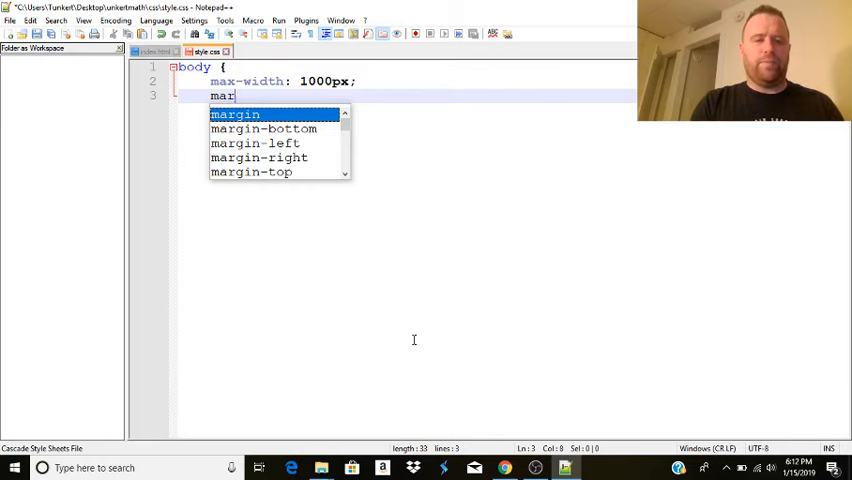
text(float: none;)
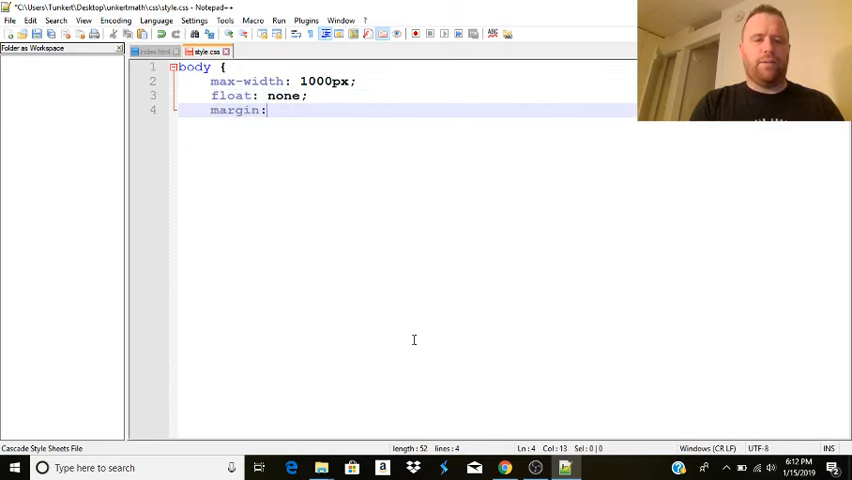
text(auto;)
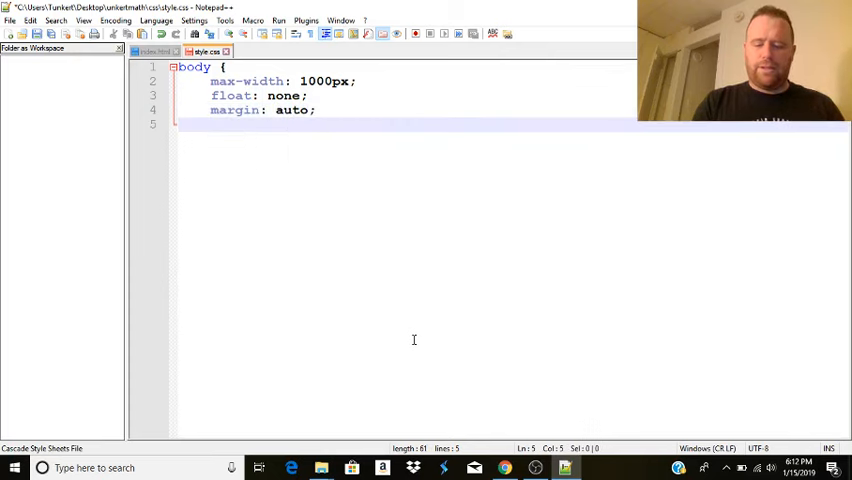
text(})
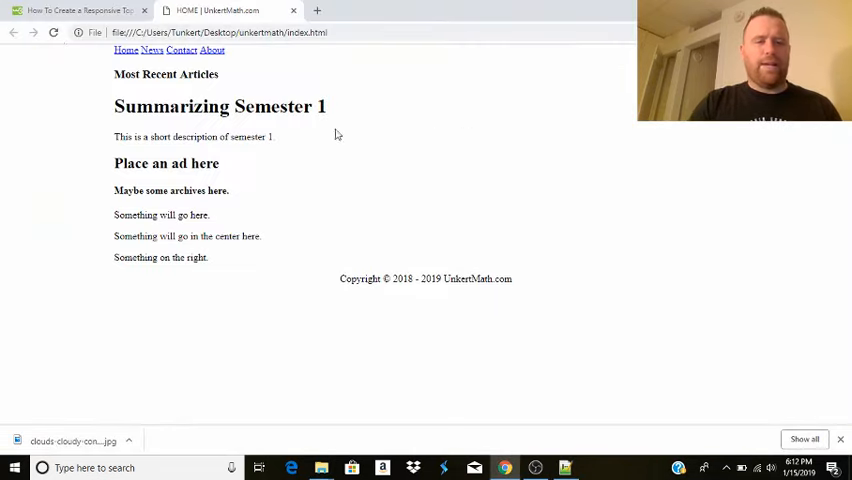
mouse_move(392, 256)
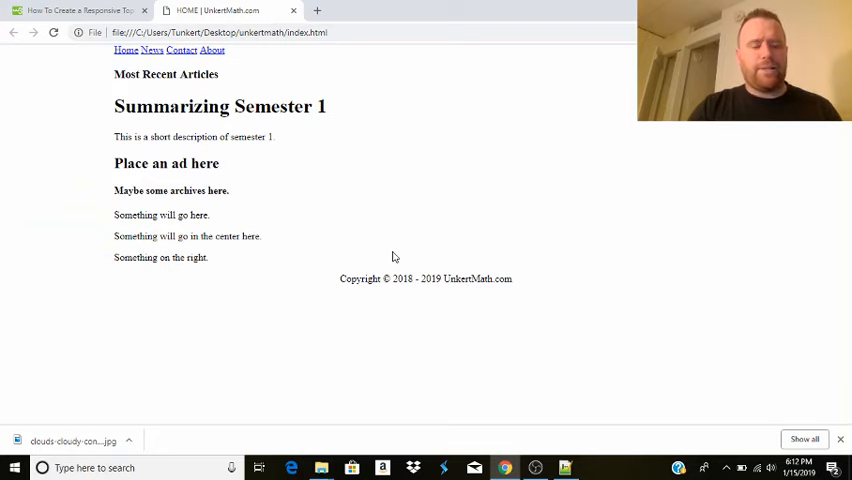
mouse_move(408, 260)
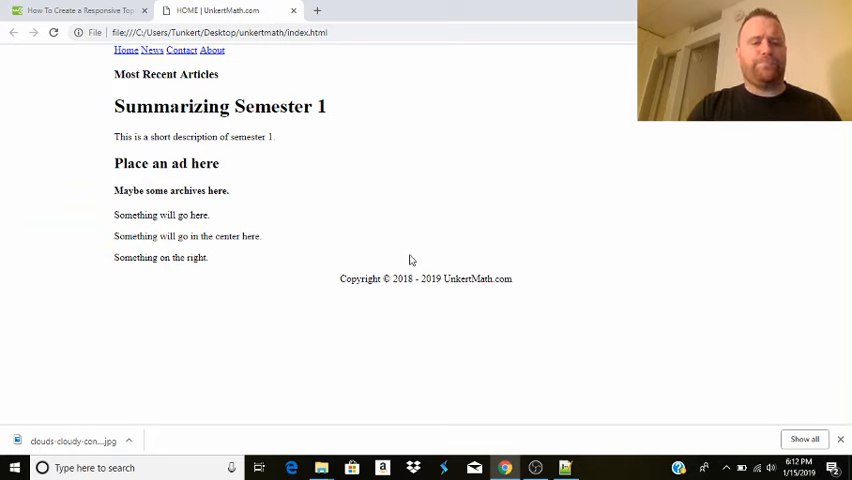
mouse_move(616, 344)
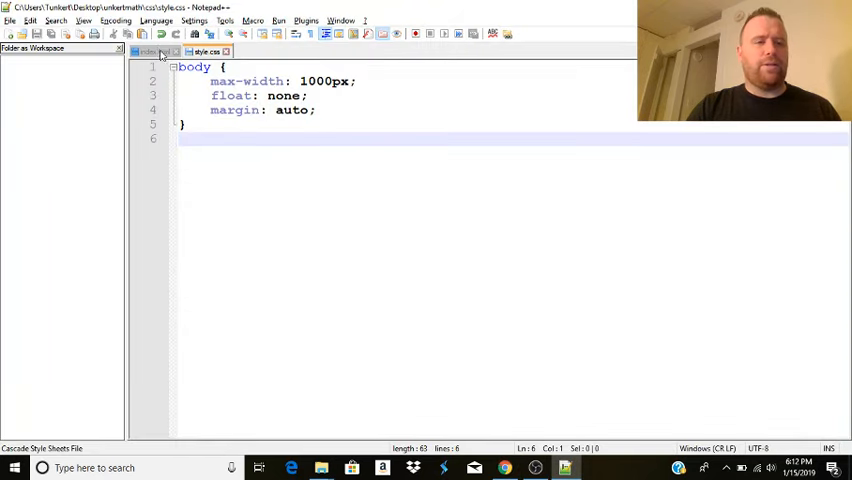
In index.html, wrap the topnav links in <p align="center"> … </p>.
click(160, 52)
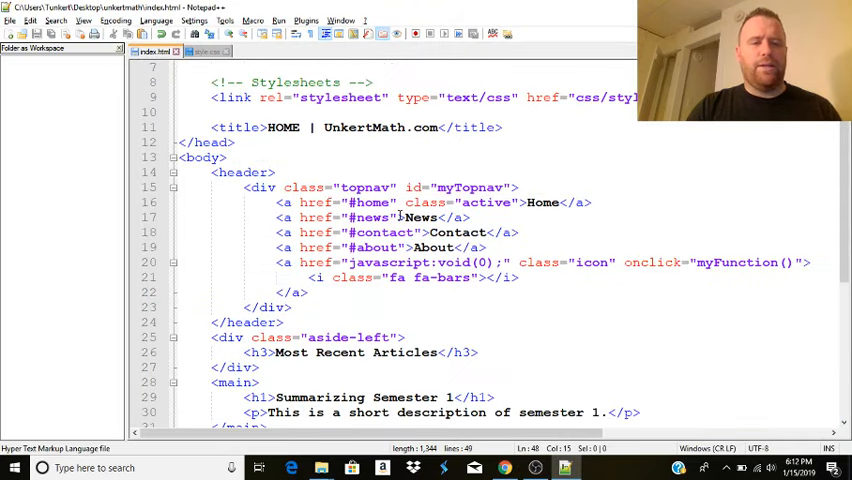
click(522, 188)
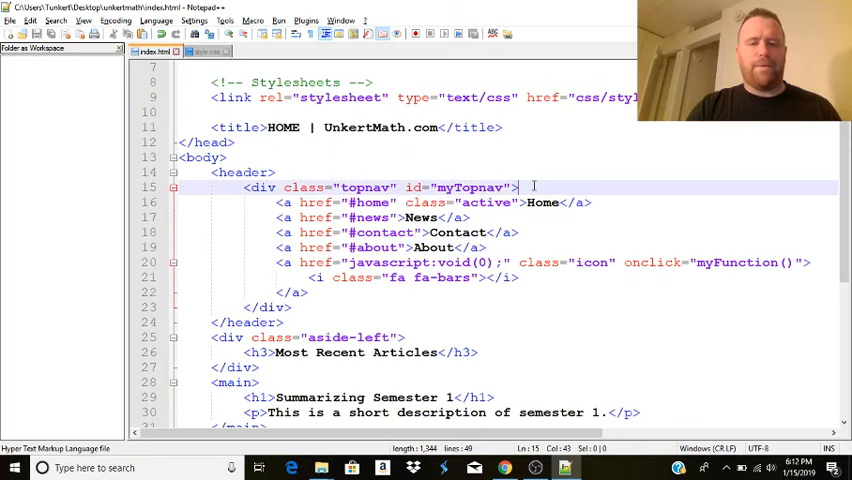
key(Return)
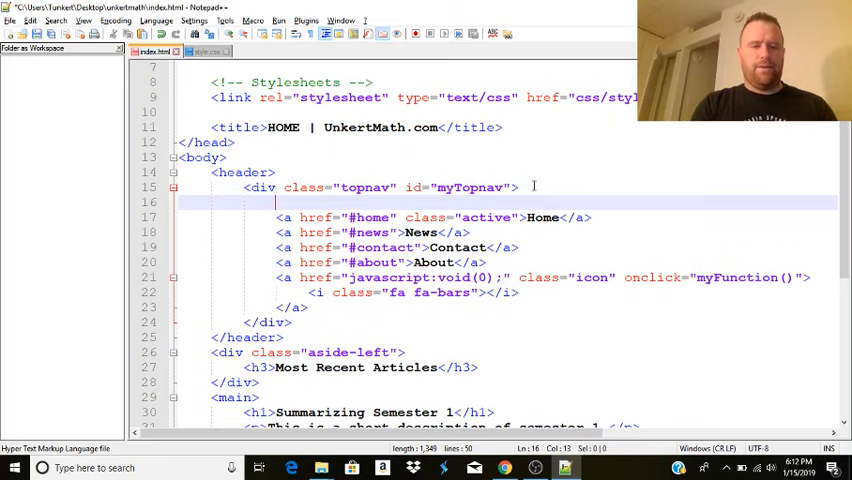
text(<p align="center">)
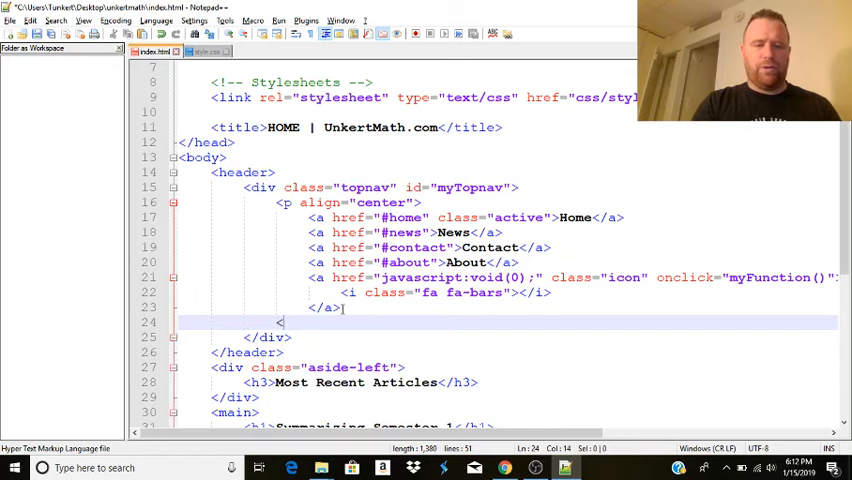
text(/p>)
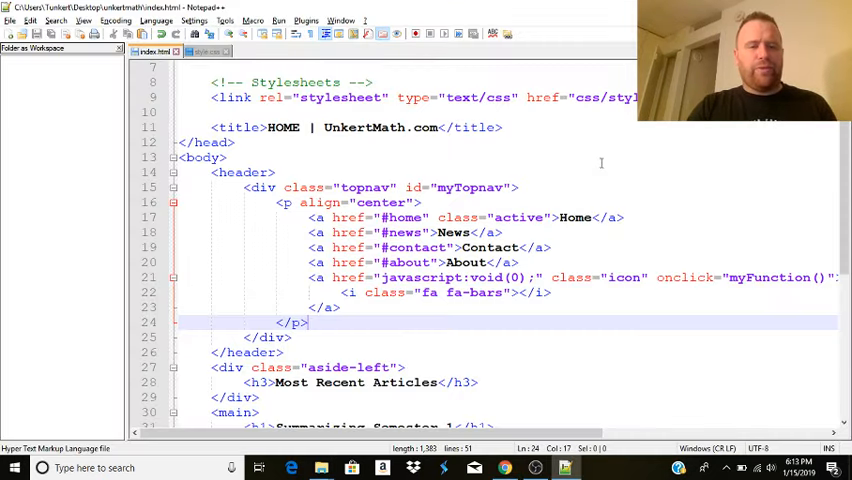
mouse_move(204, 52)
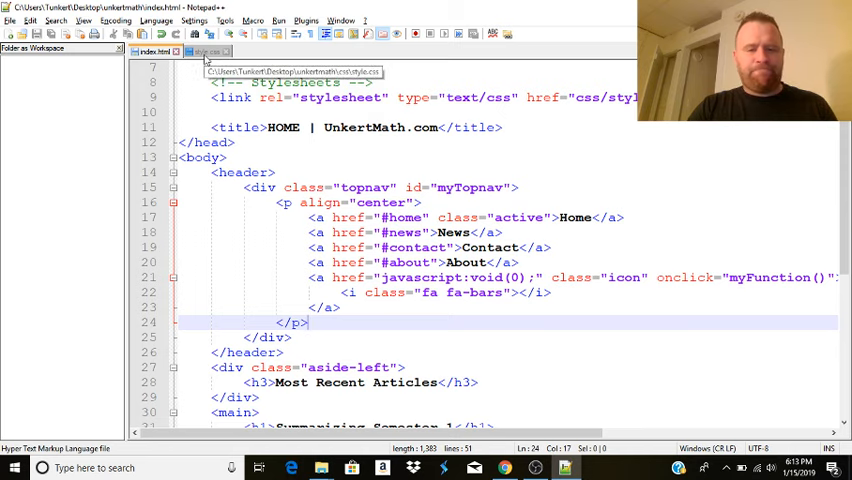
In style.css, add a header rule with full width and inline display.
click(204, 52)
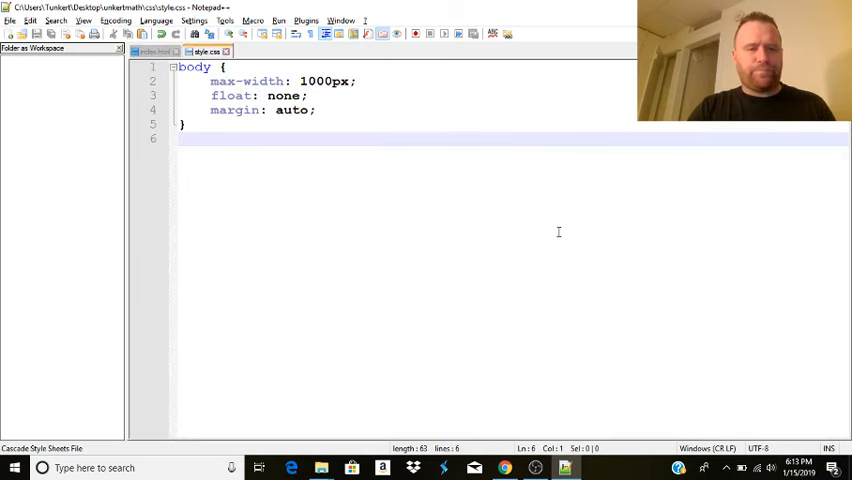
text(header)
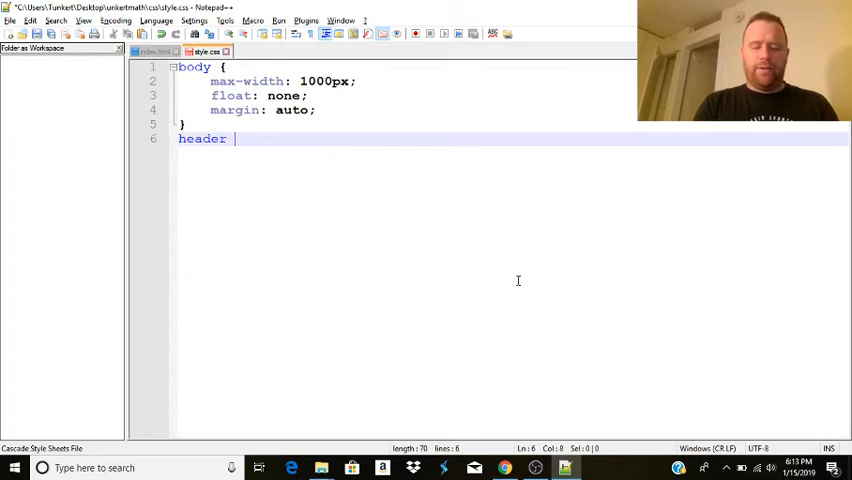
text({)
text(width: 100%;)
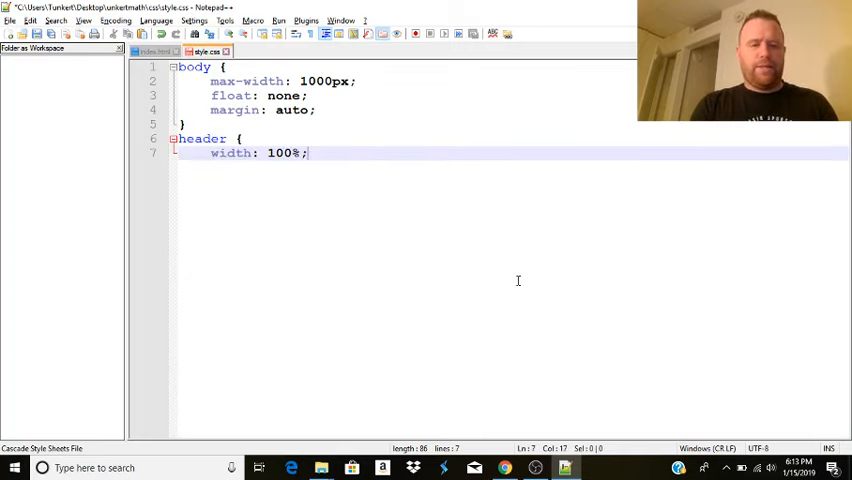
key(Return)
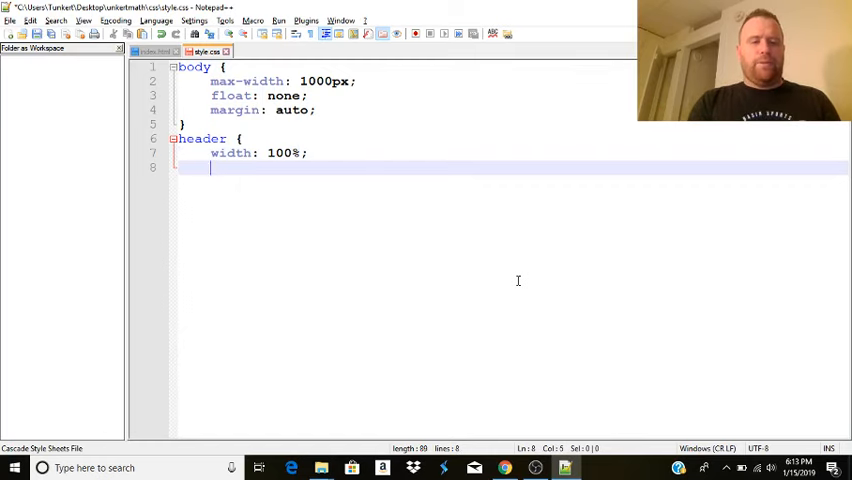
text(display: inline-block;)
text(})
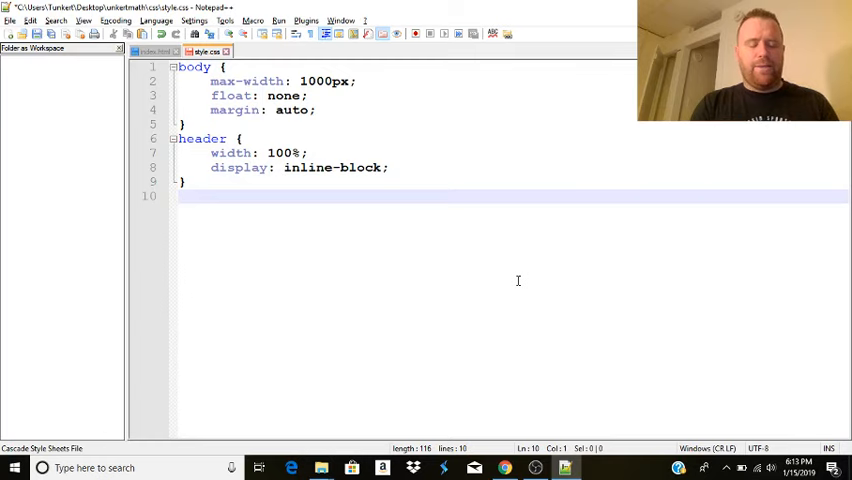
Add an .aside-left rule with width, float: left and min-height: 300px.
text(.aside-left)
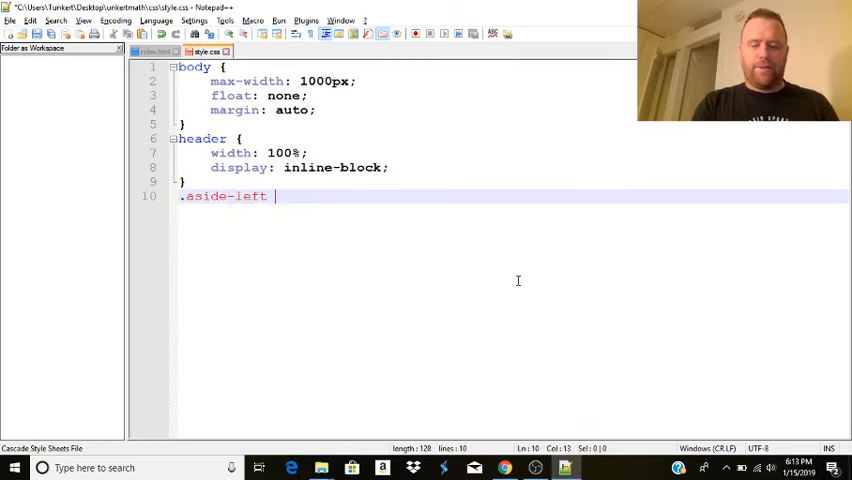
text({)
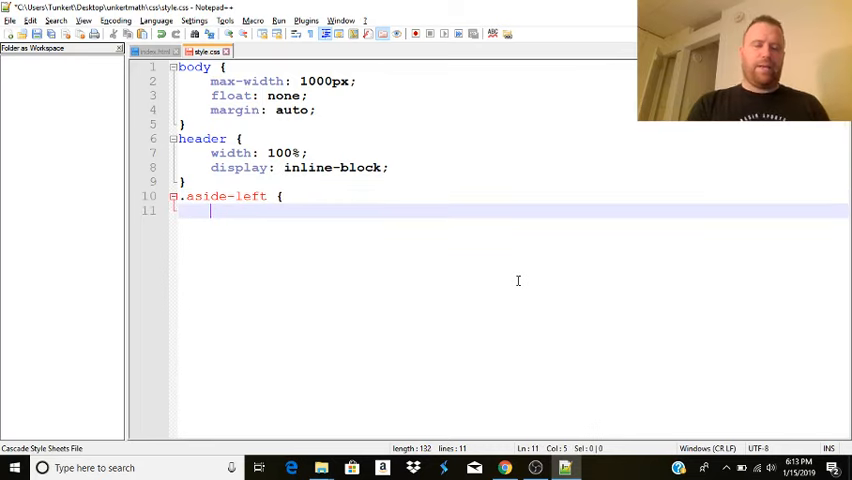
text(width: 30%;)
text(float:)
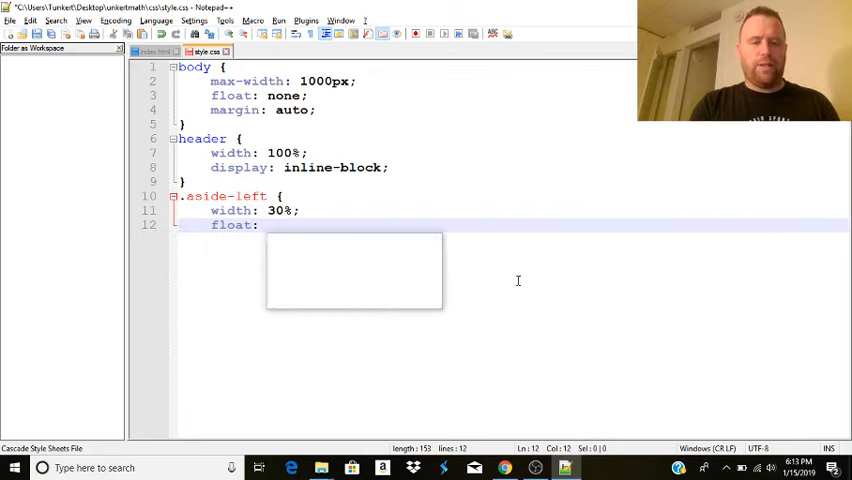
text(left;)
text(display: block;)
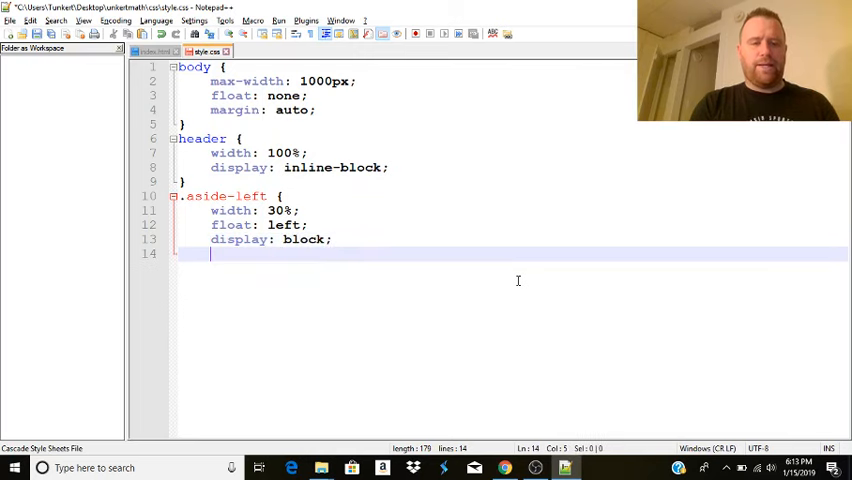
text(min-height)
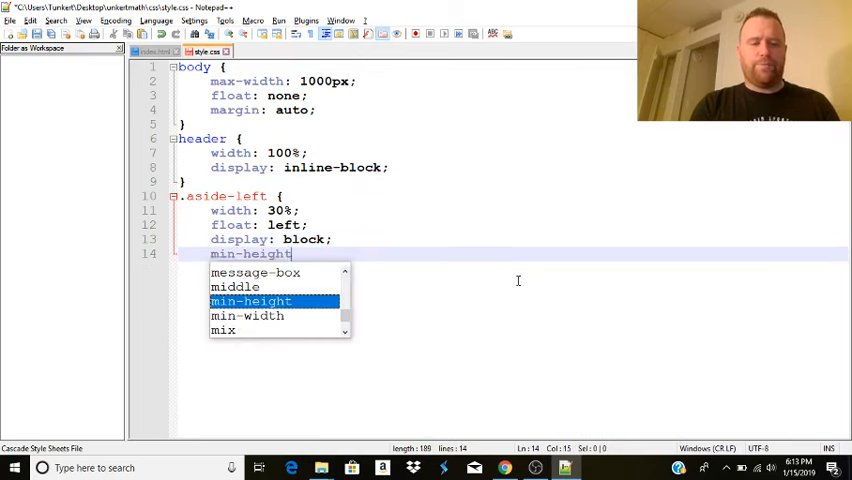
text(: 300px)
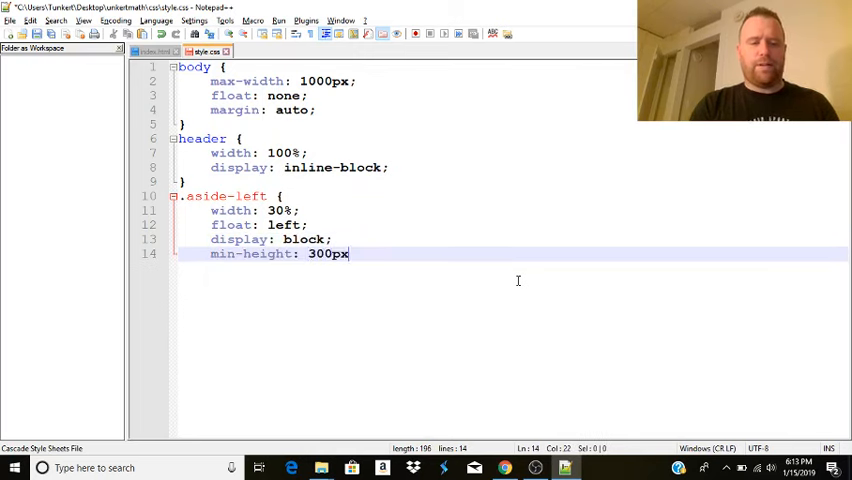
key(Enter)
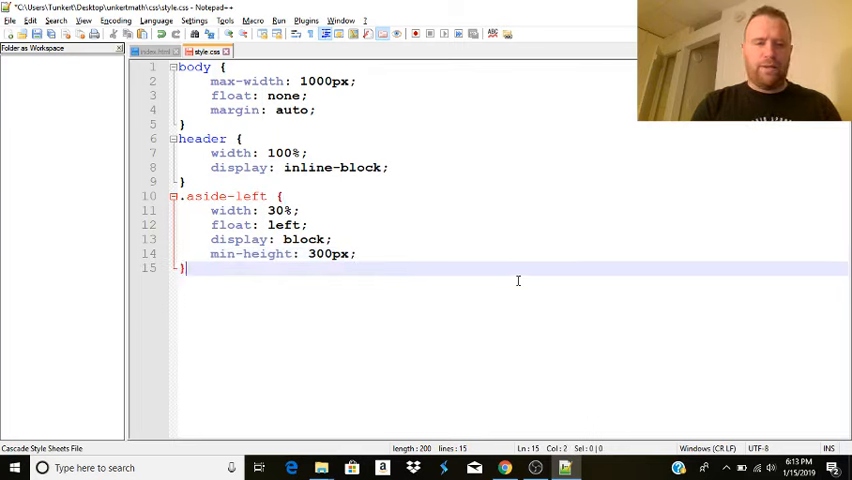
Add a main rule with width 33% and display, then an aside rule with width and float.
text(m)
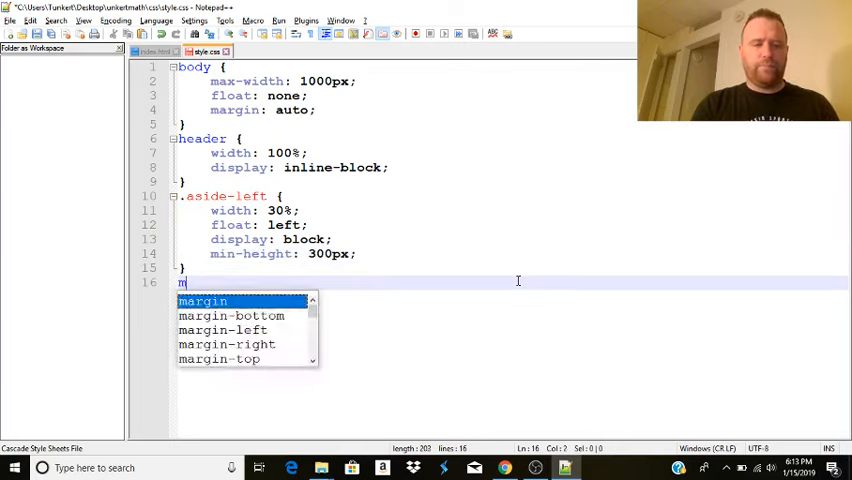
text(ain {)
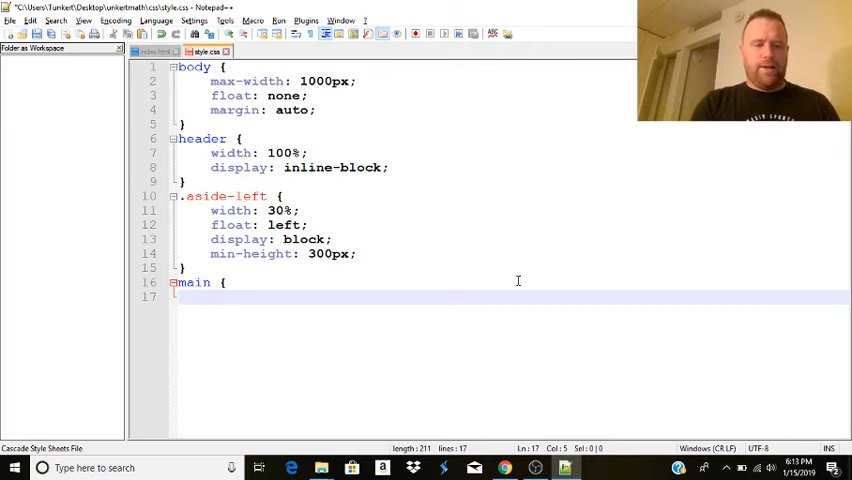
text(width:)
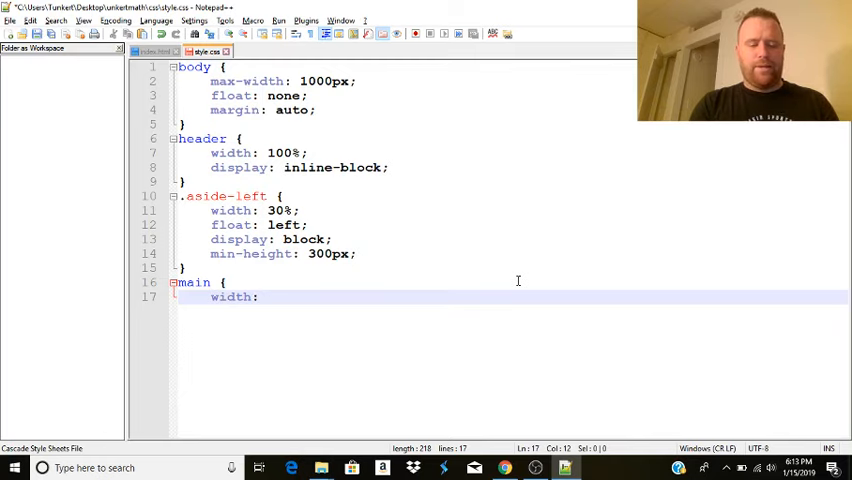
text(33)
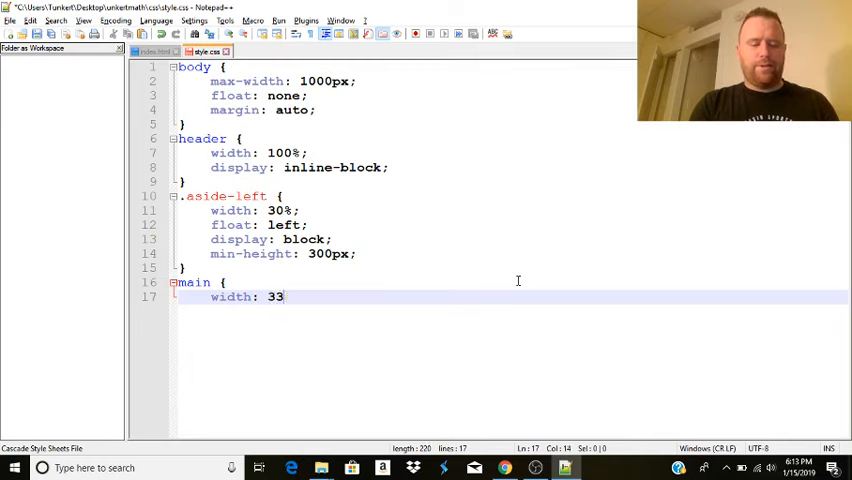
text(%;)
text(float: left;)
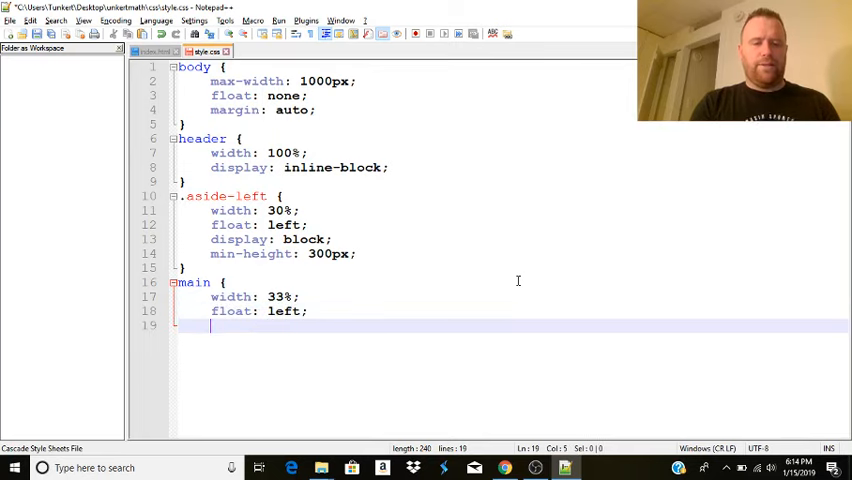
text(display: block;)
text(min-height: 300px;)
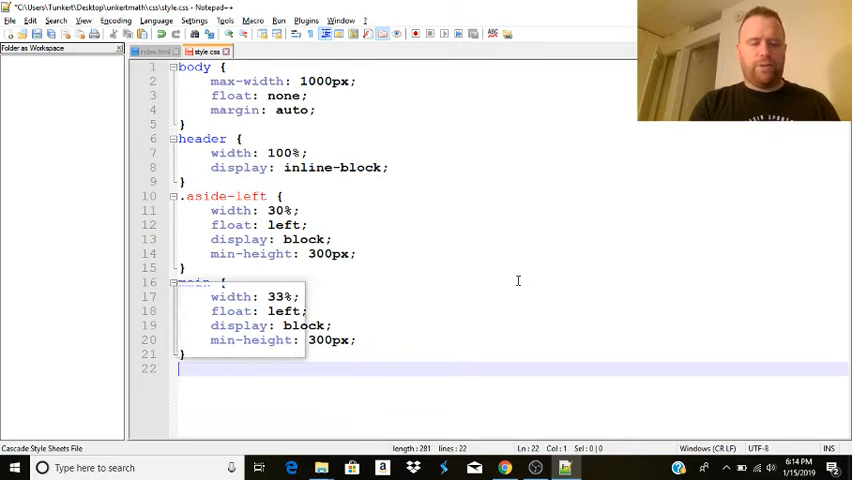
text(aside {)
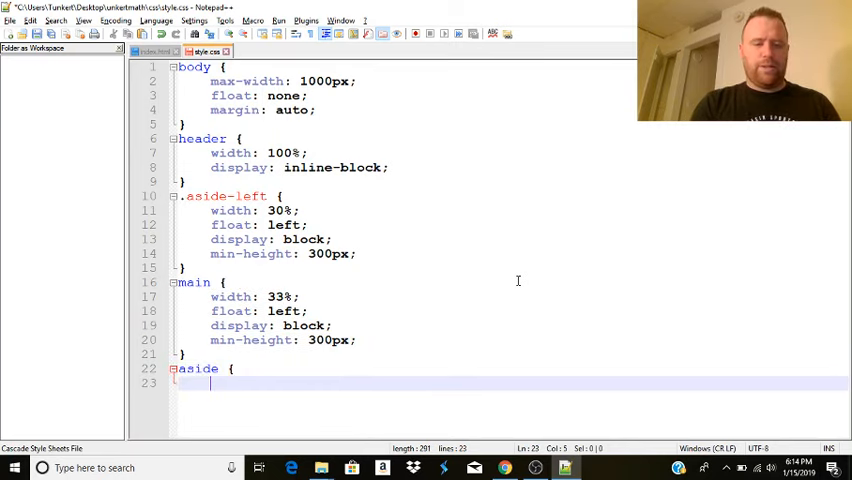
text(width:)
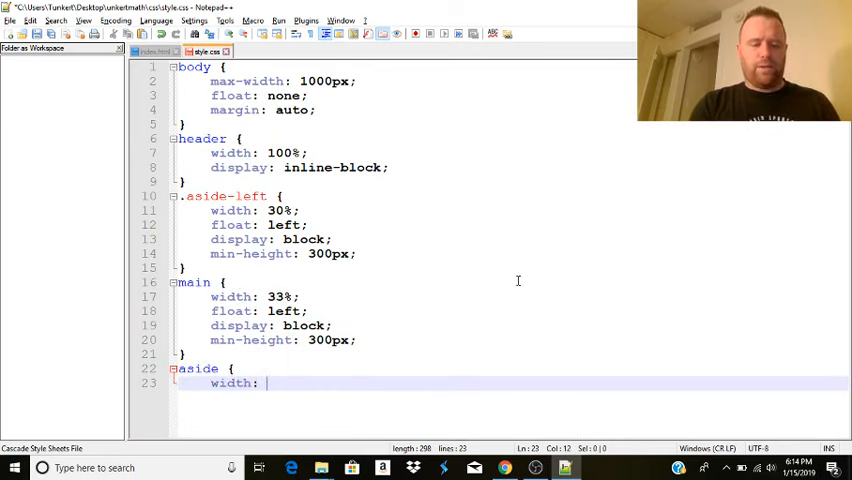
text(floa)
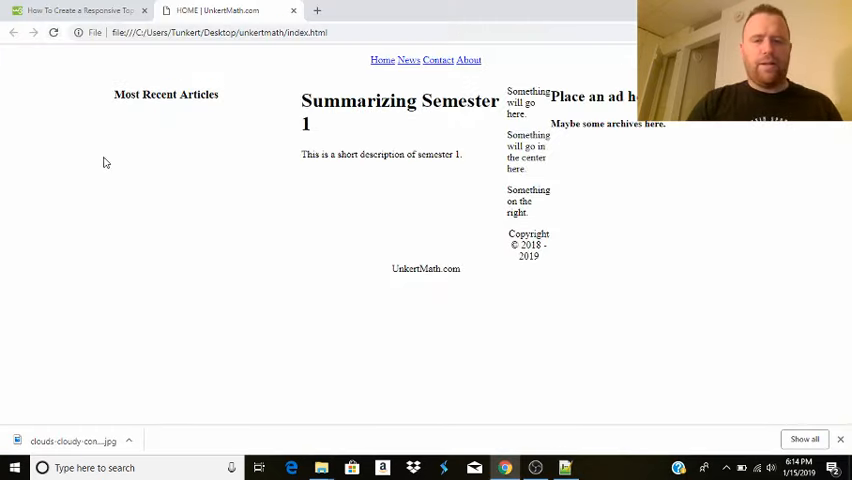
mouse_move(564, 280)
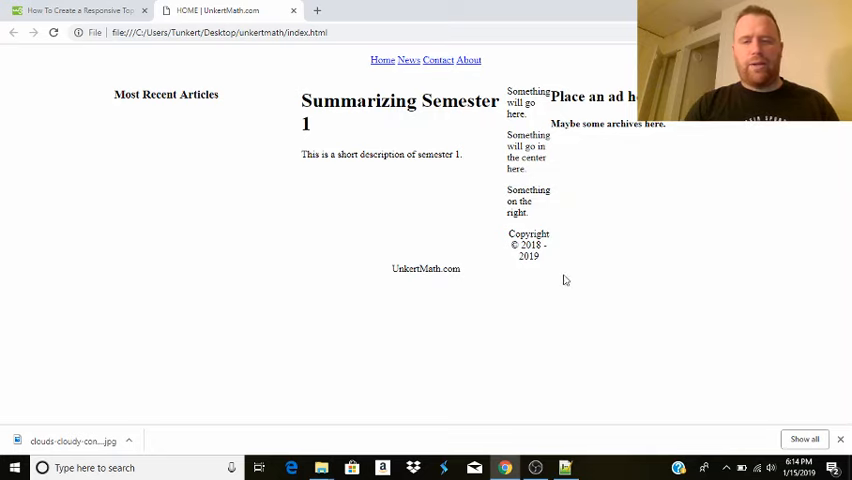
mouse_move(596, 216)
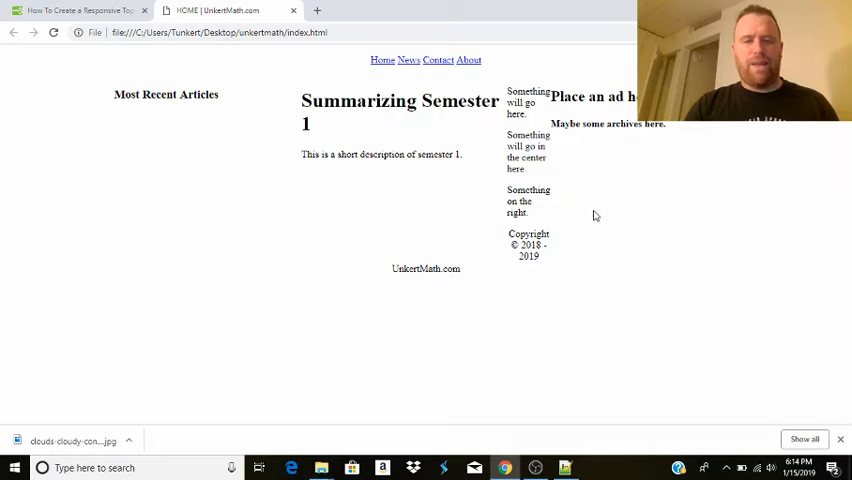
mouse_move(600, 214)
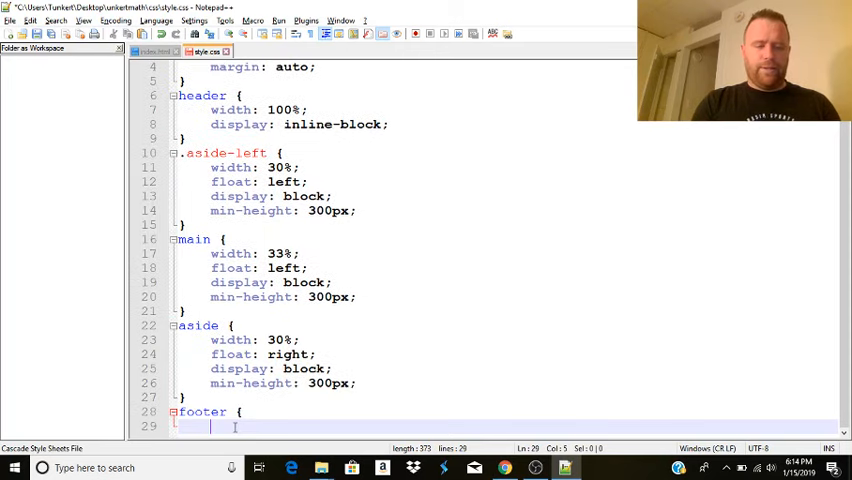
Write a footer rule with width 100% and display inline-block in style.css.
text(width: 100)
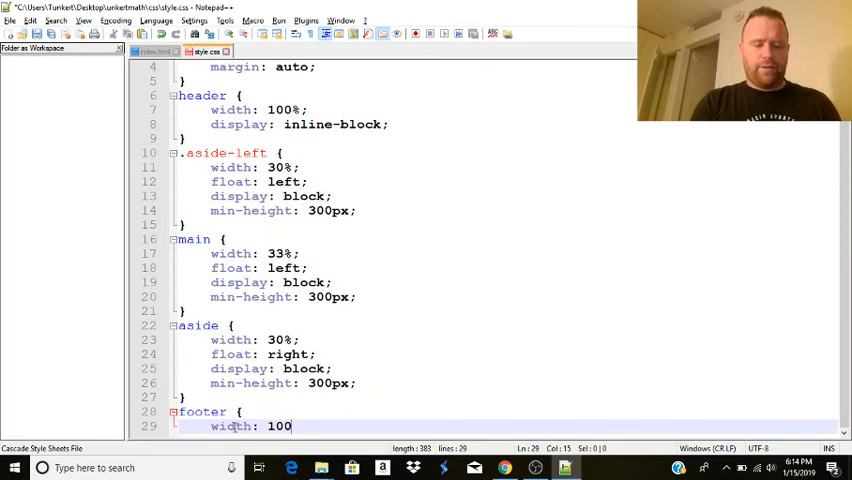
text(display: inline-block;)
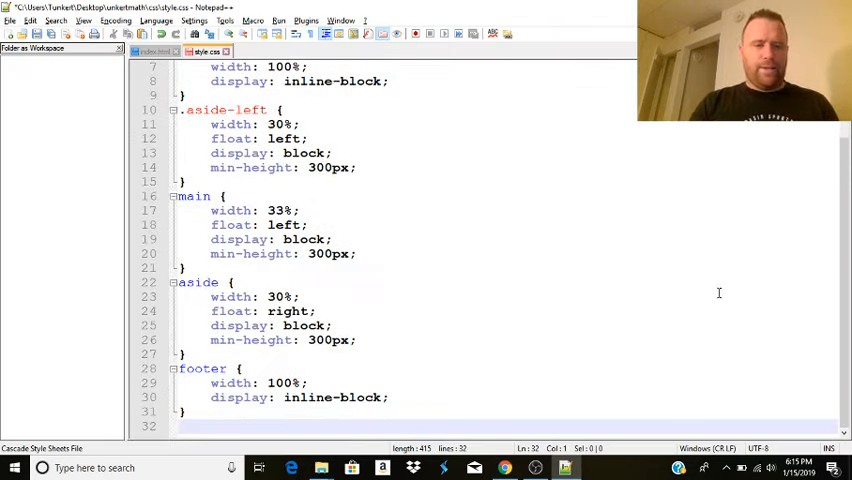
Review the footer divs in index.html, then return to the style.css stylesheet.
click(156, 52)
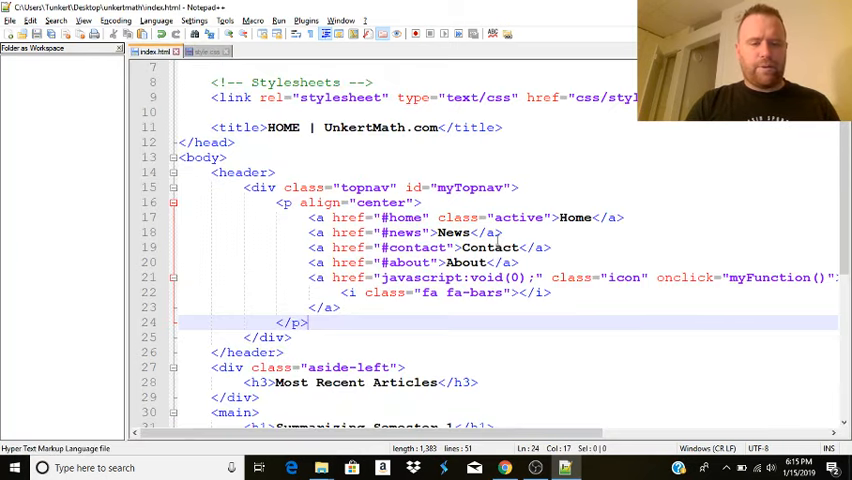
scroll(down, 3)
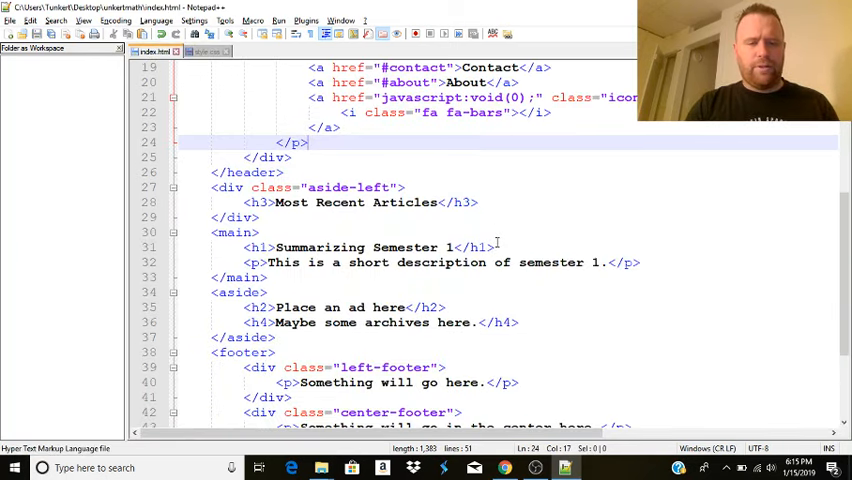
scroll(down, 3)
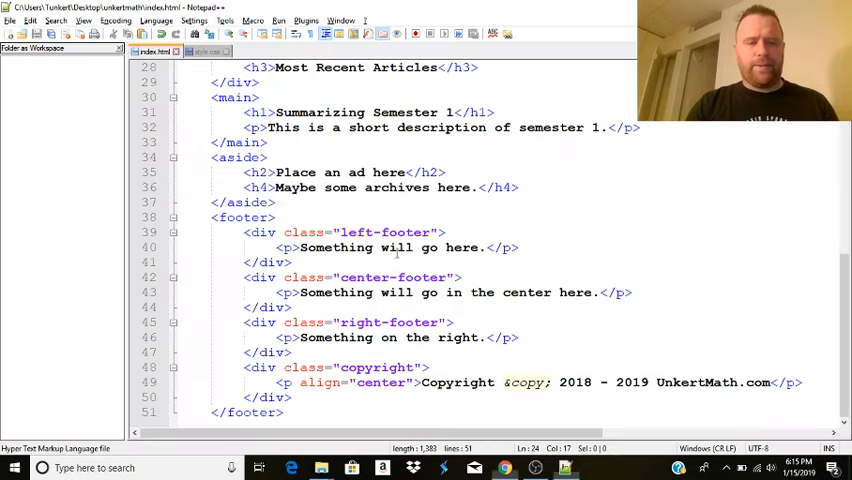
click(208, 52)
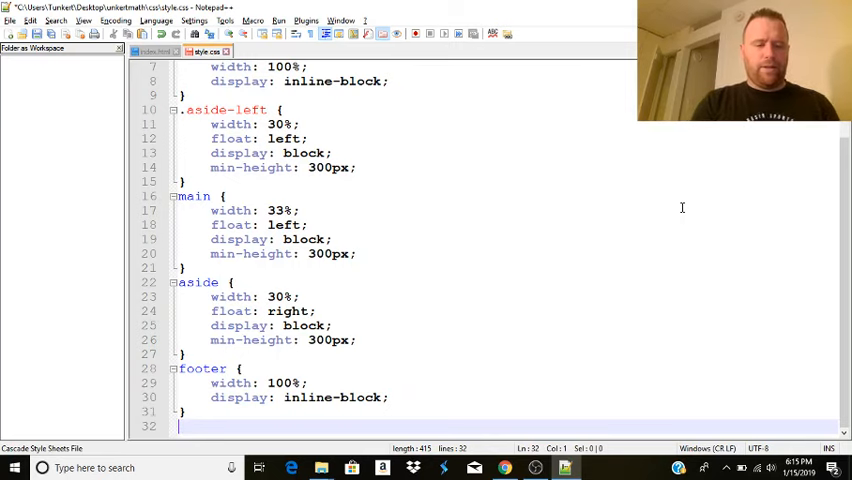
Add a .left-footer rule with width 30%, float left and display block.
text(.left)
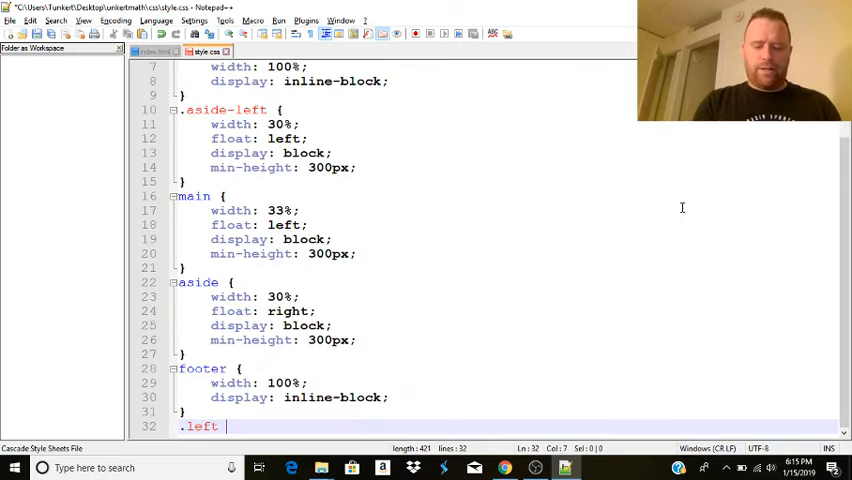
text(-footer {)
text(width: 30%;)
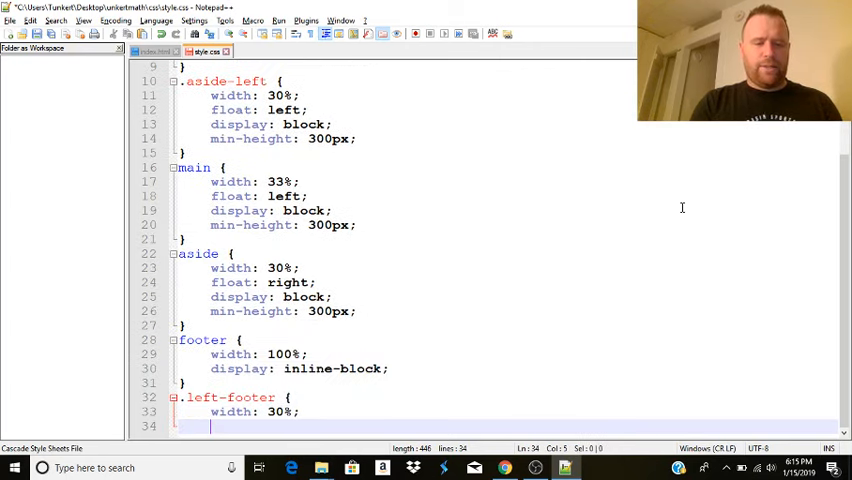
text(float: left;)
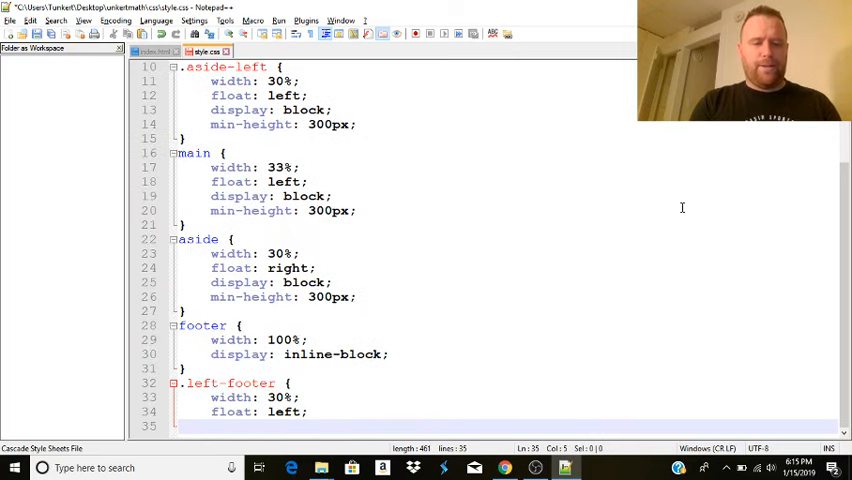
text(display: block;)
text(min-height: 200px;)
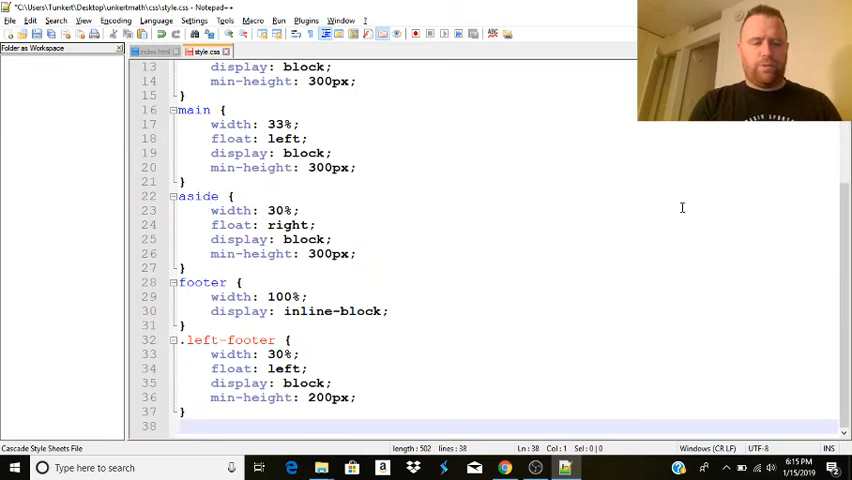
Add a .middle-footer rule, fixing its misspelled name, with width 33%, float left and min-height 200px.
text(.middd)
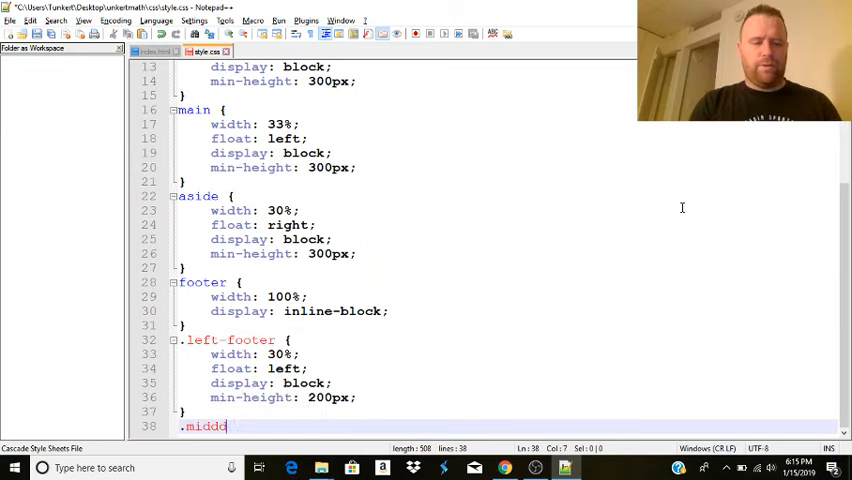
text(le-booter {)
text(width: 30)
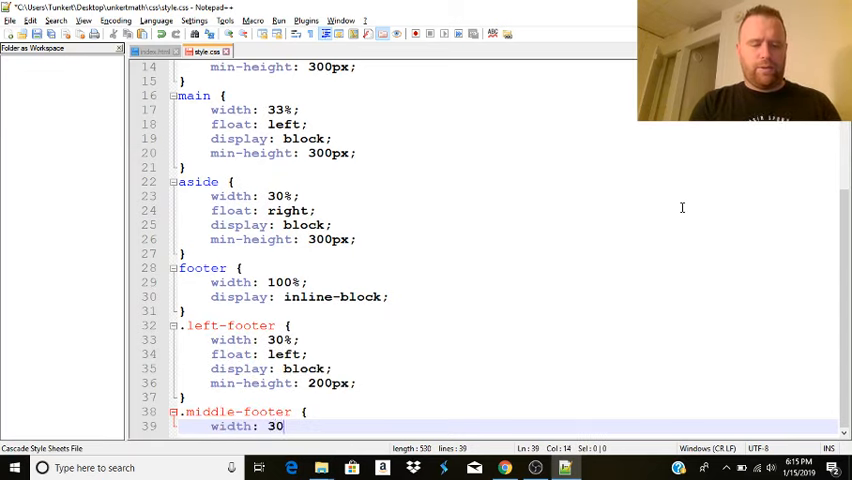
key(Backspace)
text(3%;)
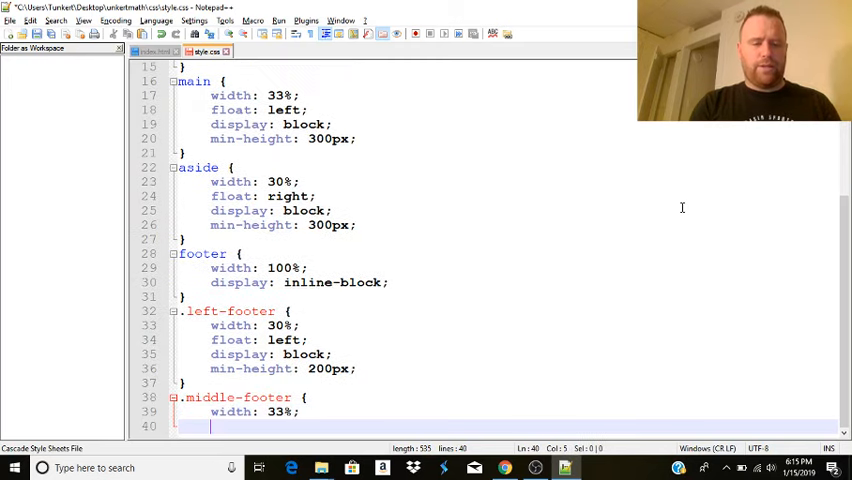
text(left;)
text(min-height:)
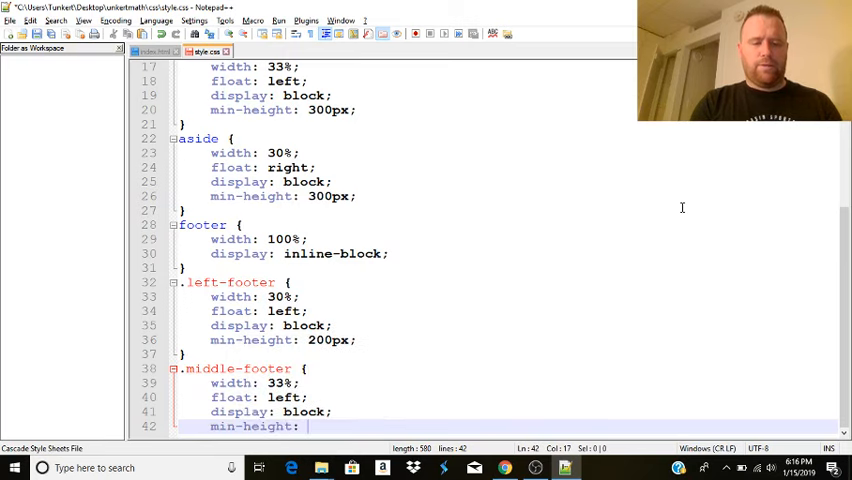
text(200px;)
text(width: 33%)
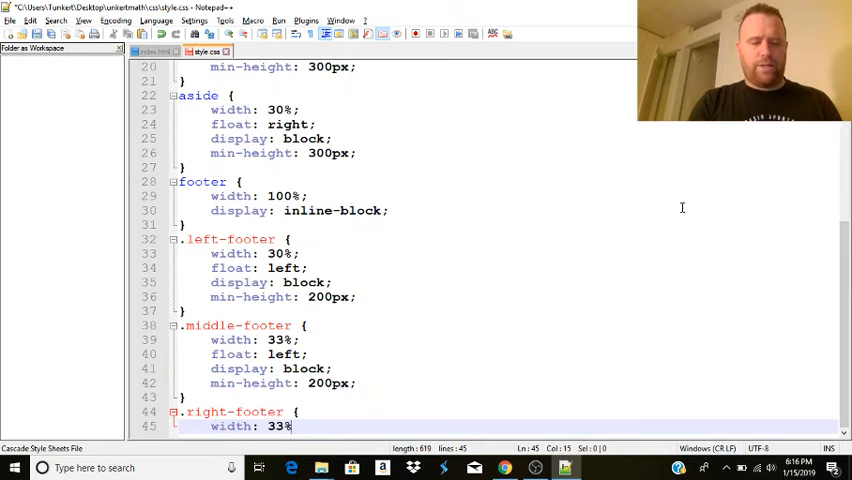
Add a .right-footer rule with width 33%, float right and display block.
text(float:)
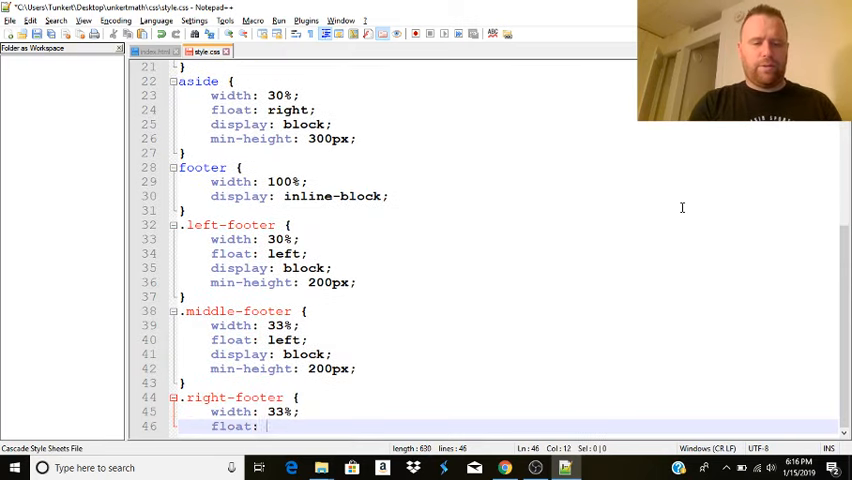
text(display: block;)
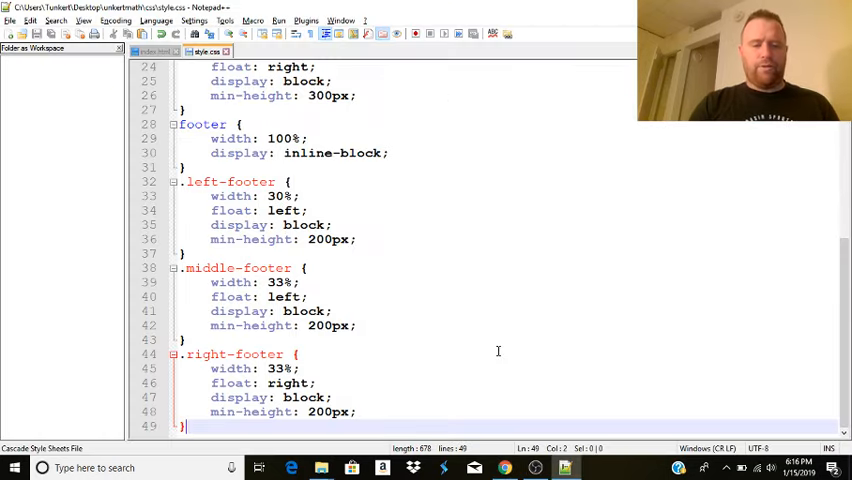
mouse_move(728, 330)
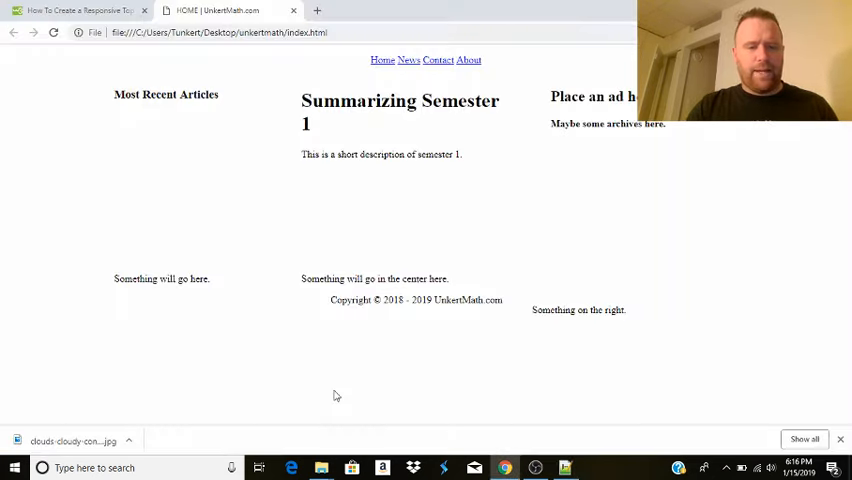
Rename .middle-footer to .center-footer after checking the class names in index.html.
click(564, 468)
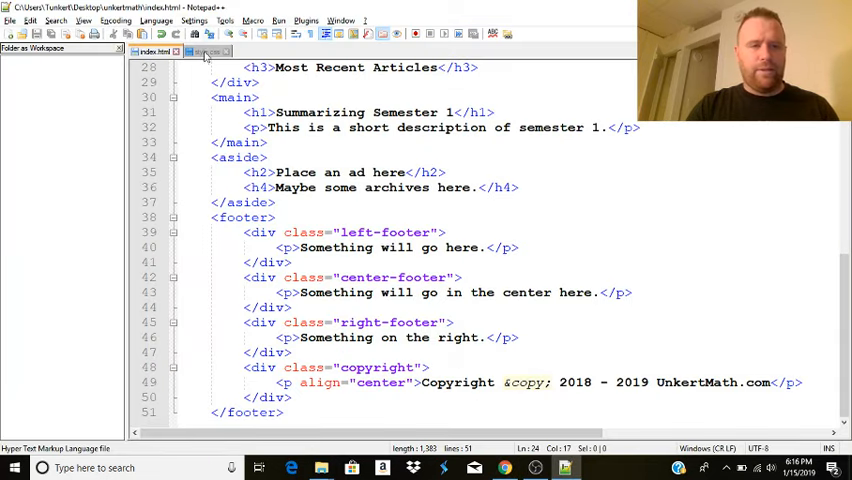
click(208, 52)
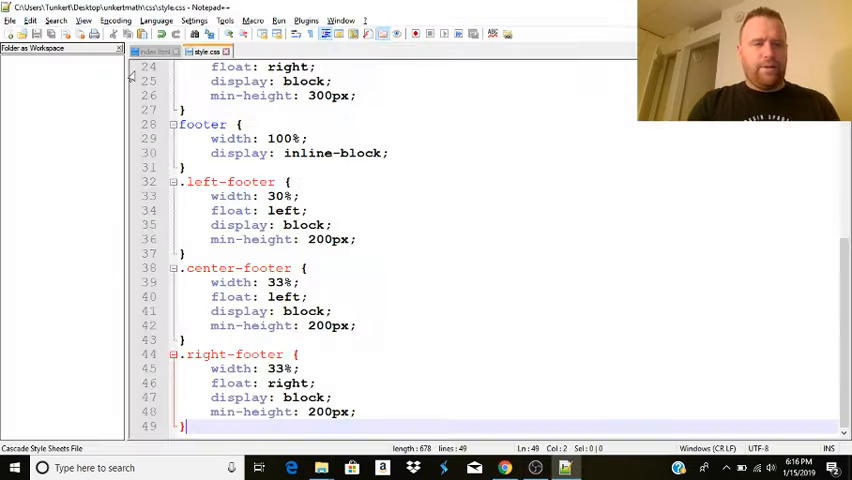
click(160, 52)
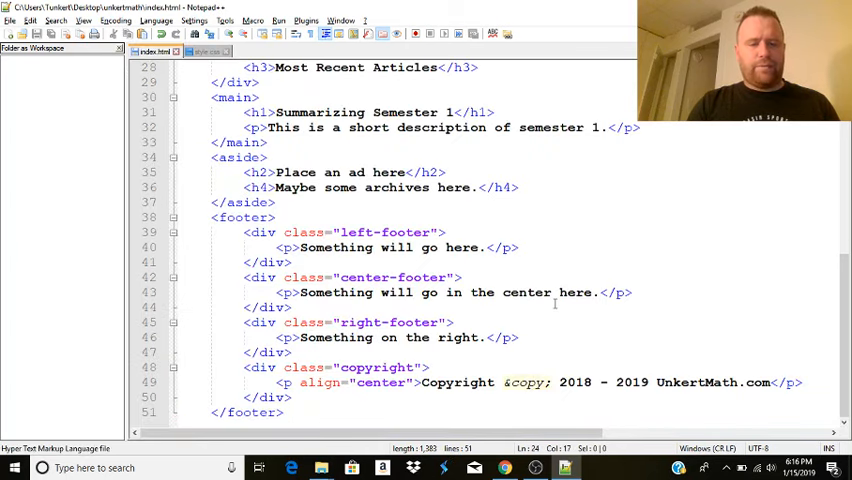
click(204, 52)
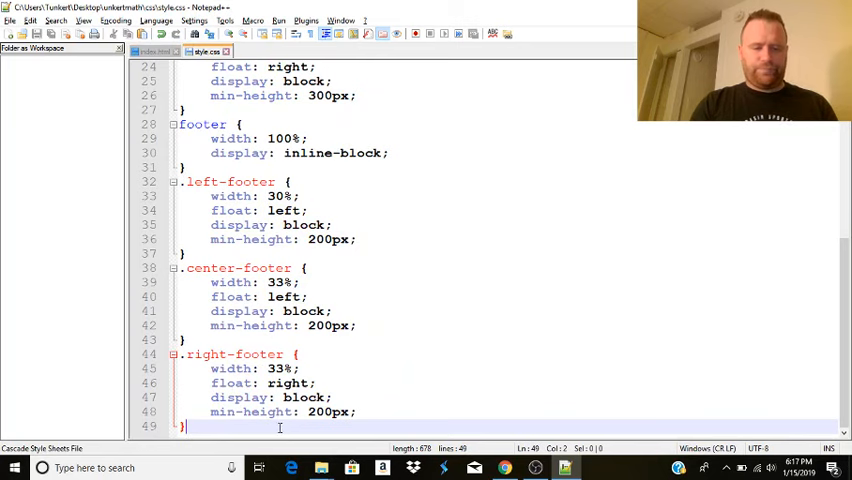
Add a .copyright rule with width 100% and display inline-block, then save style.css.
text(.copyright {)
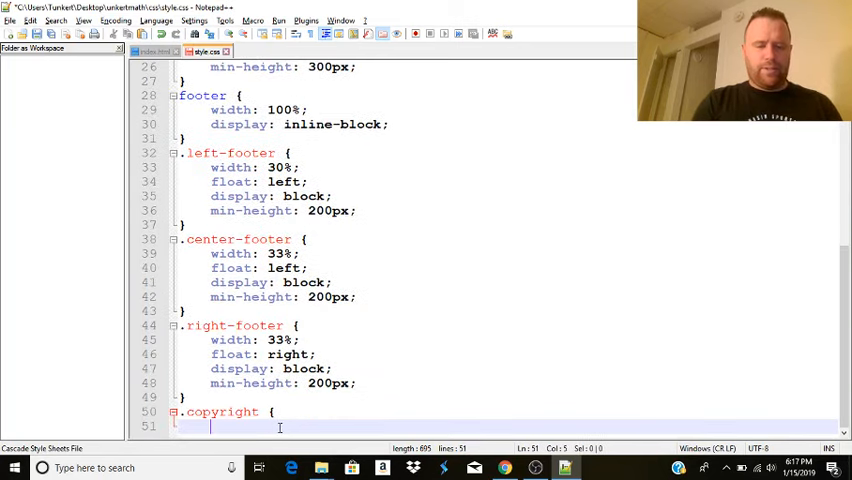
text(width)
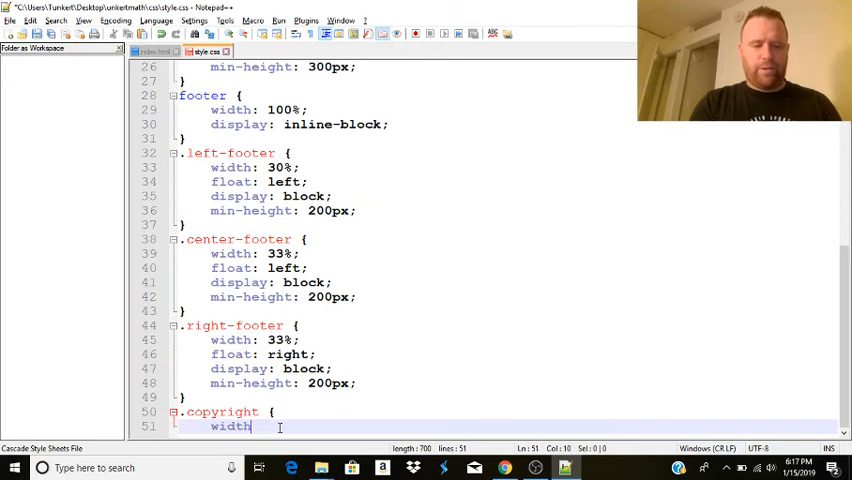
text(display: inline-block;)
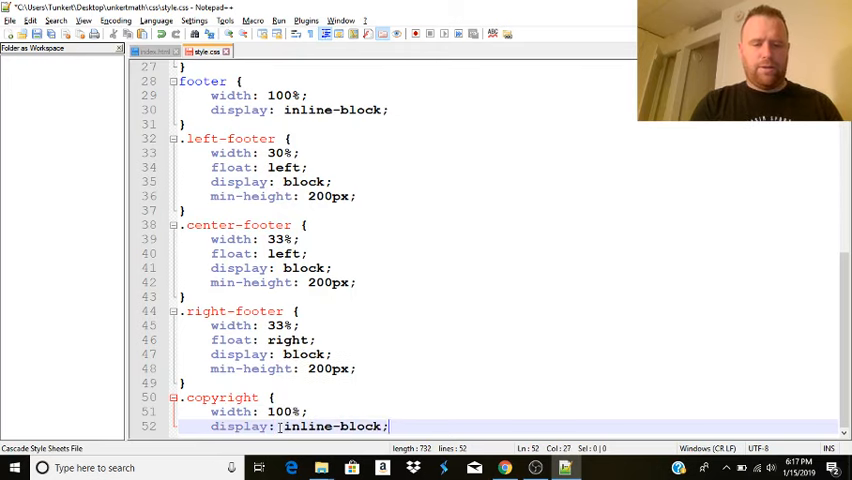
key(enter)
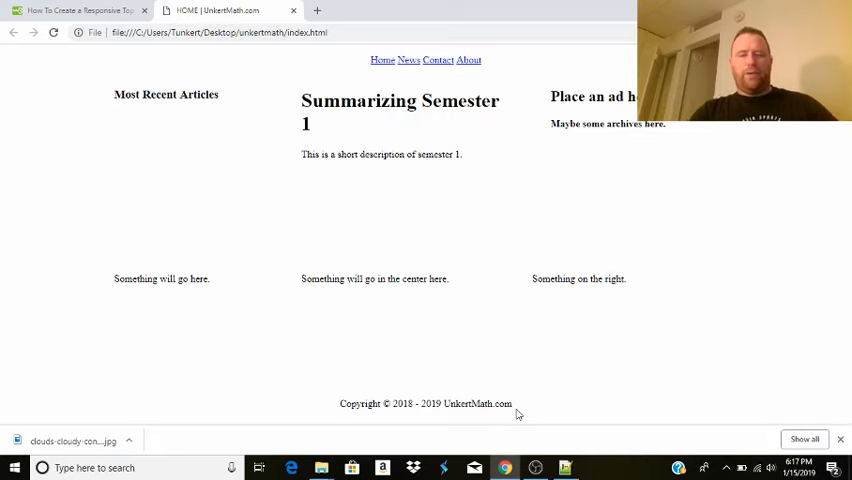
mouse_move(492, 234)
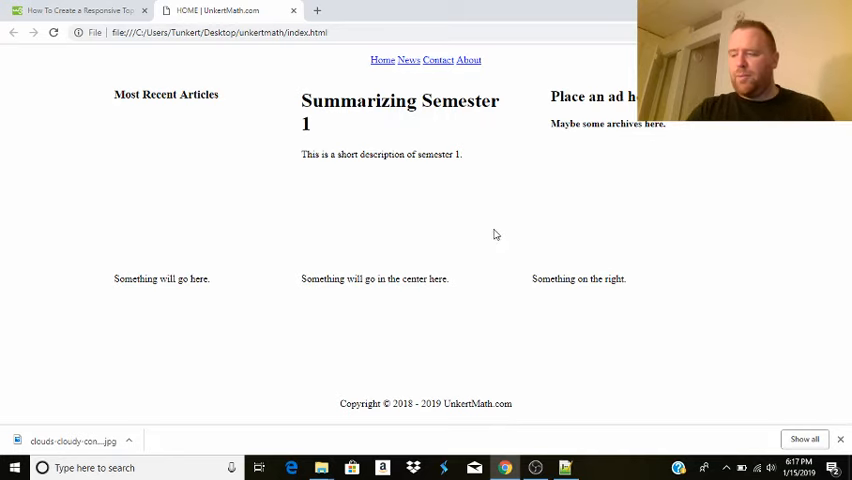
mouse_move(364, 192)
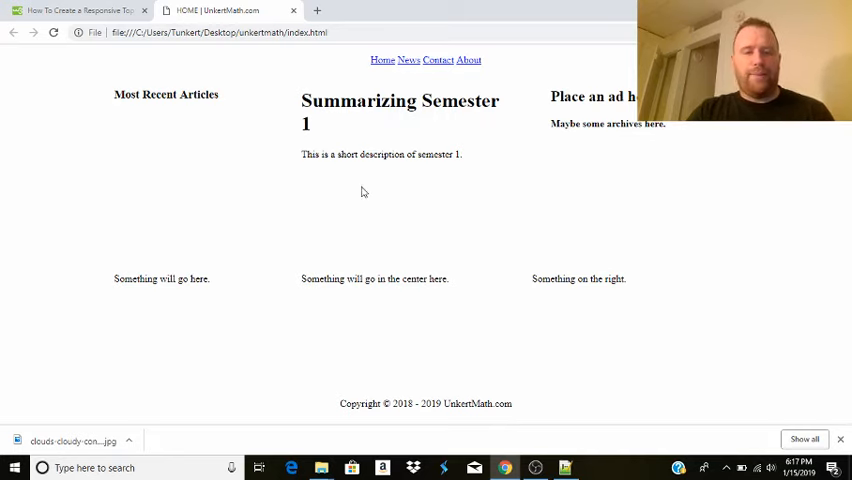
mouse_move(476, 300)
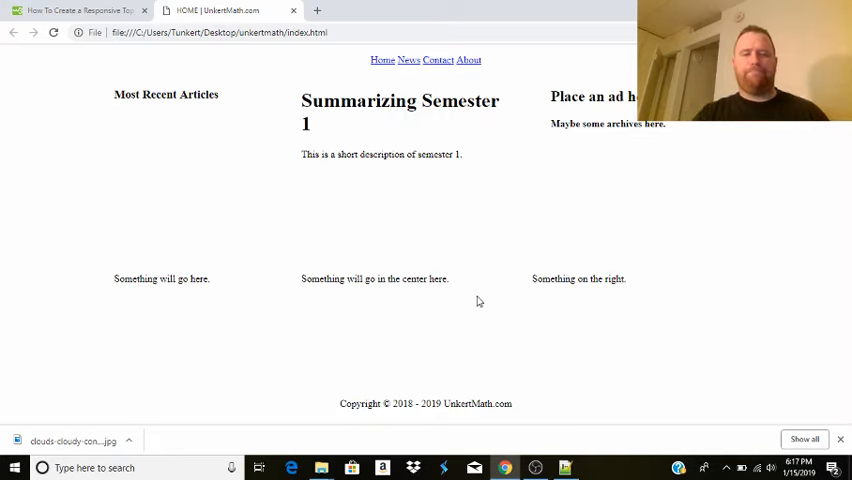
mouse_move(576, 436)
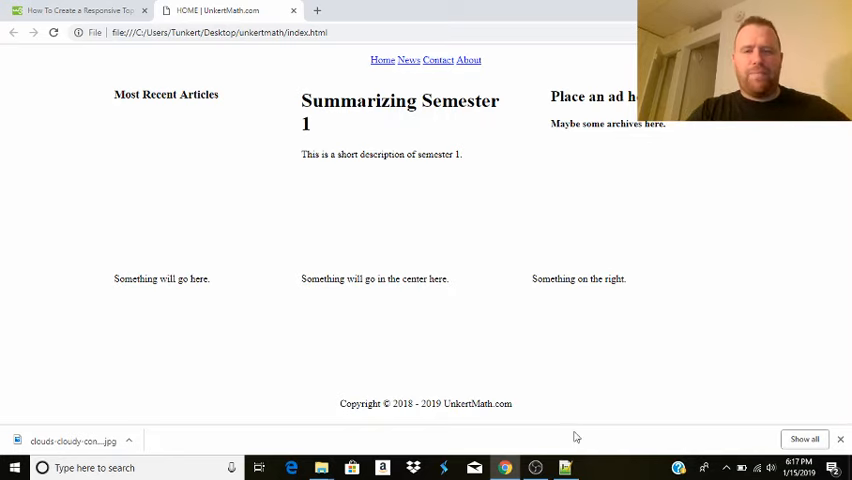
mouse_move(564, 468)
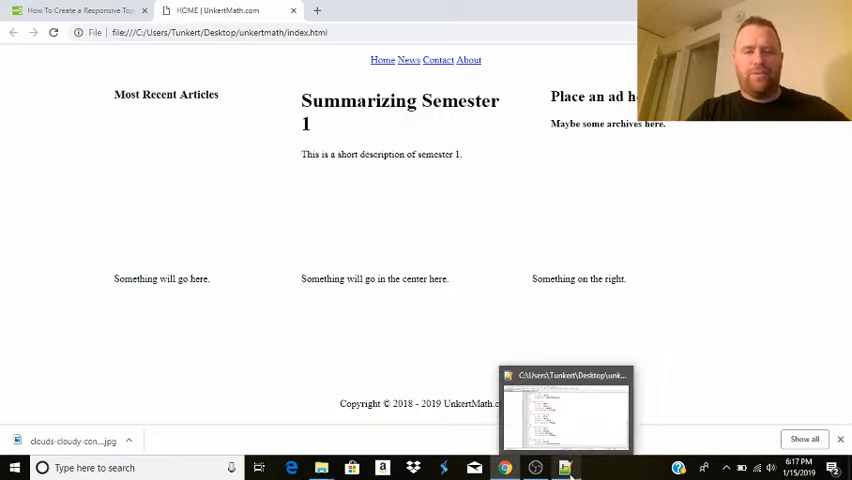